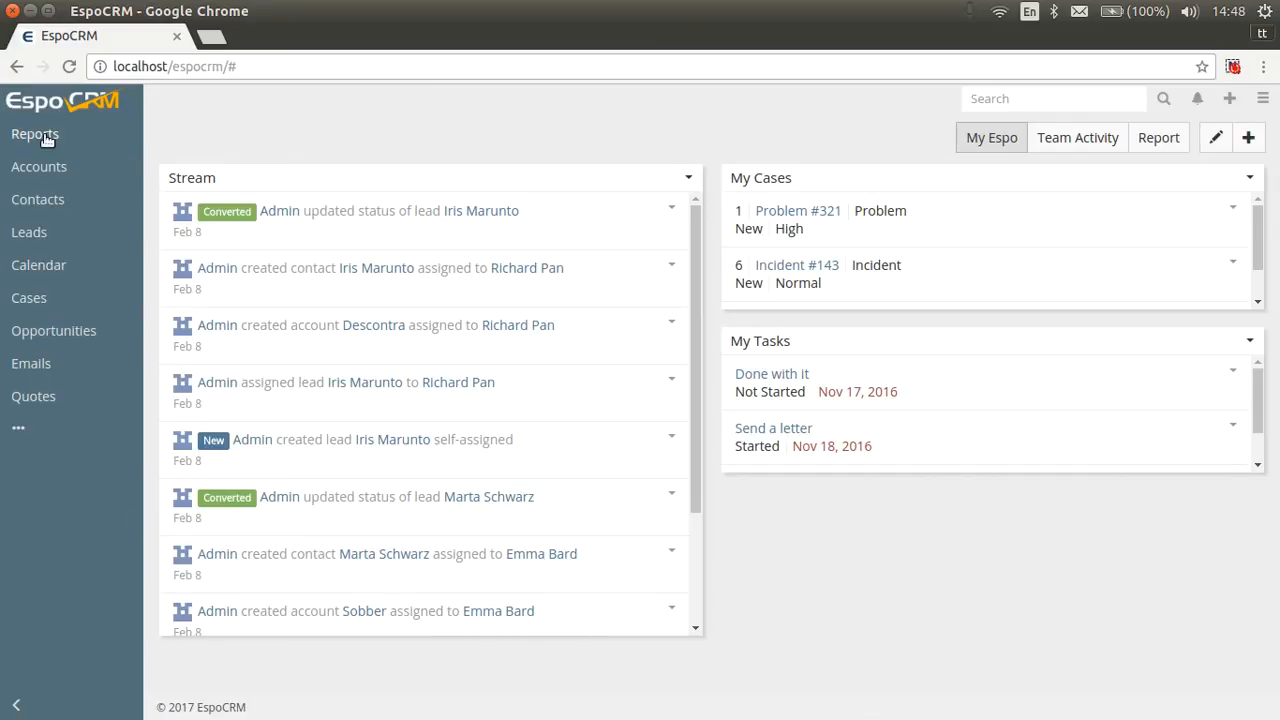
Go to the Reports list from the left navigation
left_click(36, 132)
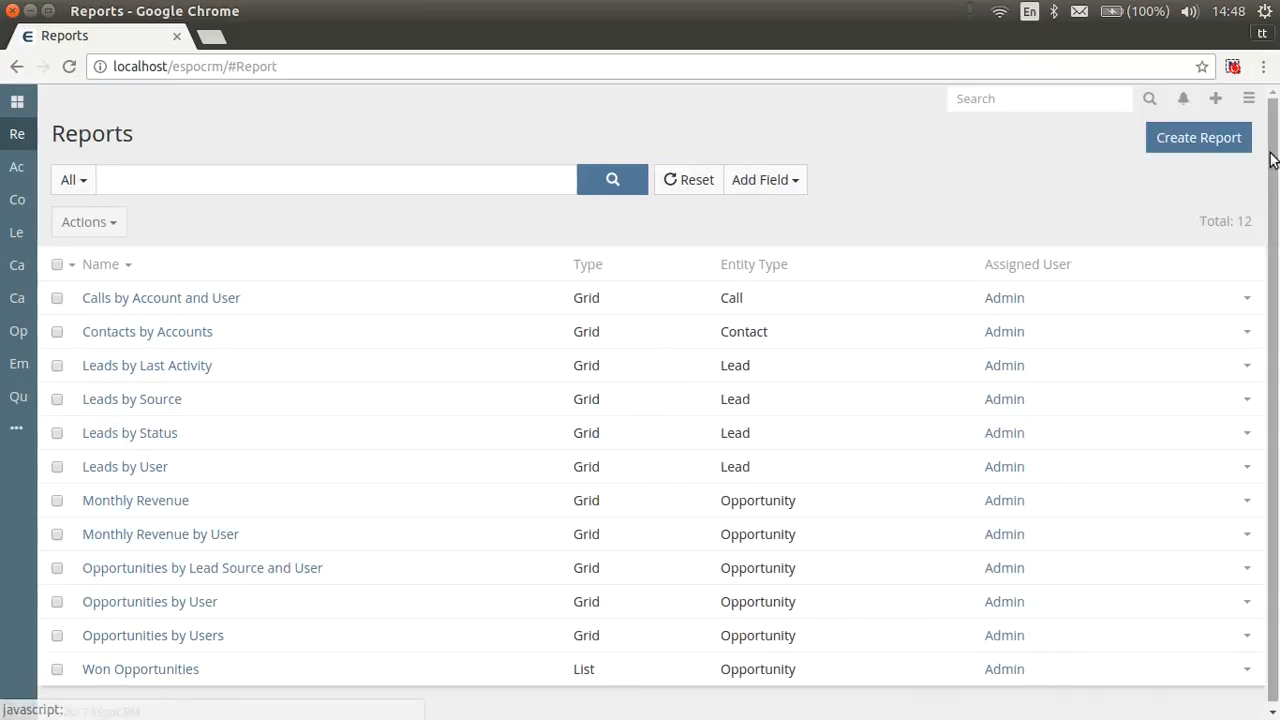
Create a new Grid report with Lead as the entity type
left_click(1198, 136)
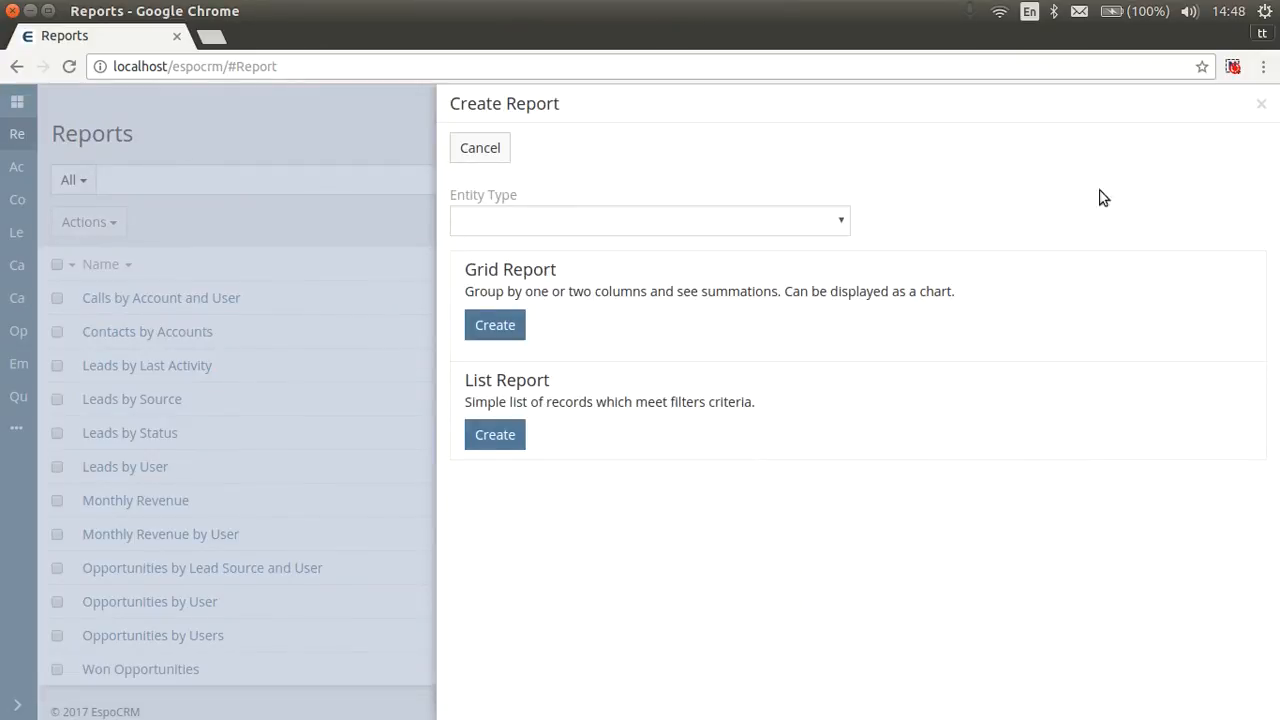
mouse_move(948, 288)
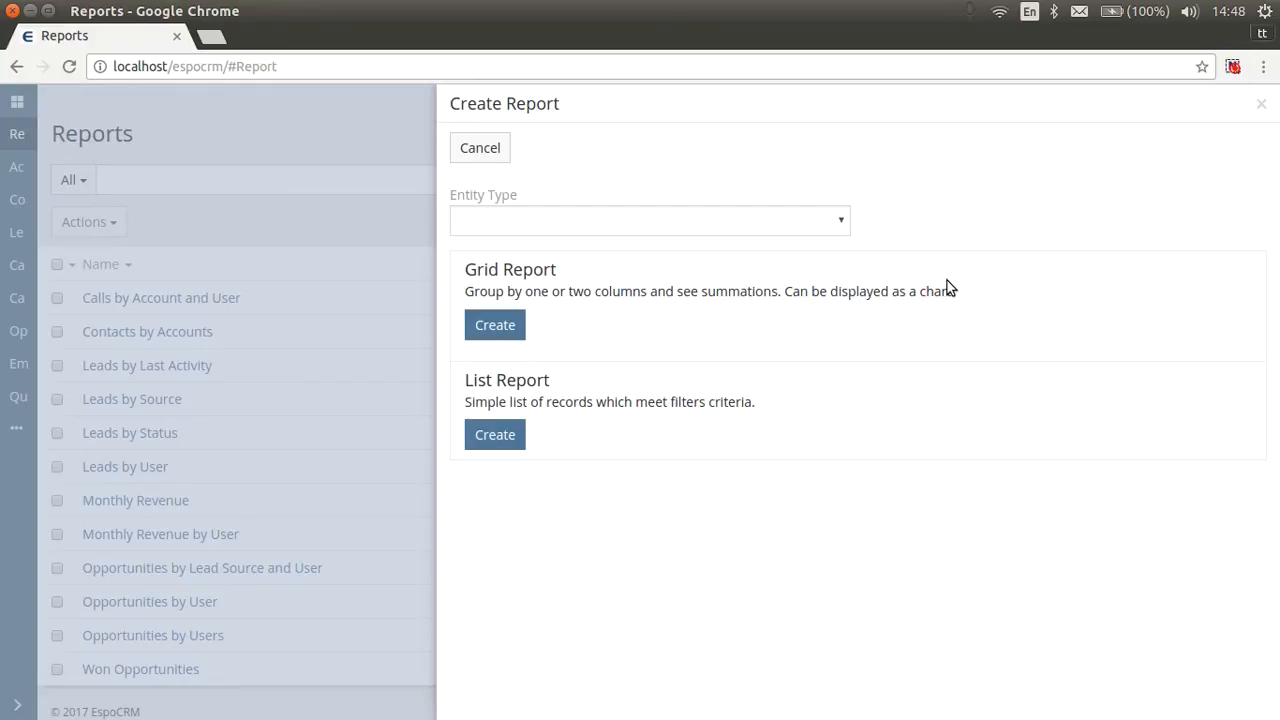
mouse_move(876, 288)
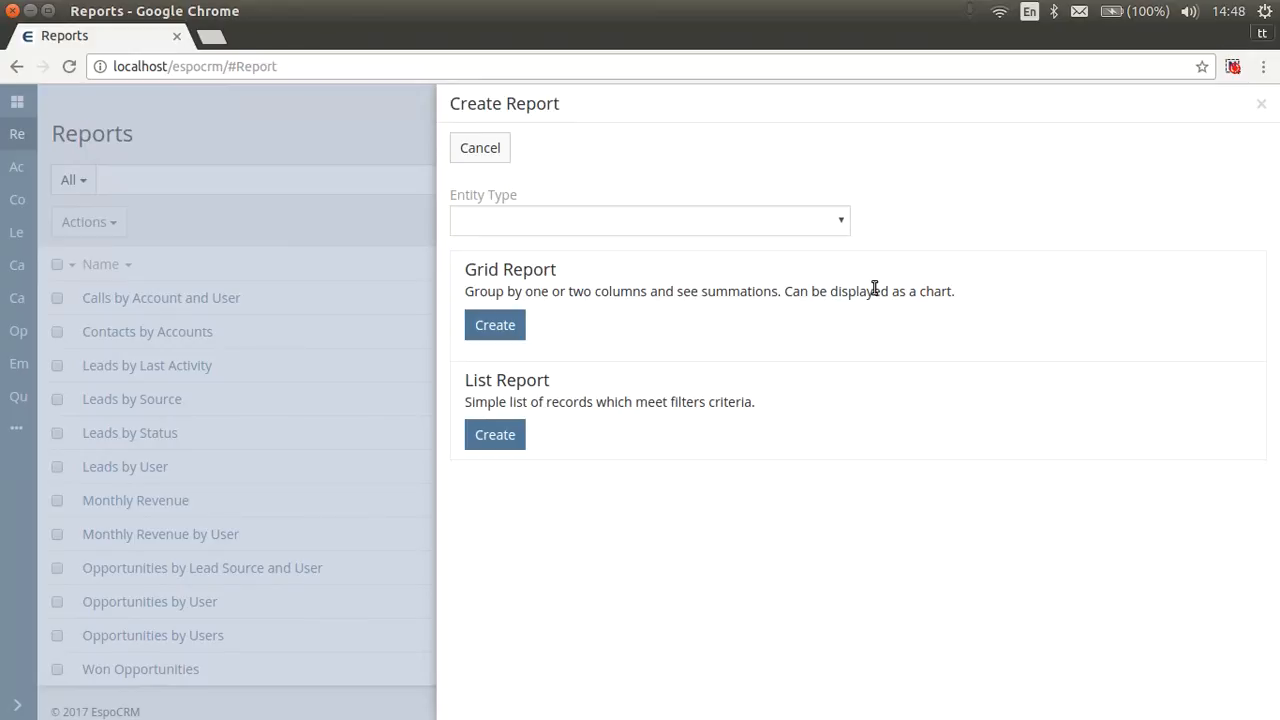
mouse_move(814, 276)
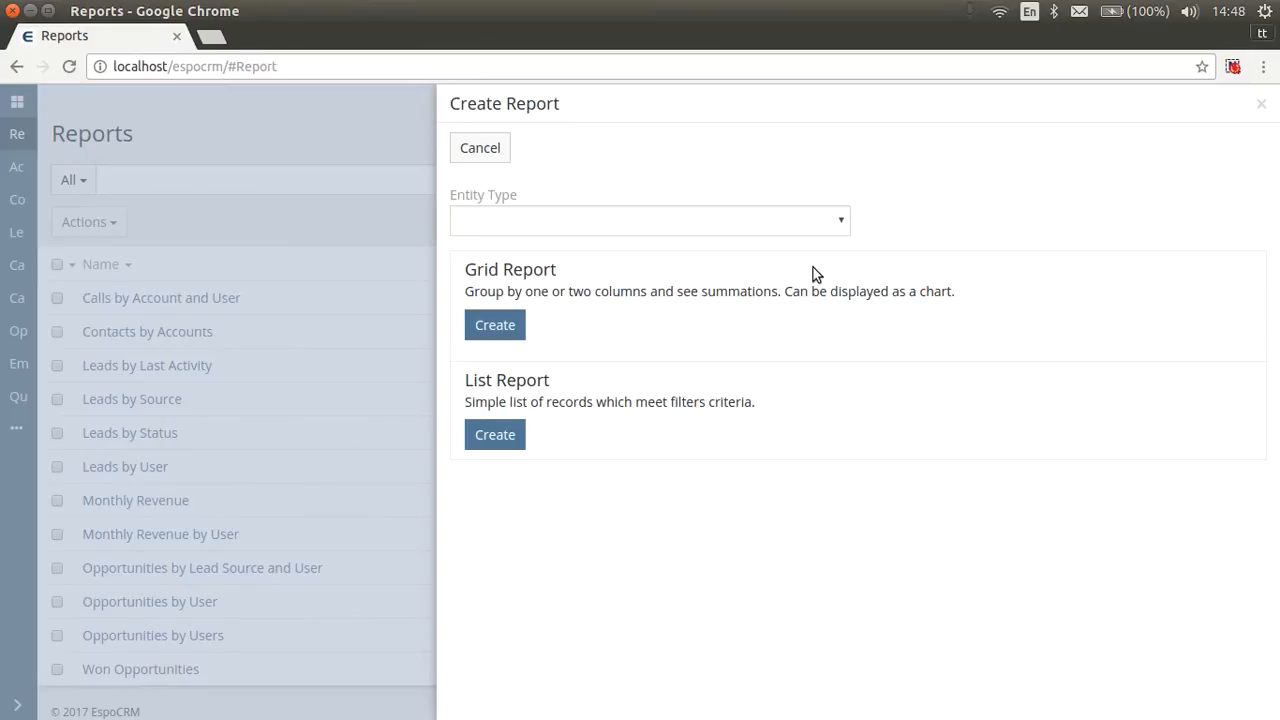
left_click(648, 220)
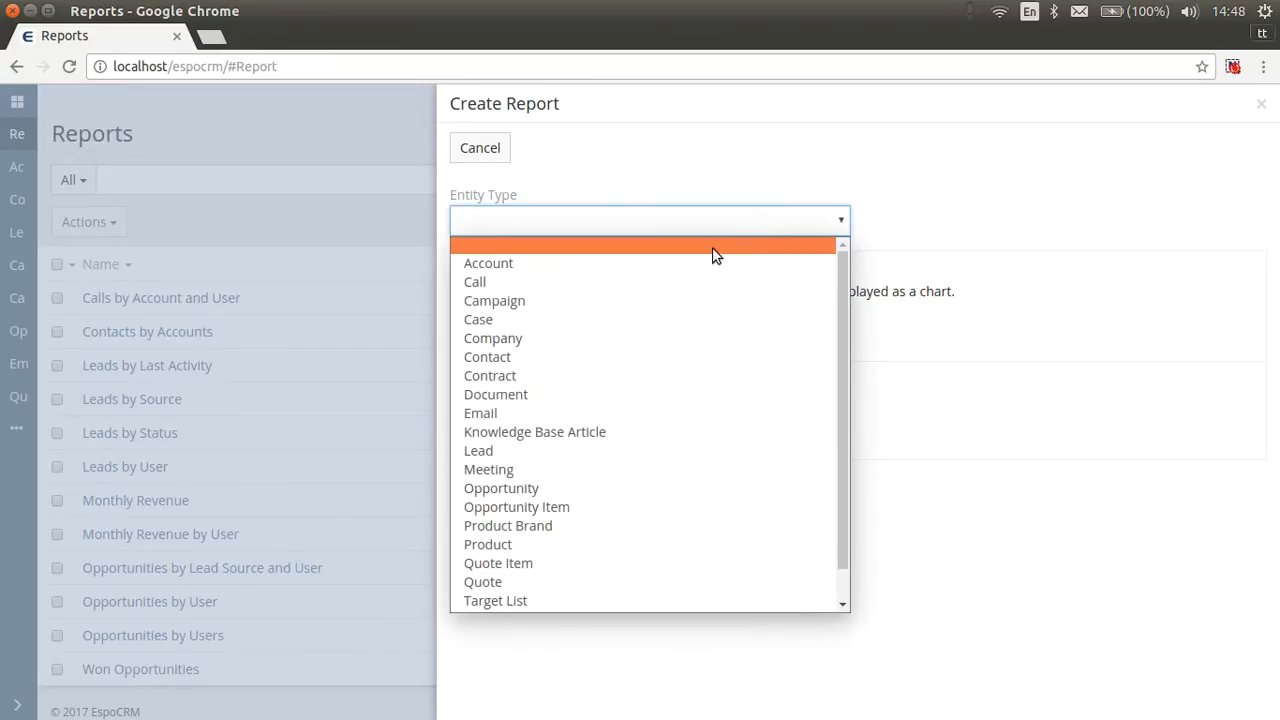
left_click(478, 450)
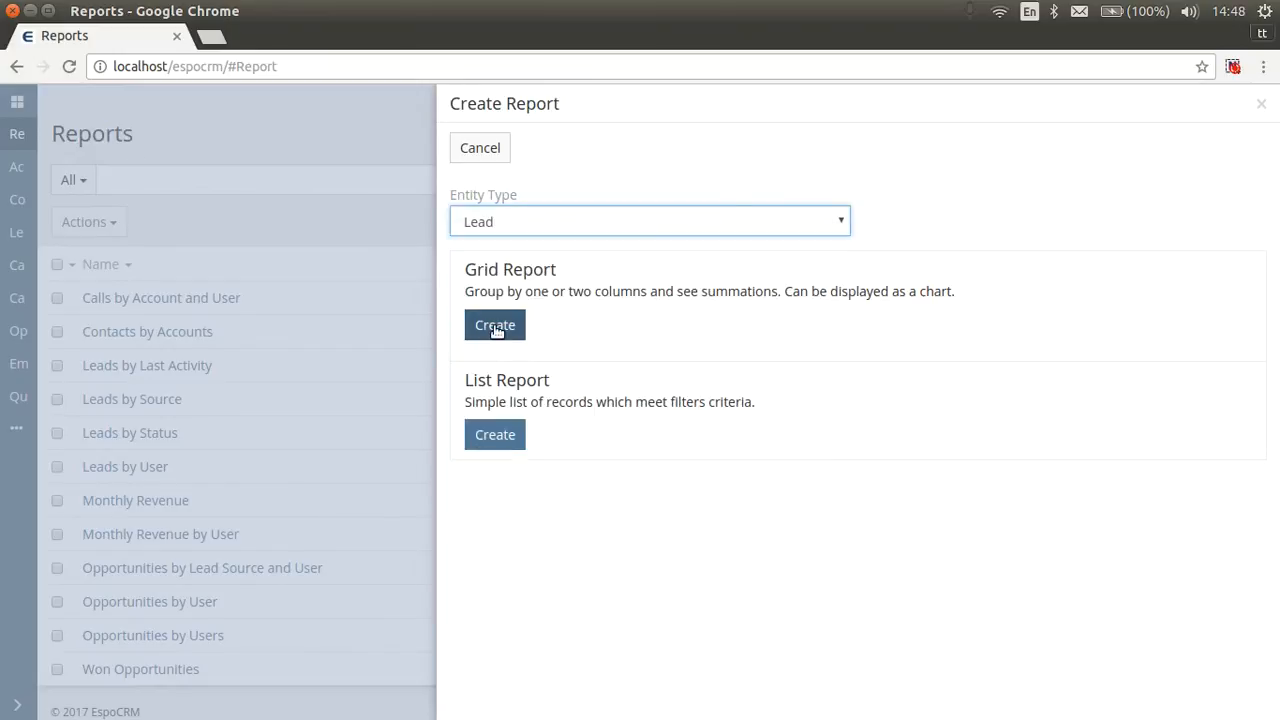
left_click(494, 324)
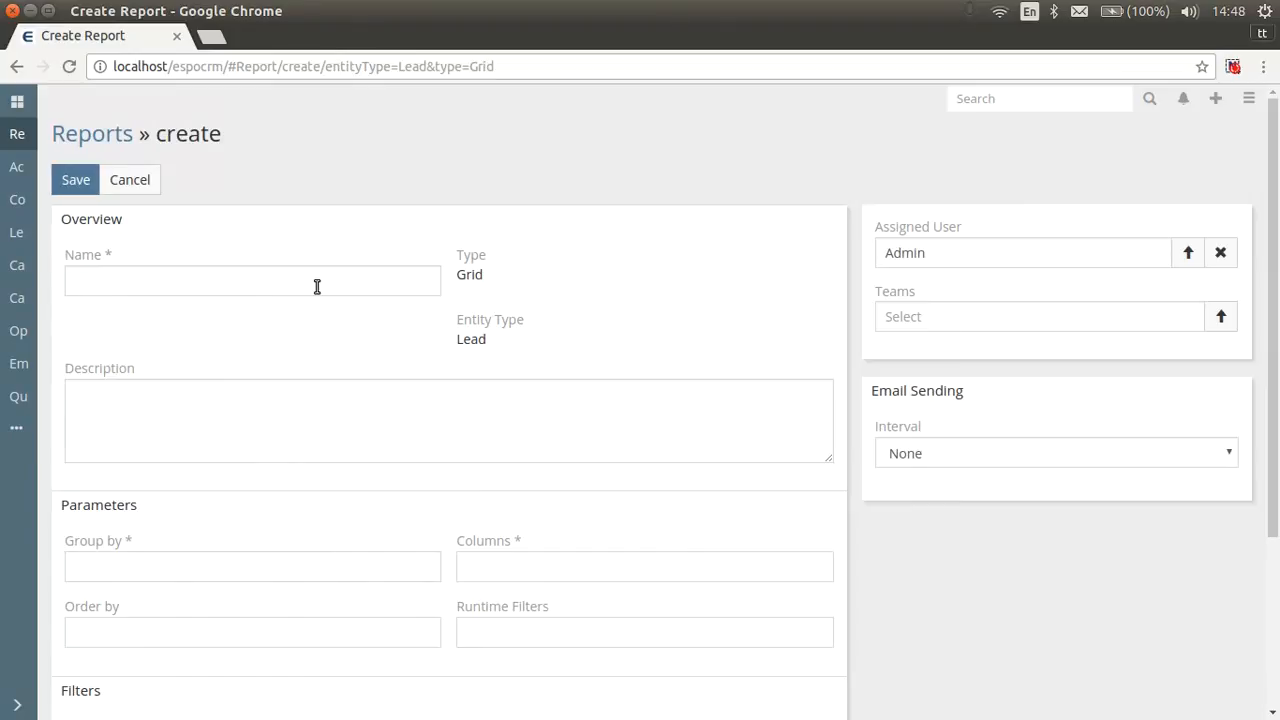
Enter the report name "Lead Source Char" in the Name field
left_click(252, 280)
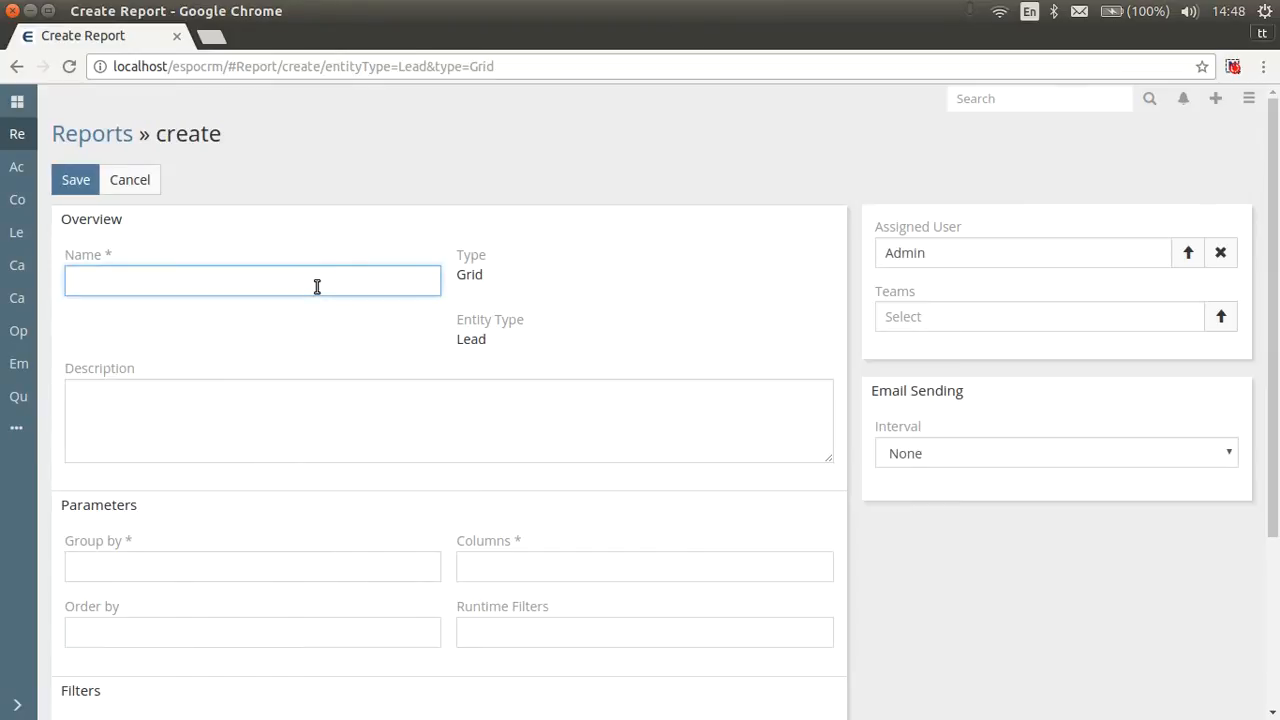
left_click(252, 280)
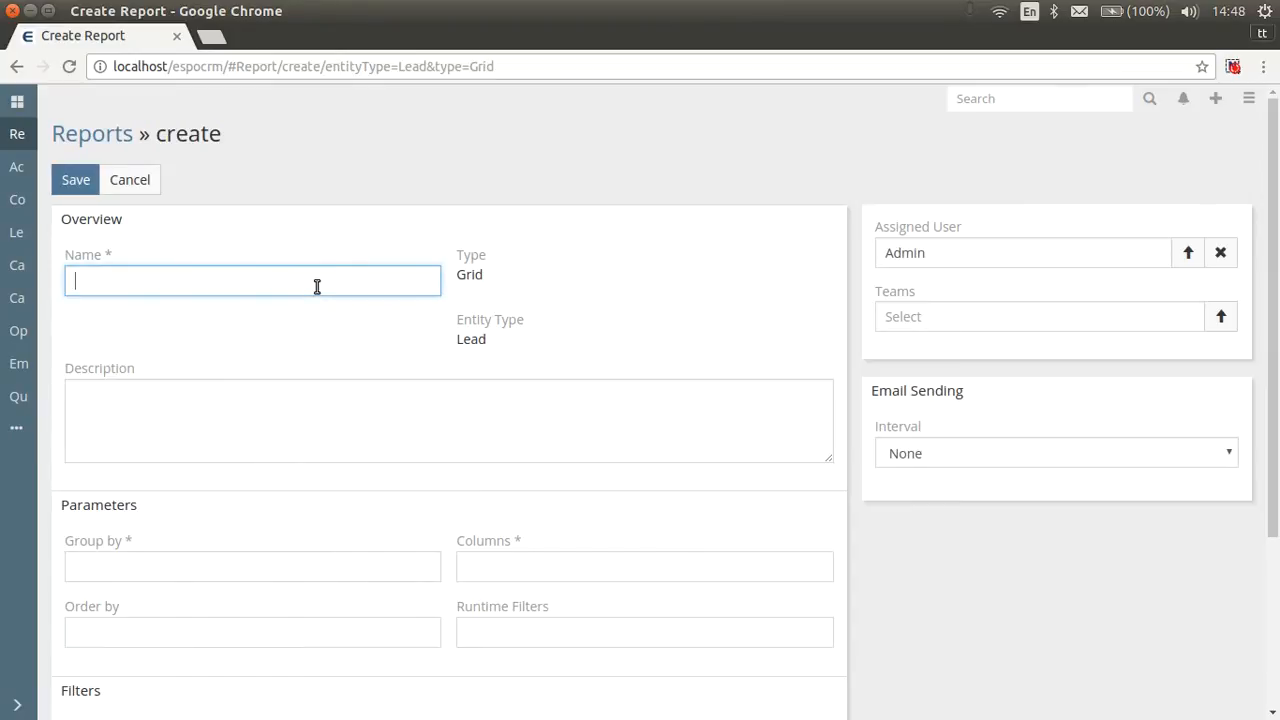
type("Lead Sour")
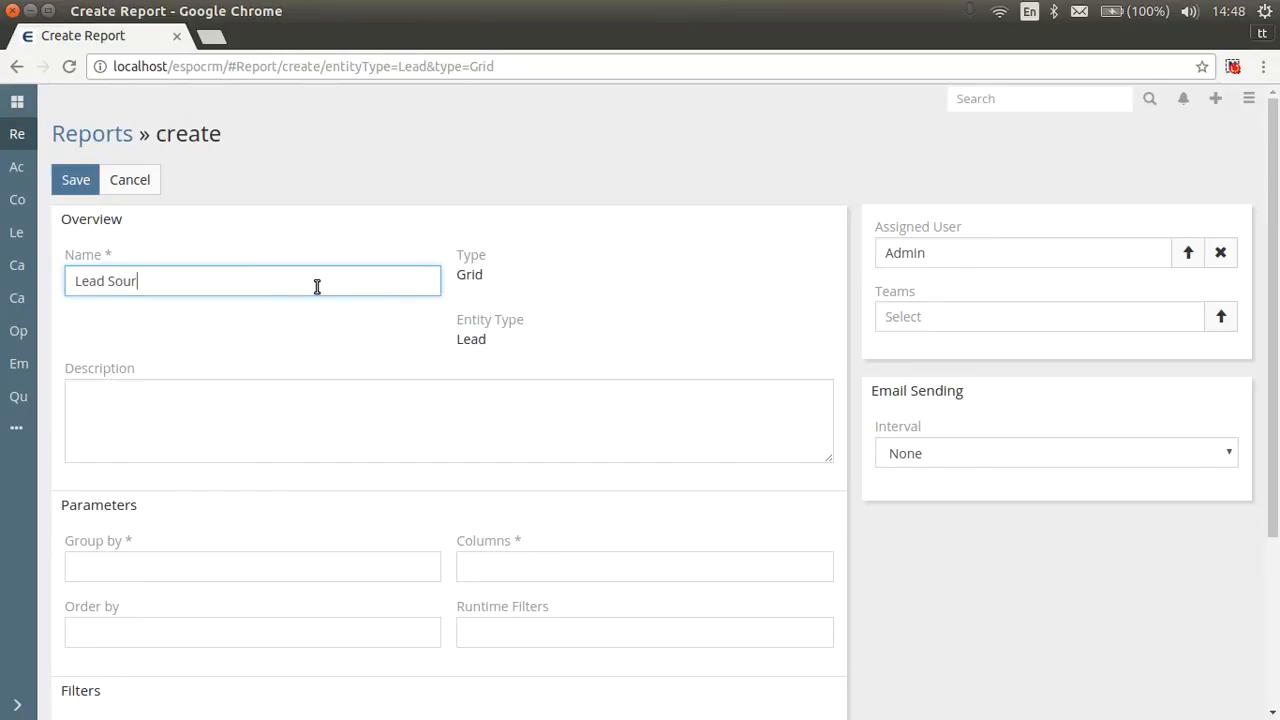
type("ce Char")
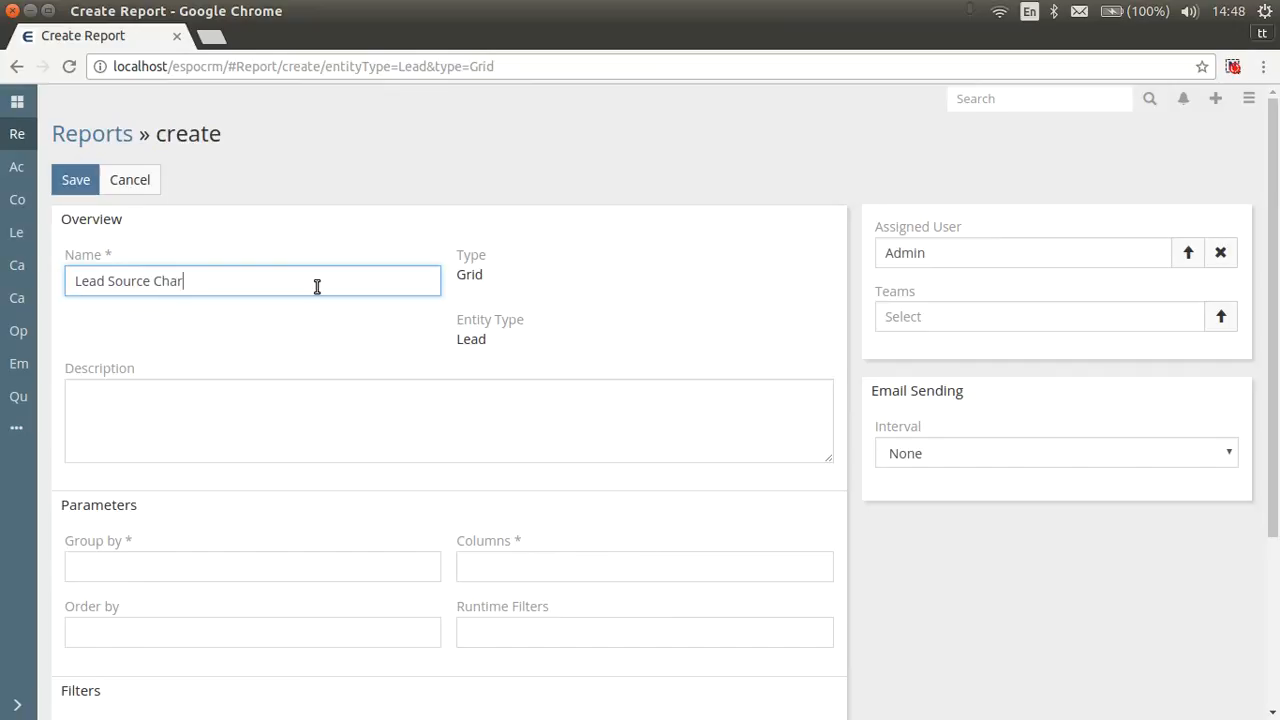
Group by Source with COUNT and SUM Opportunity Amount columns, ordered by COUNT descending
scroll("down", 3)
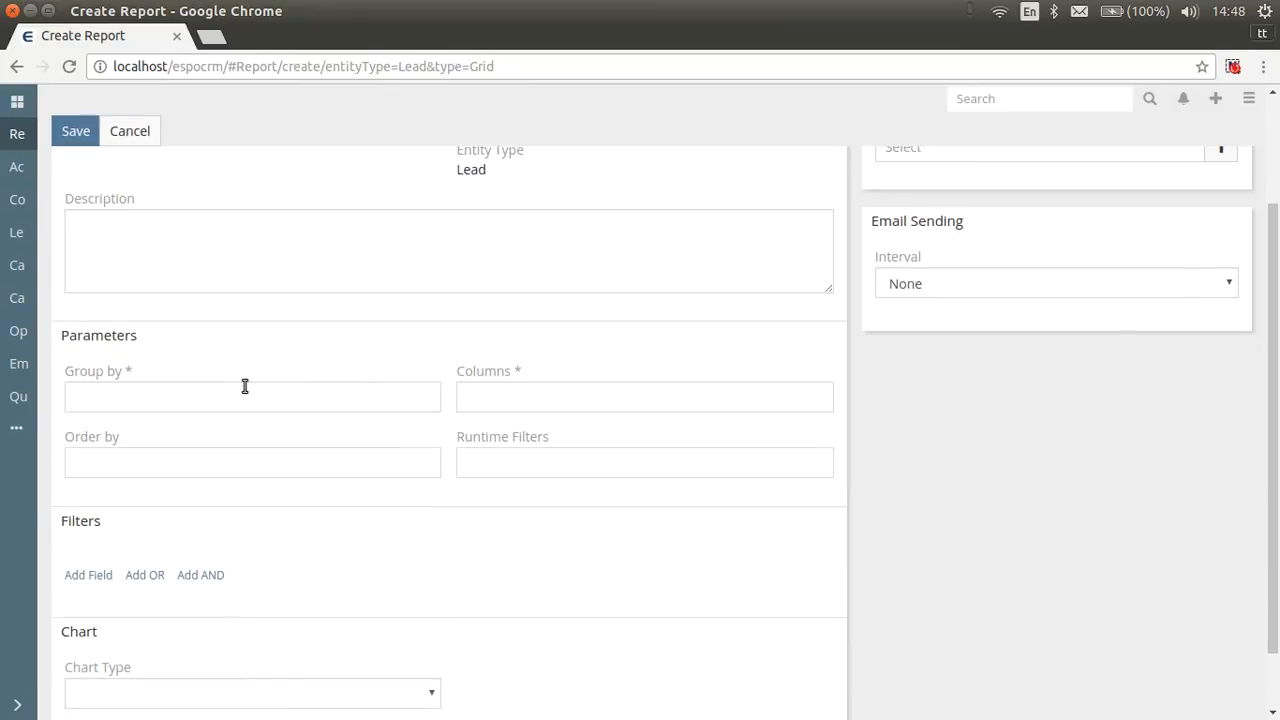
left_click(252, 396)
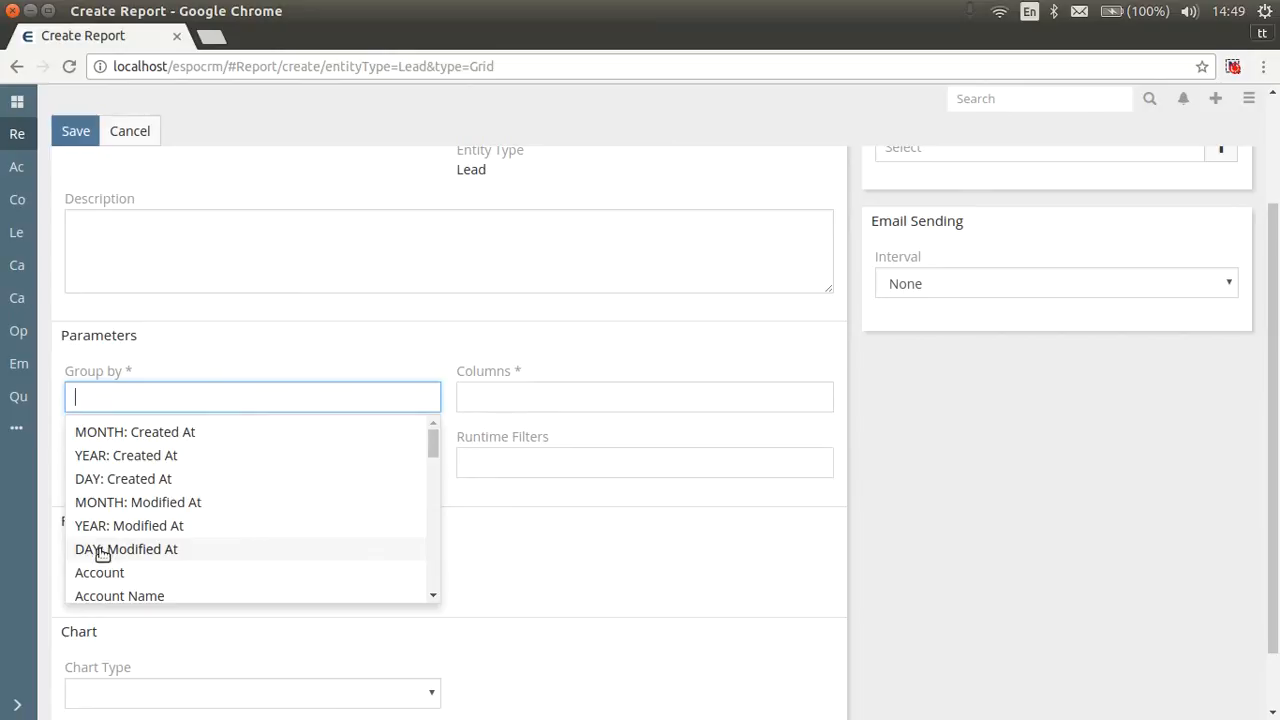
mouse_move(156, 510)
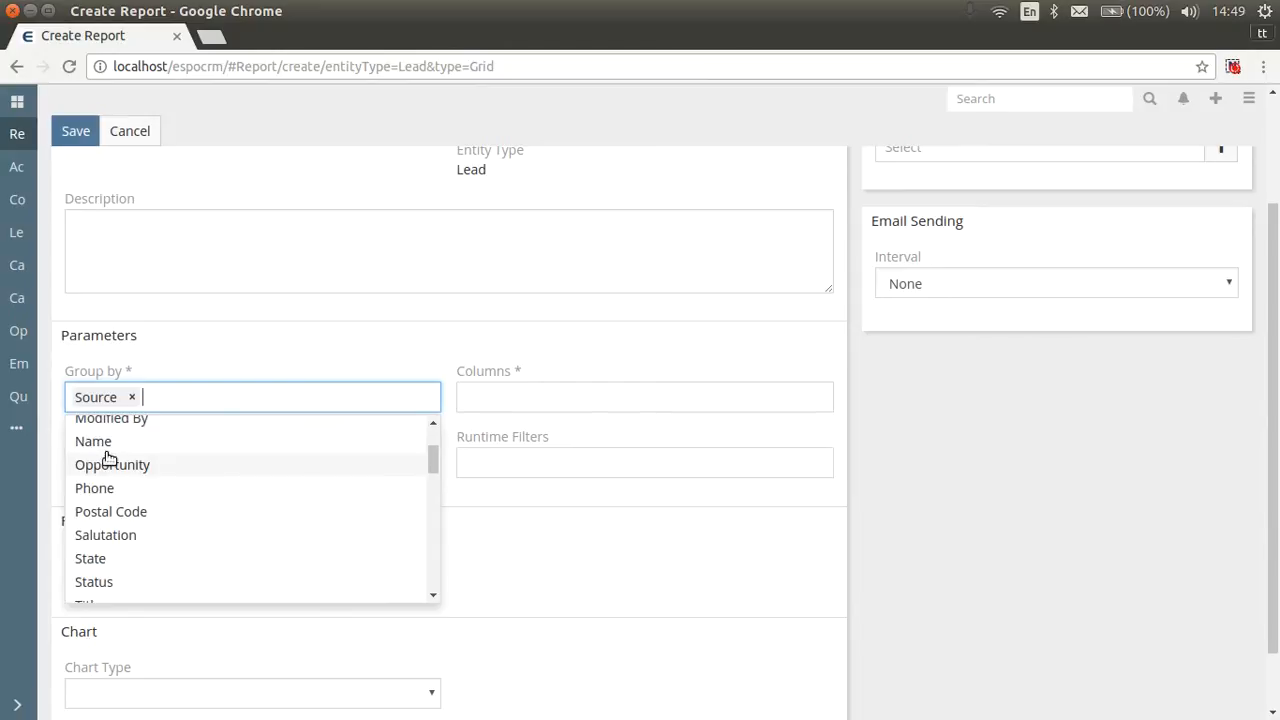
left_click(300, 364)
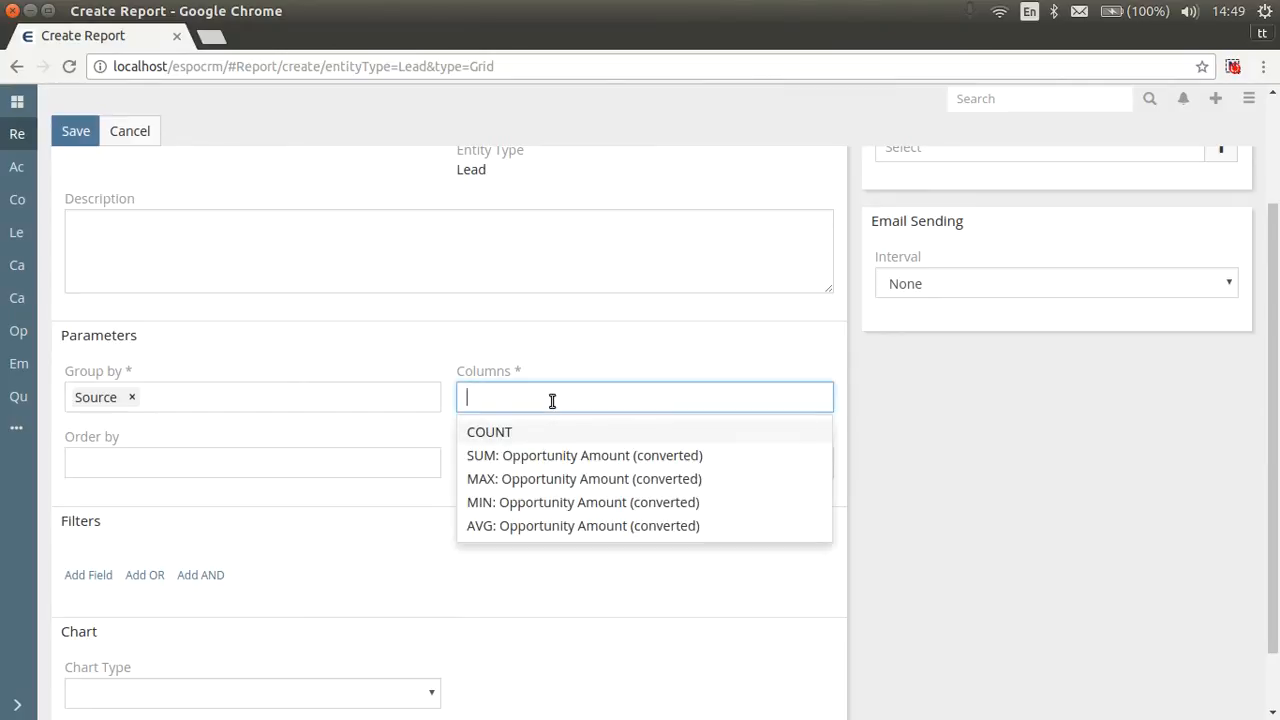
mouse_move(548, 418)
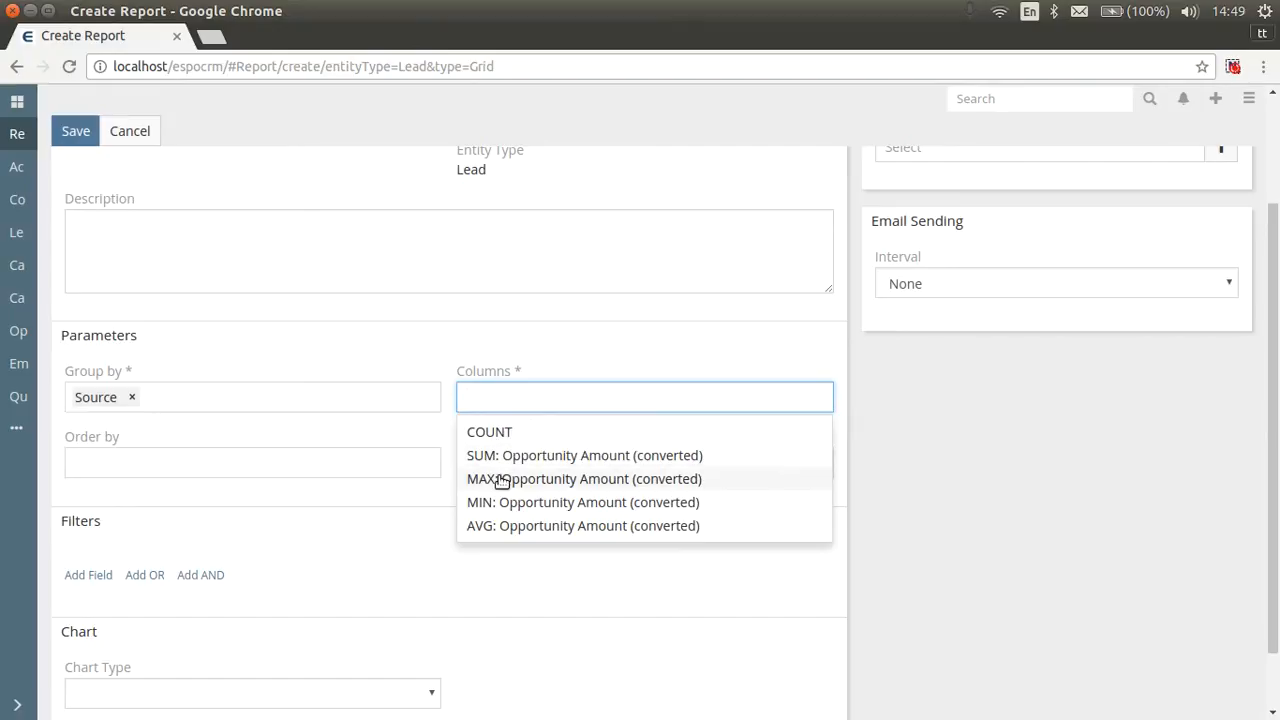
mouse_move(488, 540)
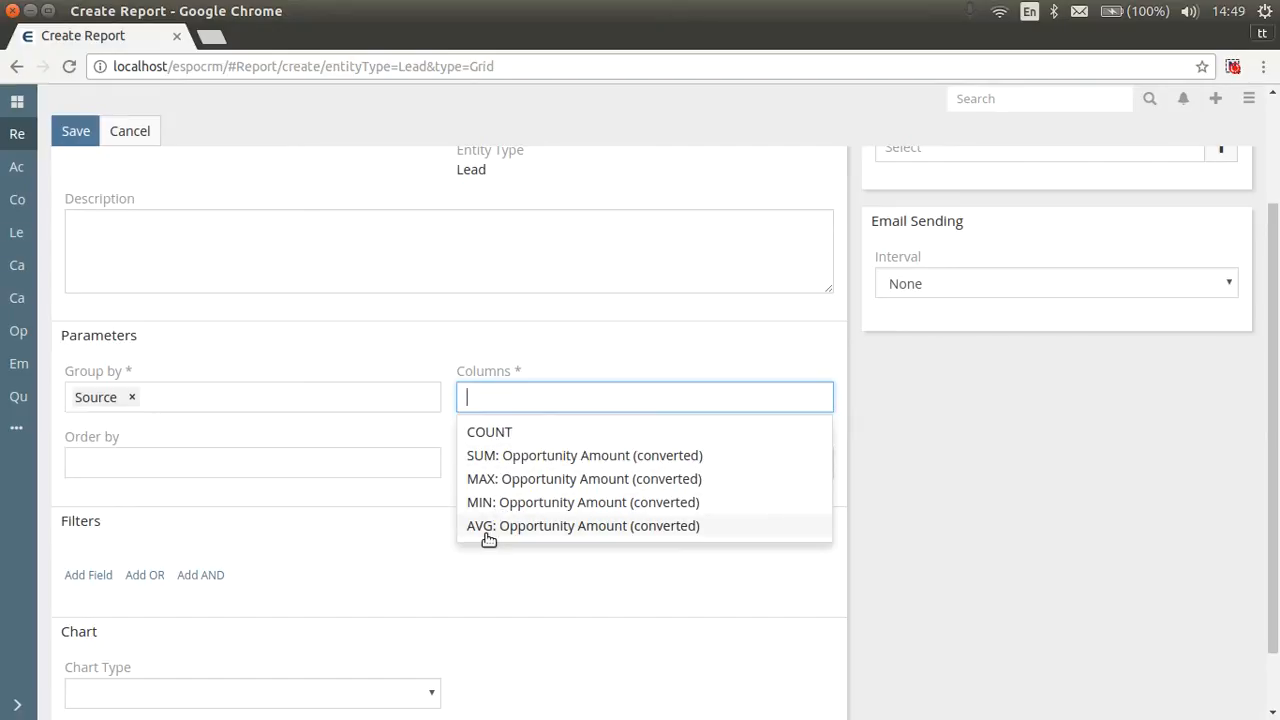
left_click(488, 432)
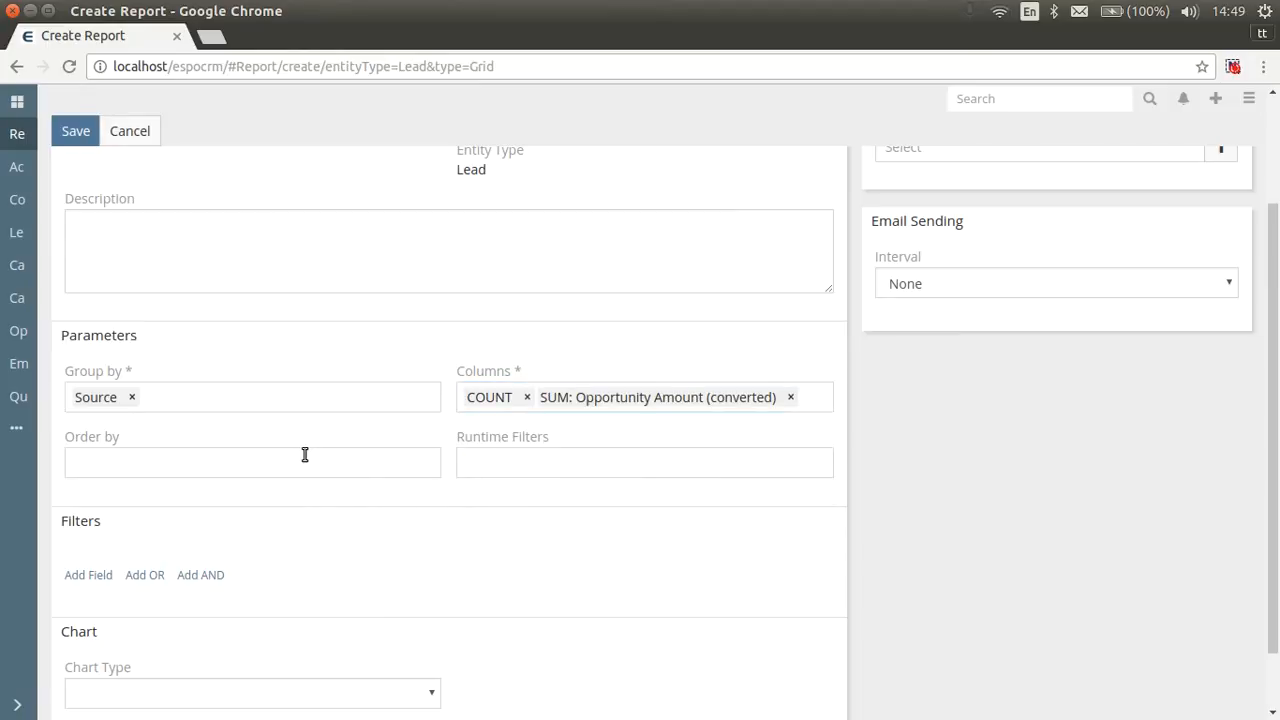
left_click(252, 462)
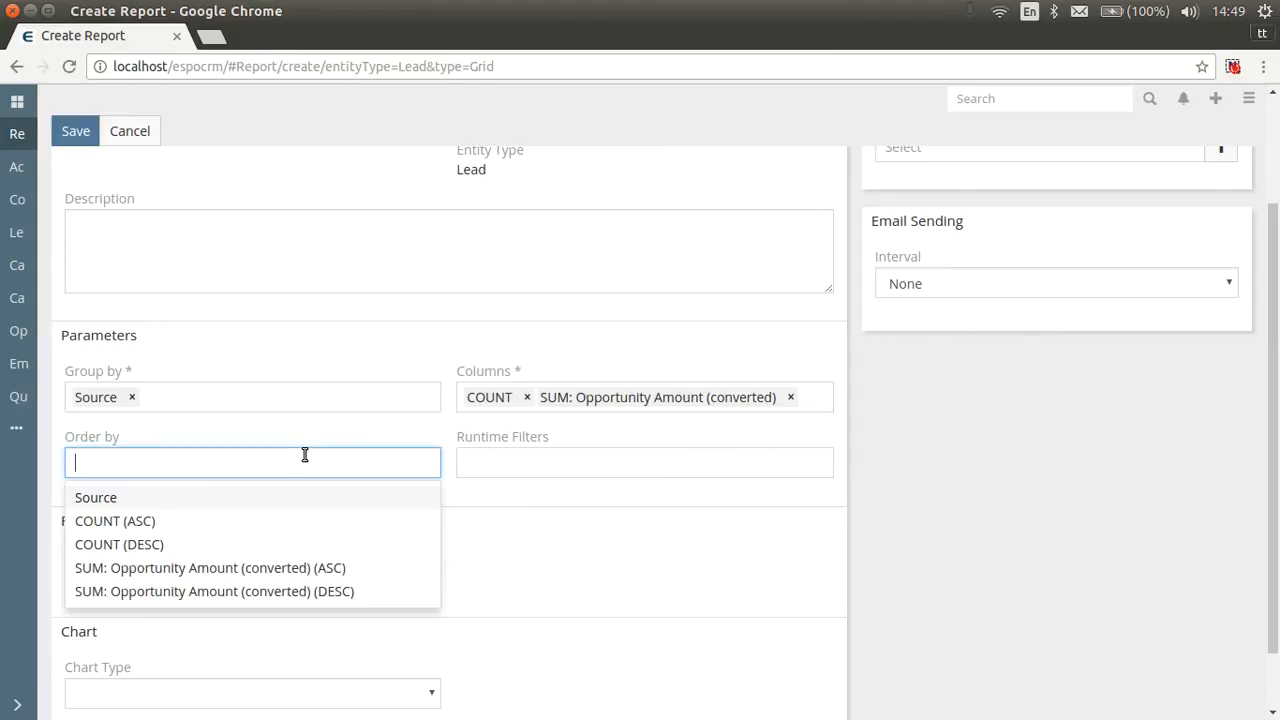
mouse_move(292, 468)
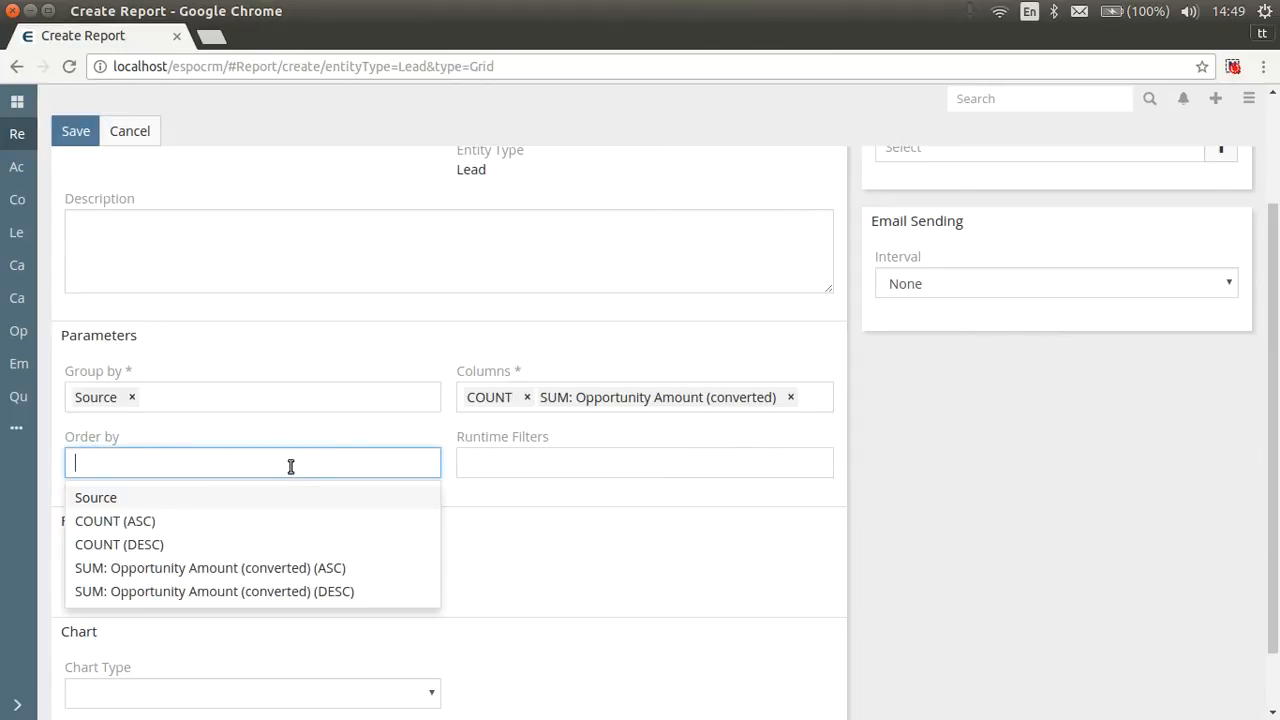
left_click(120, 544)
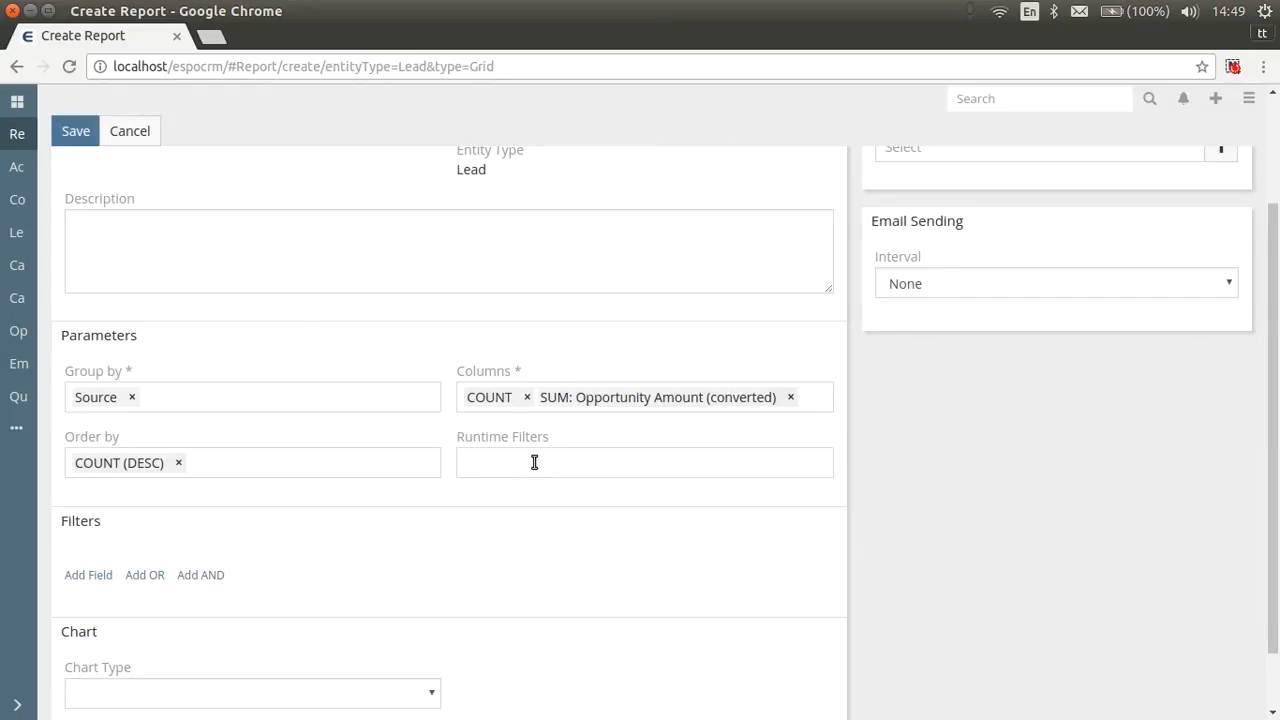
mouse_move(304, 516)
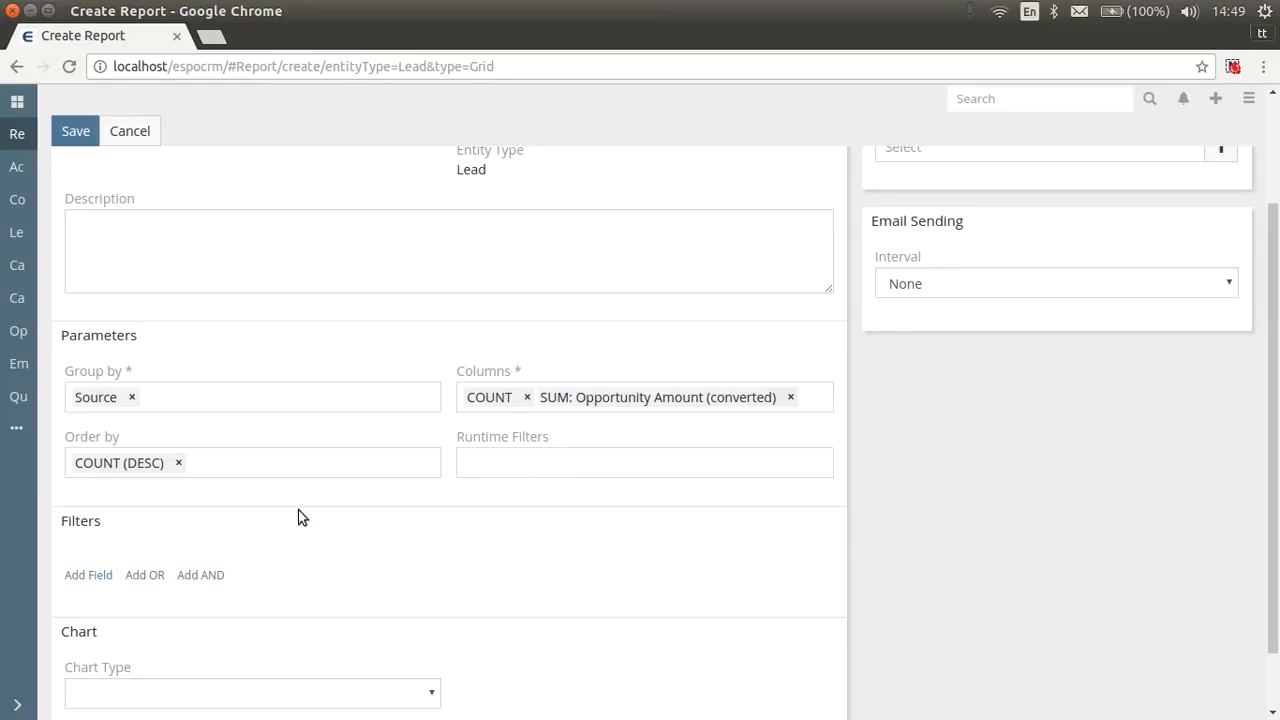
mouse_move(78, 552)
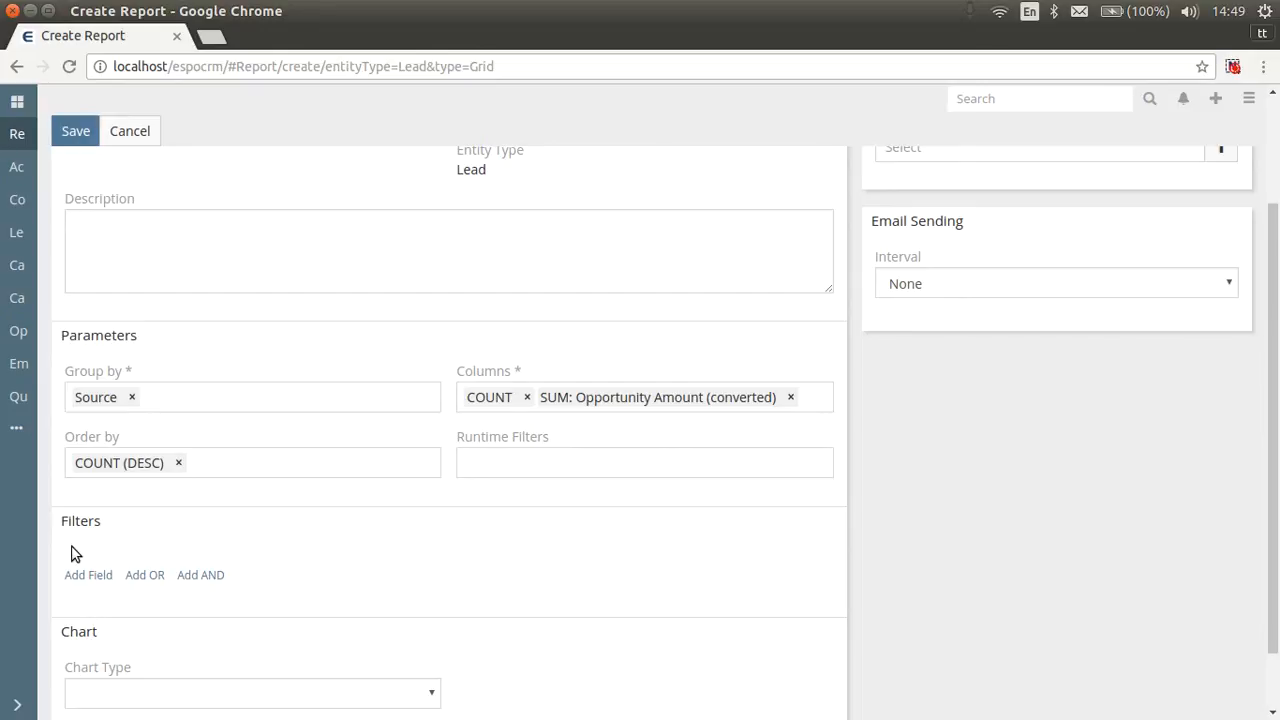
mouse_move(76, 558)
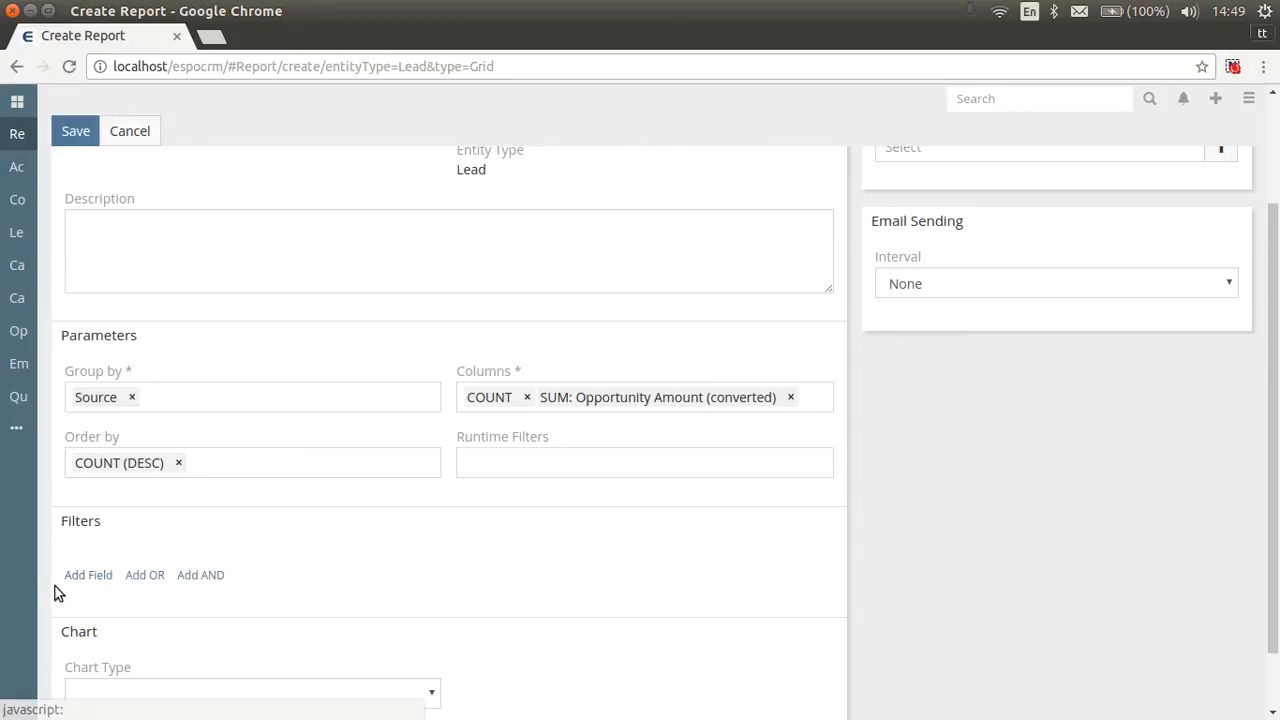
Add a Status filter restricting the report to Converted leads
left_click(88, 574)
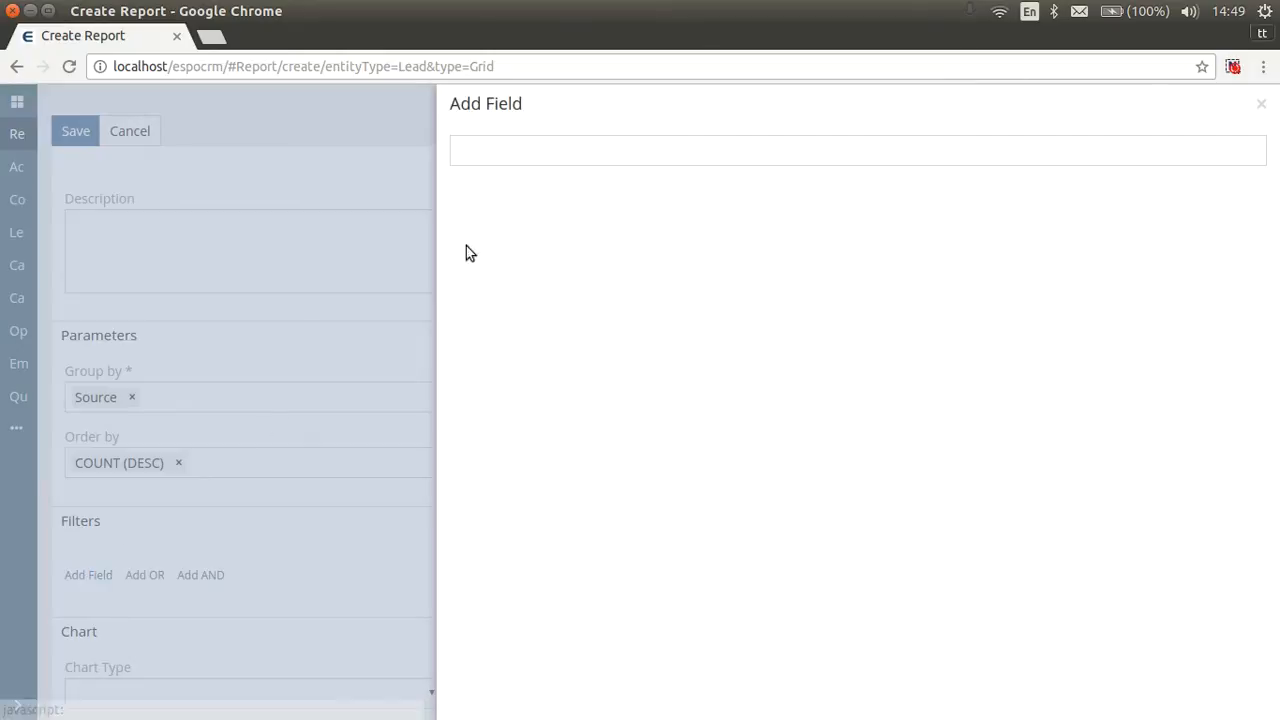
type("st")
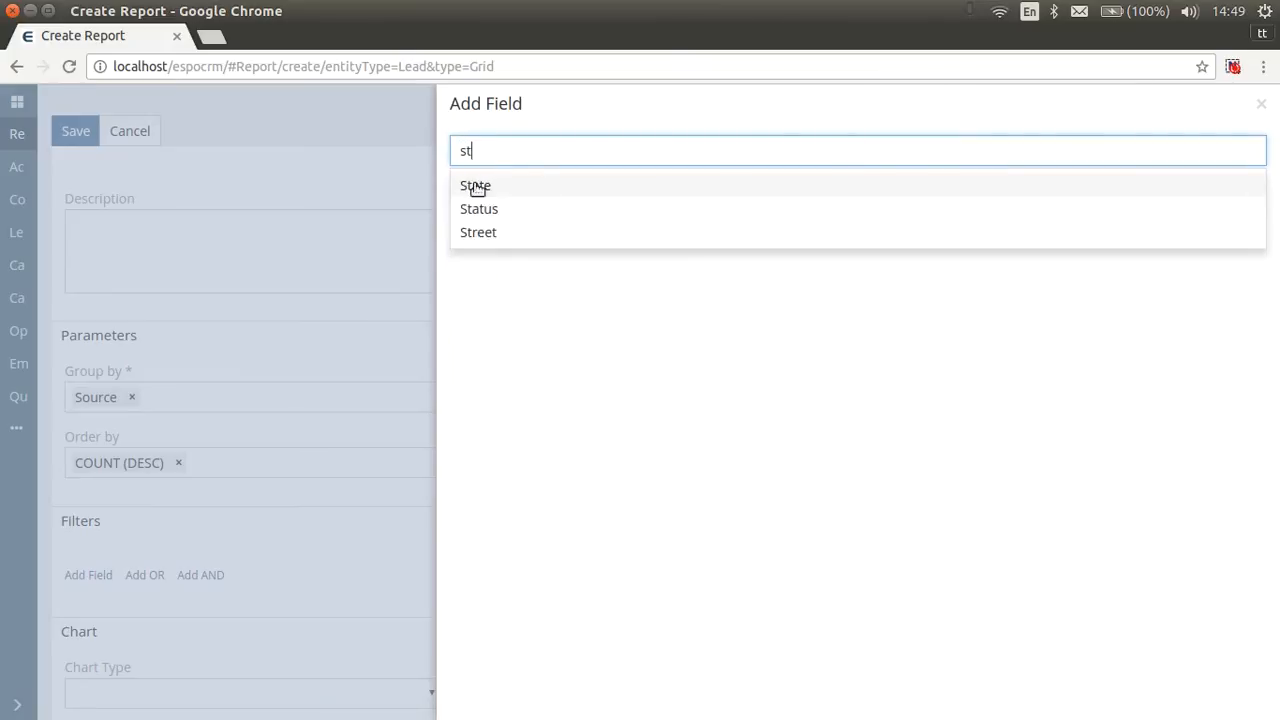
left_click(480, 208)
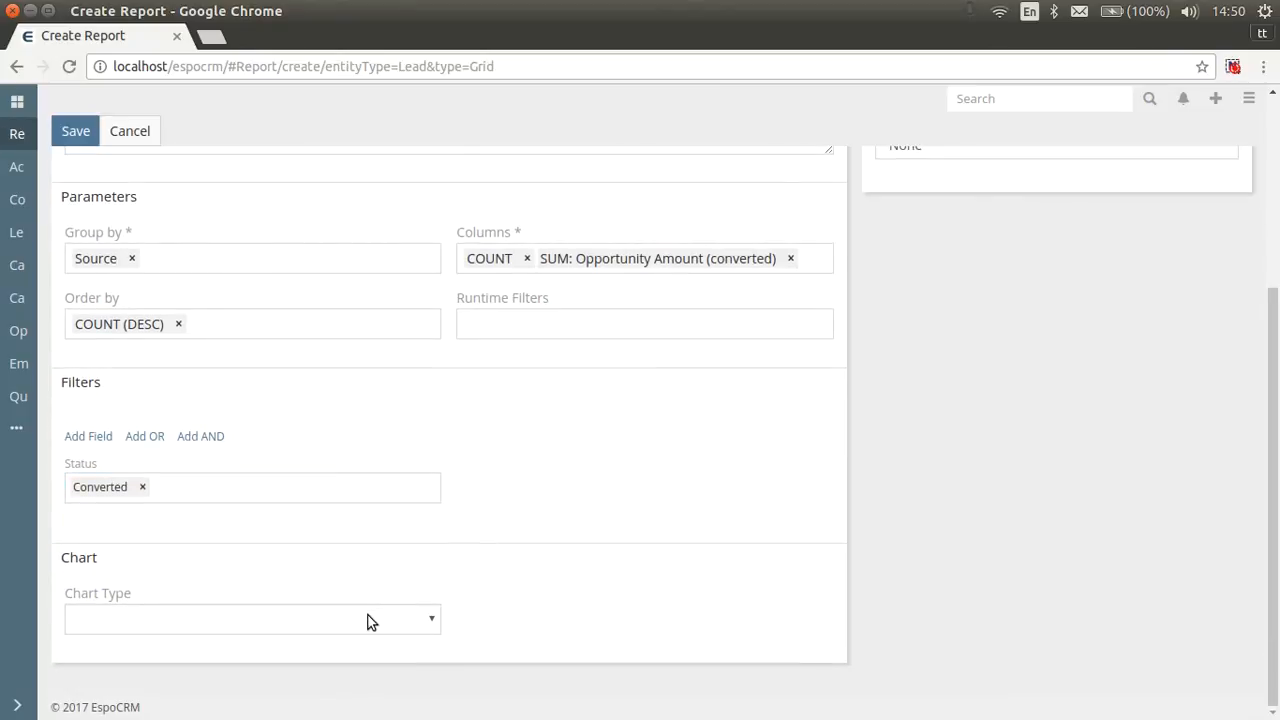
Set the report's chart type to Bar (horizontal)
left_click(252, 620)
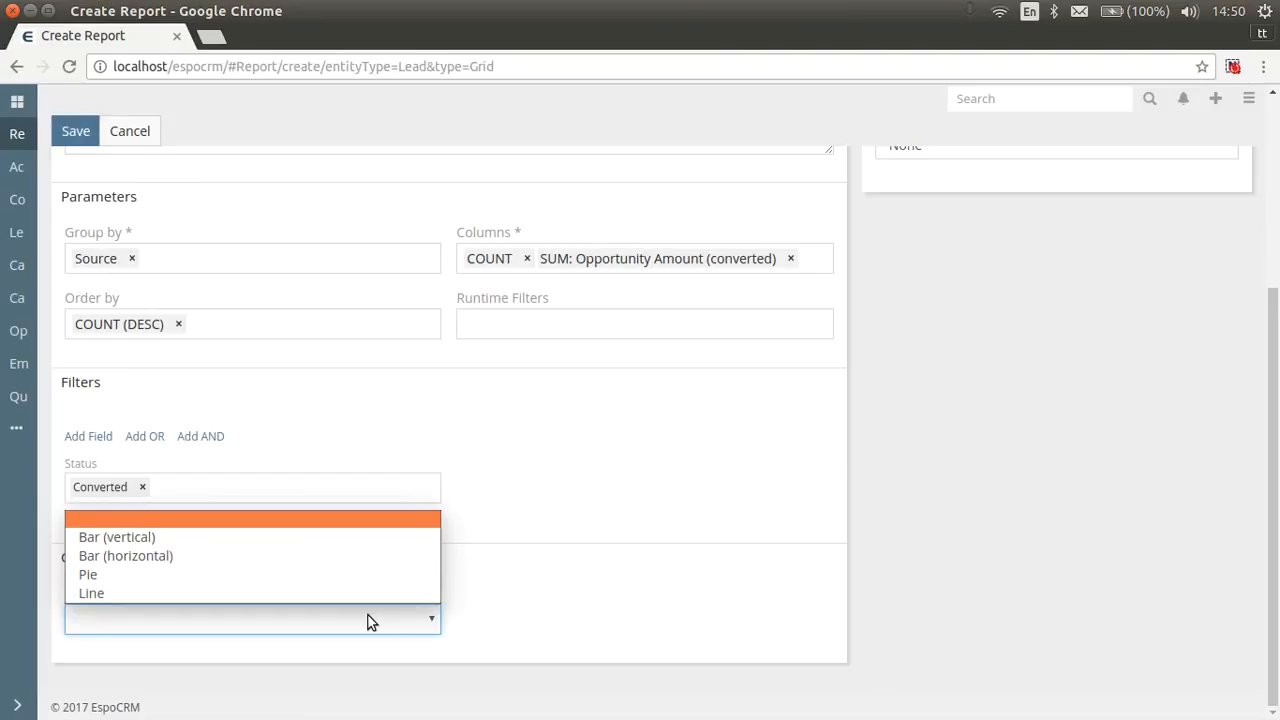
mouse_move(312, 556)
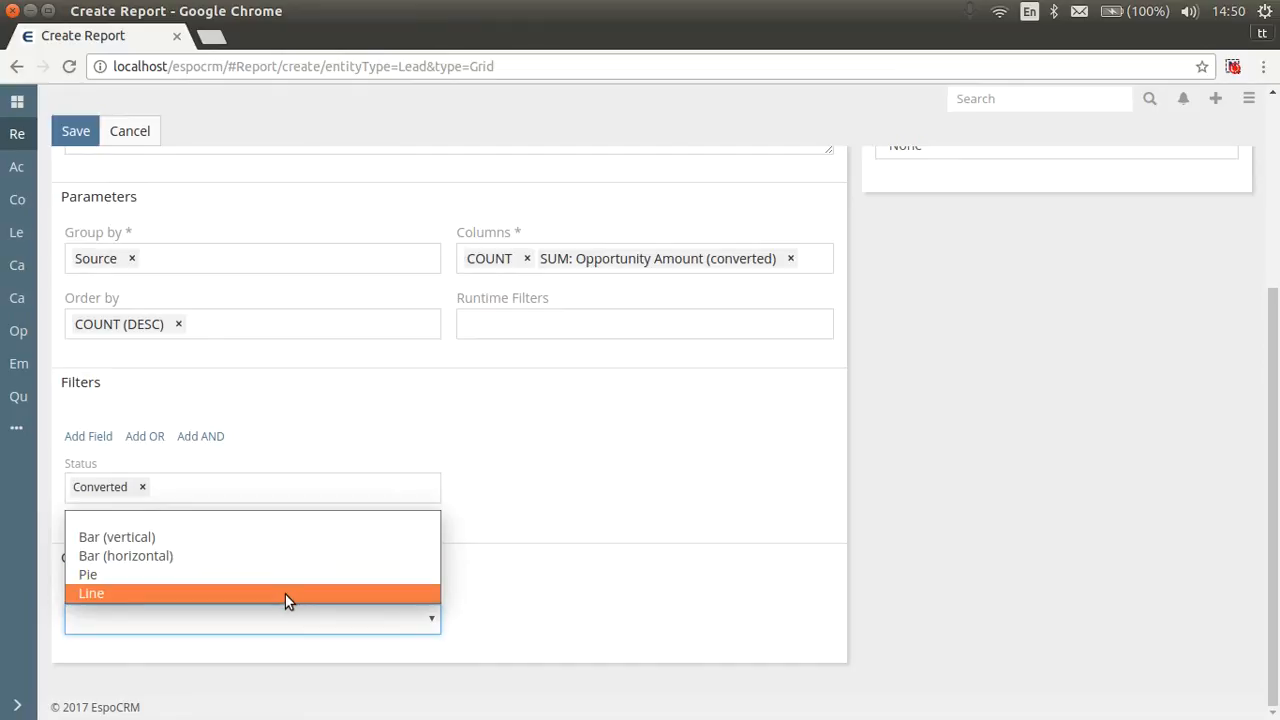
mouse_move(278, 556)
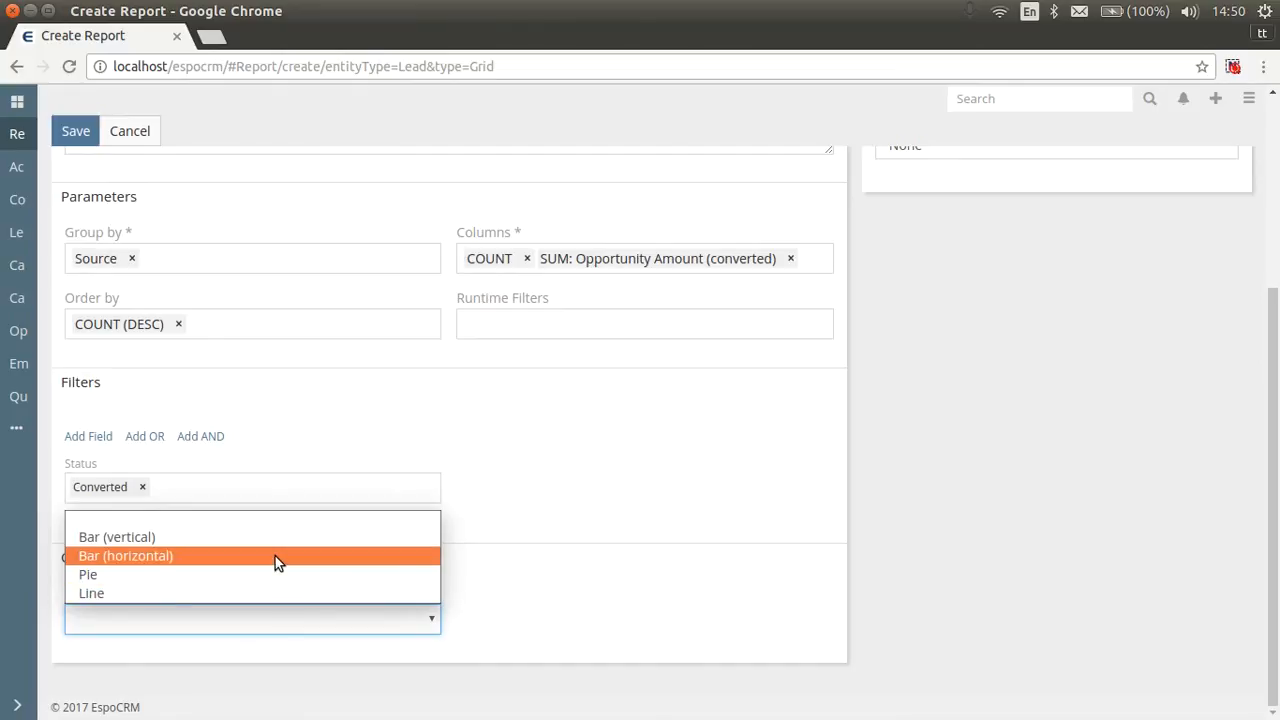
left_click(124, 556)
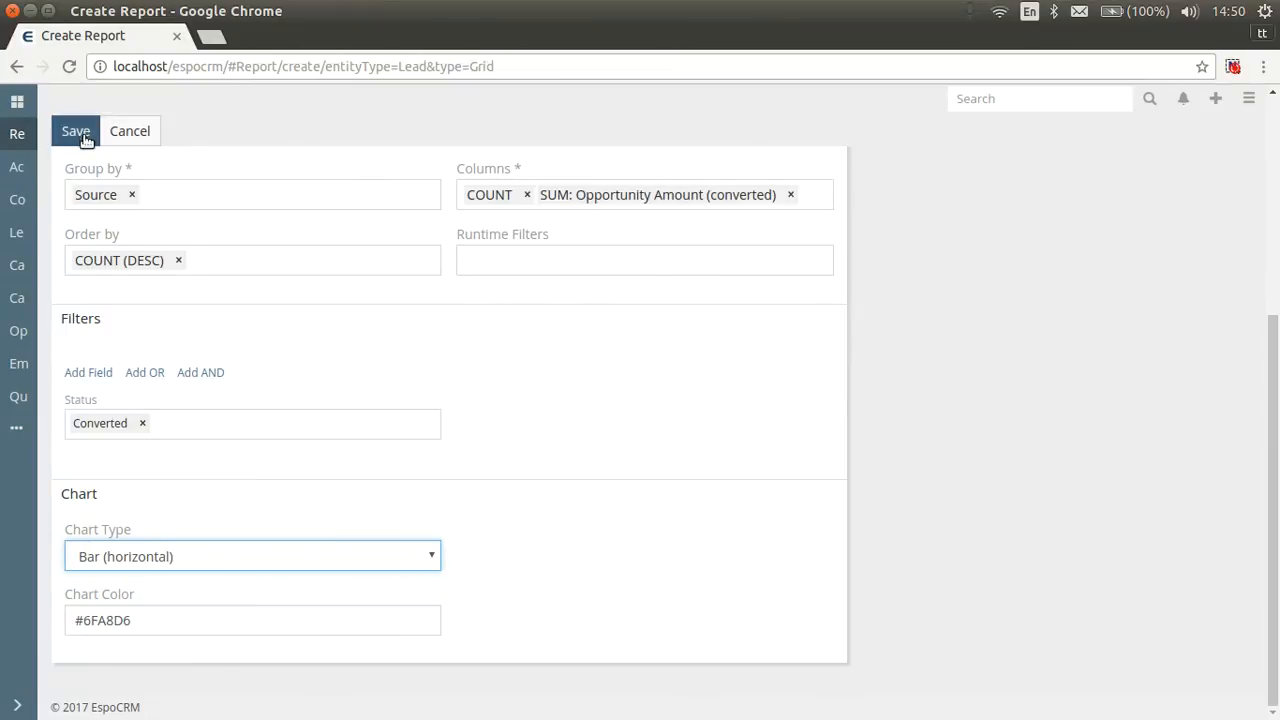
Save the Lead Source Chart report and review its table, Count and Sum charts
left_click(76, 132)
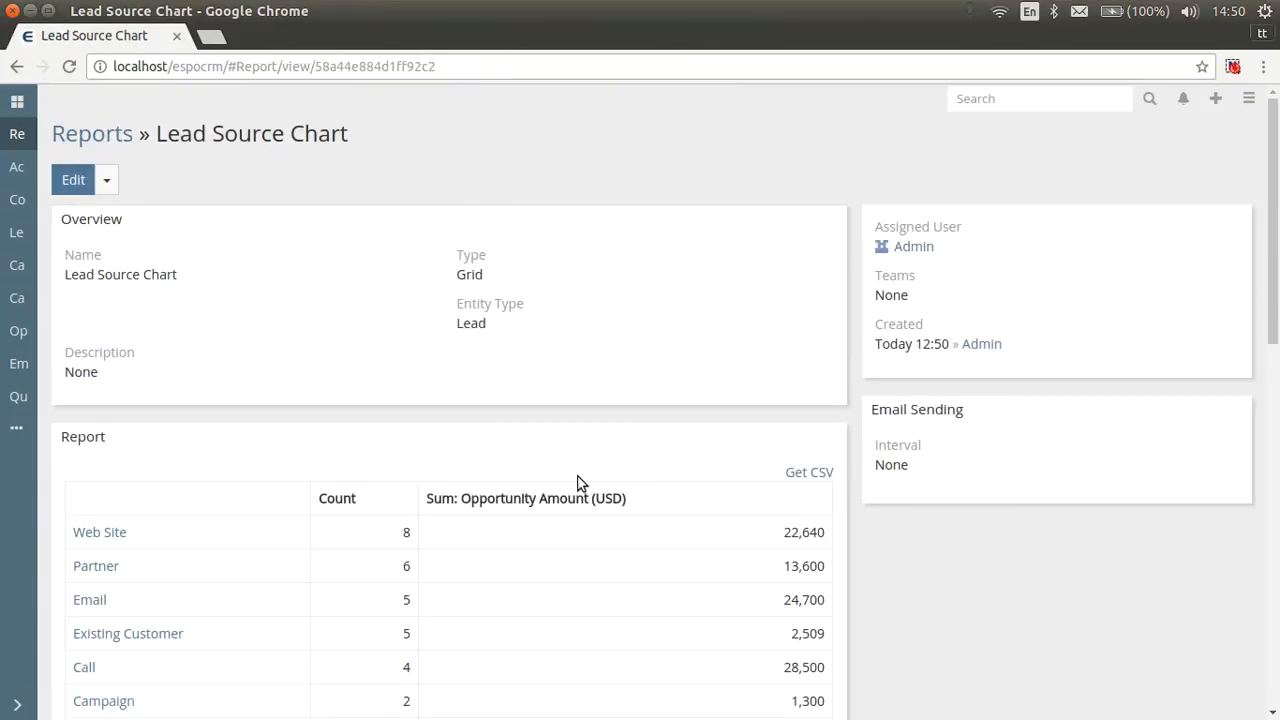
scroll("down", 3)
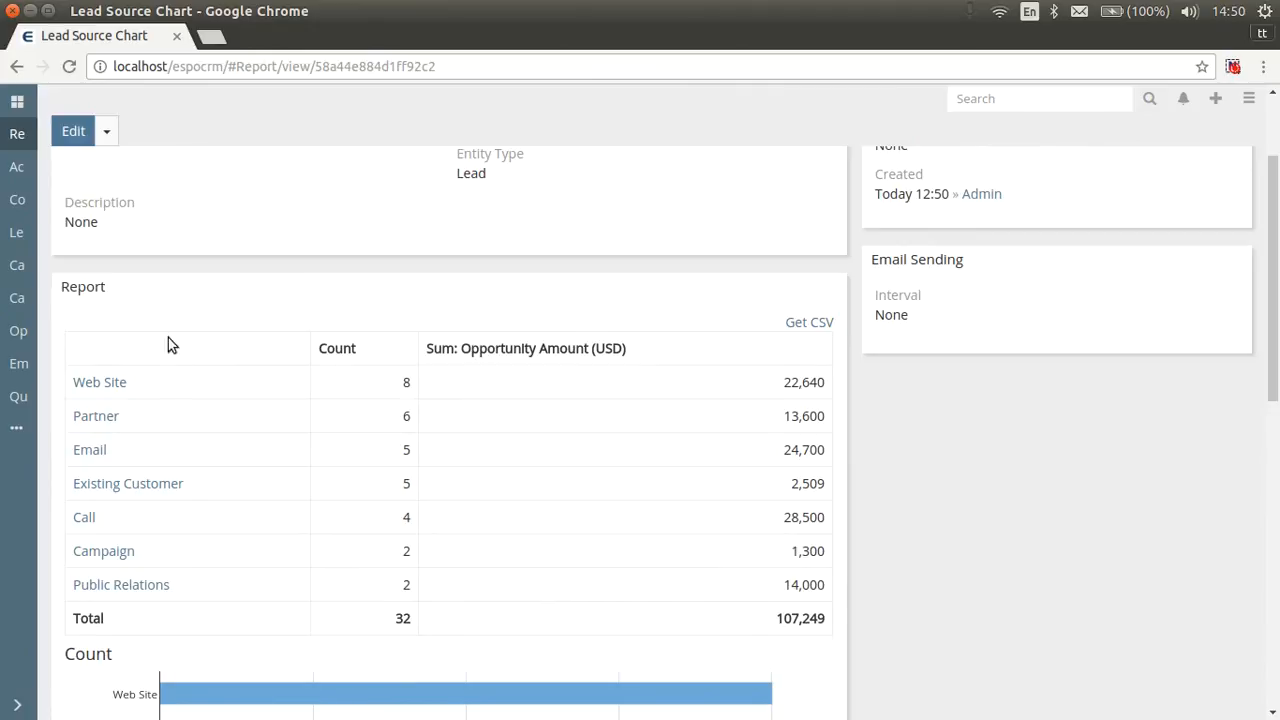
mouse_move(810, 340)
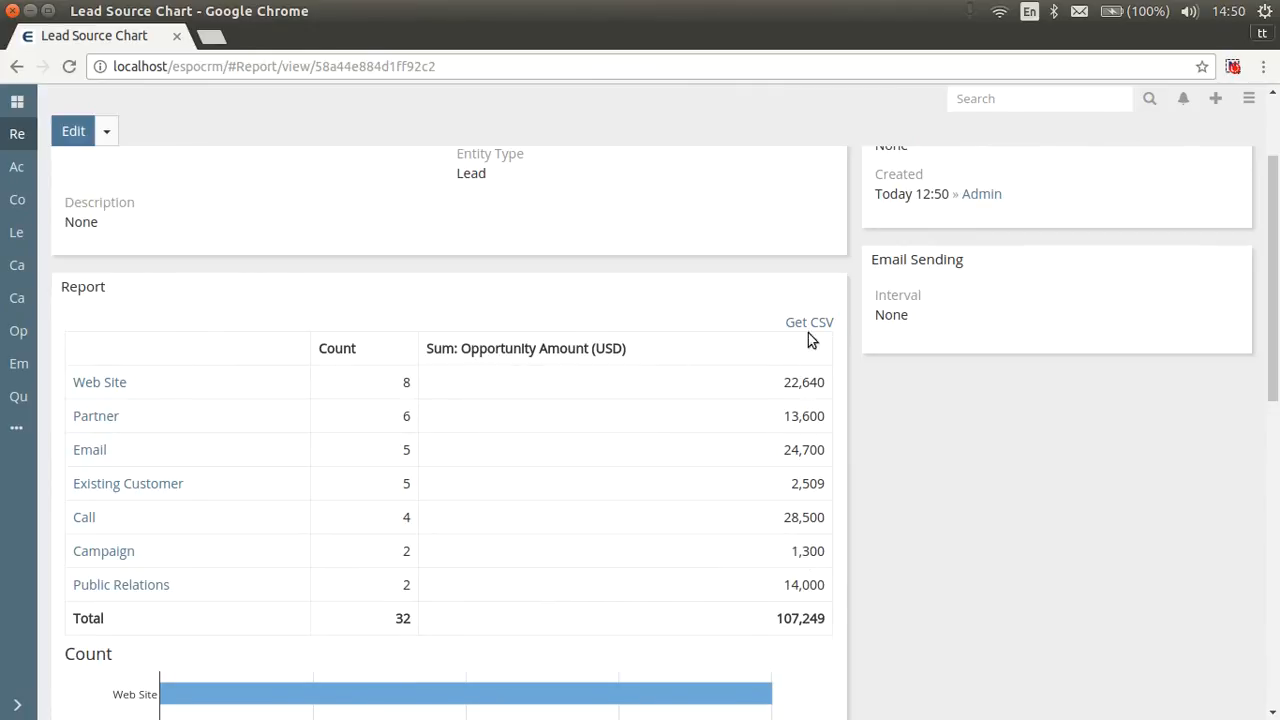
mouse_move(808, 322)
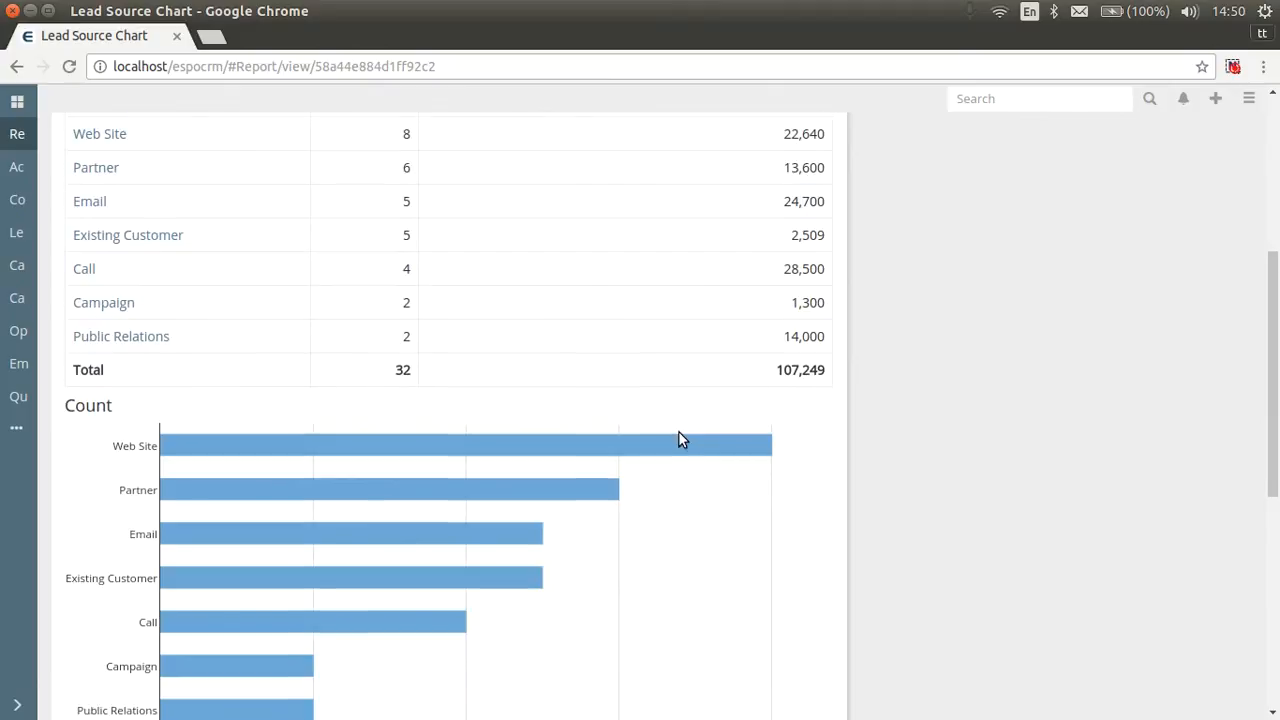
scroll("down", 3)
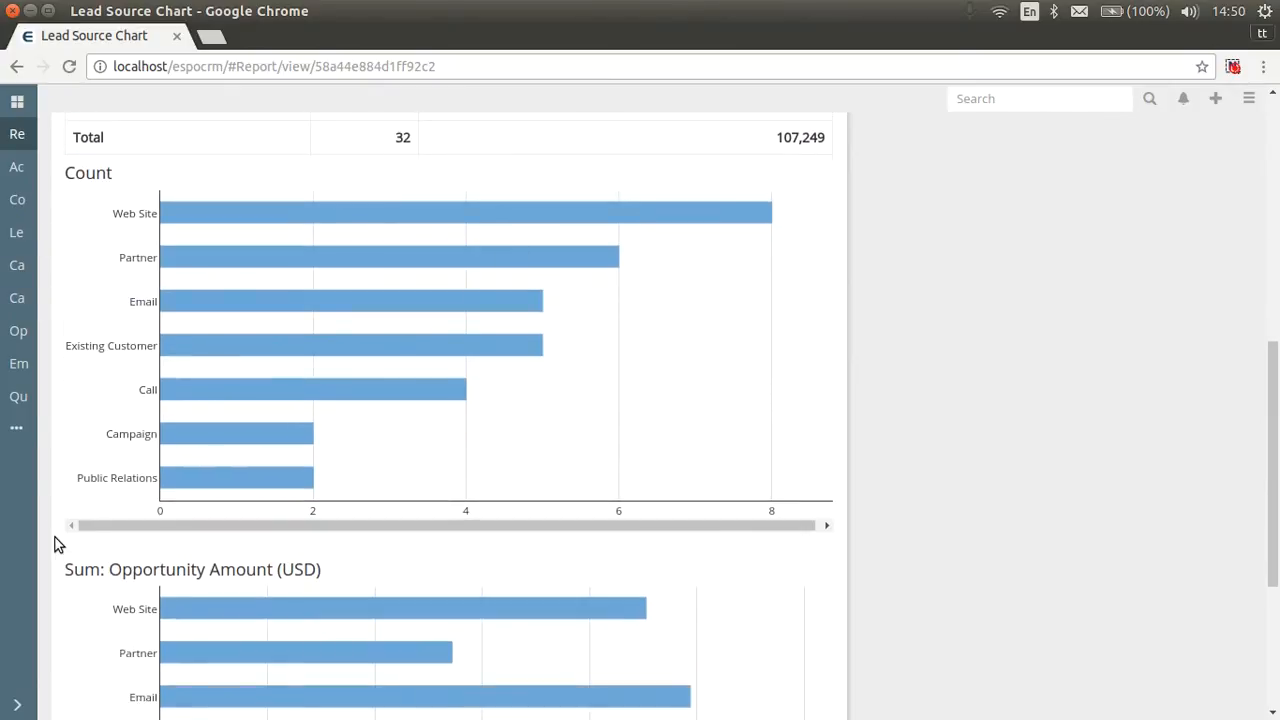
scroll("down", 3)
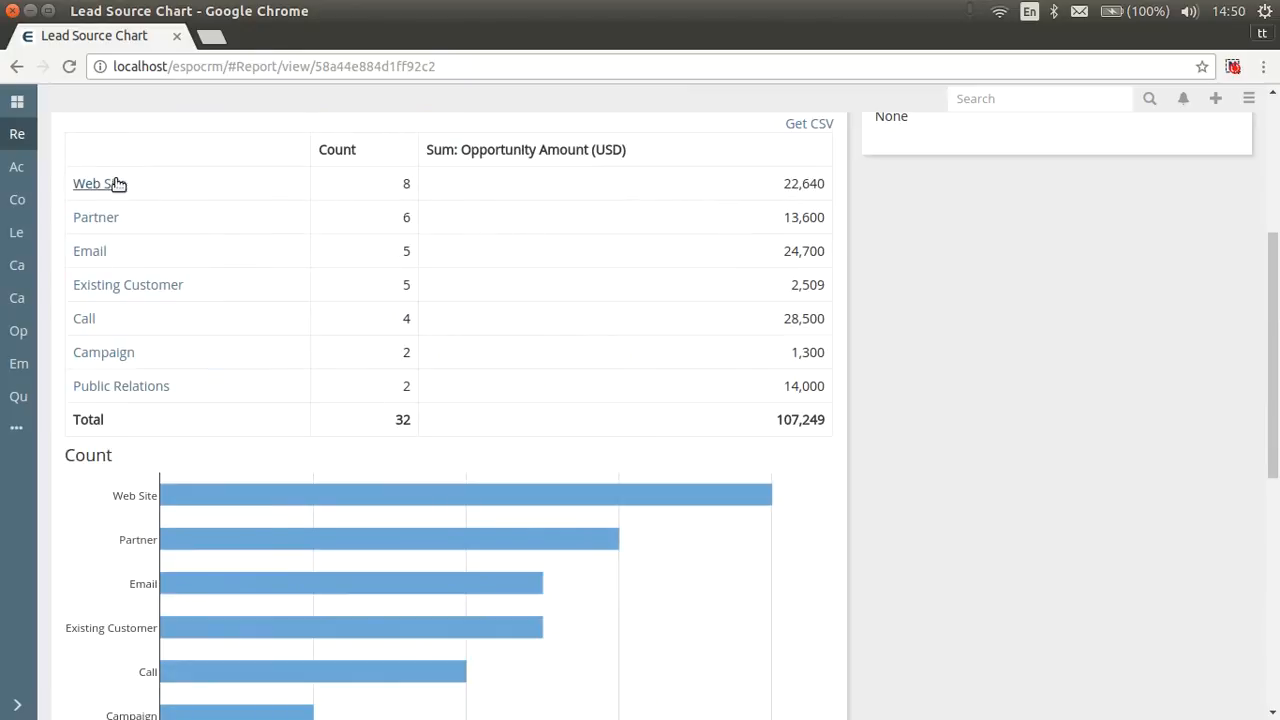
left_click(90, 184)
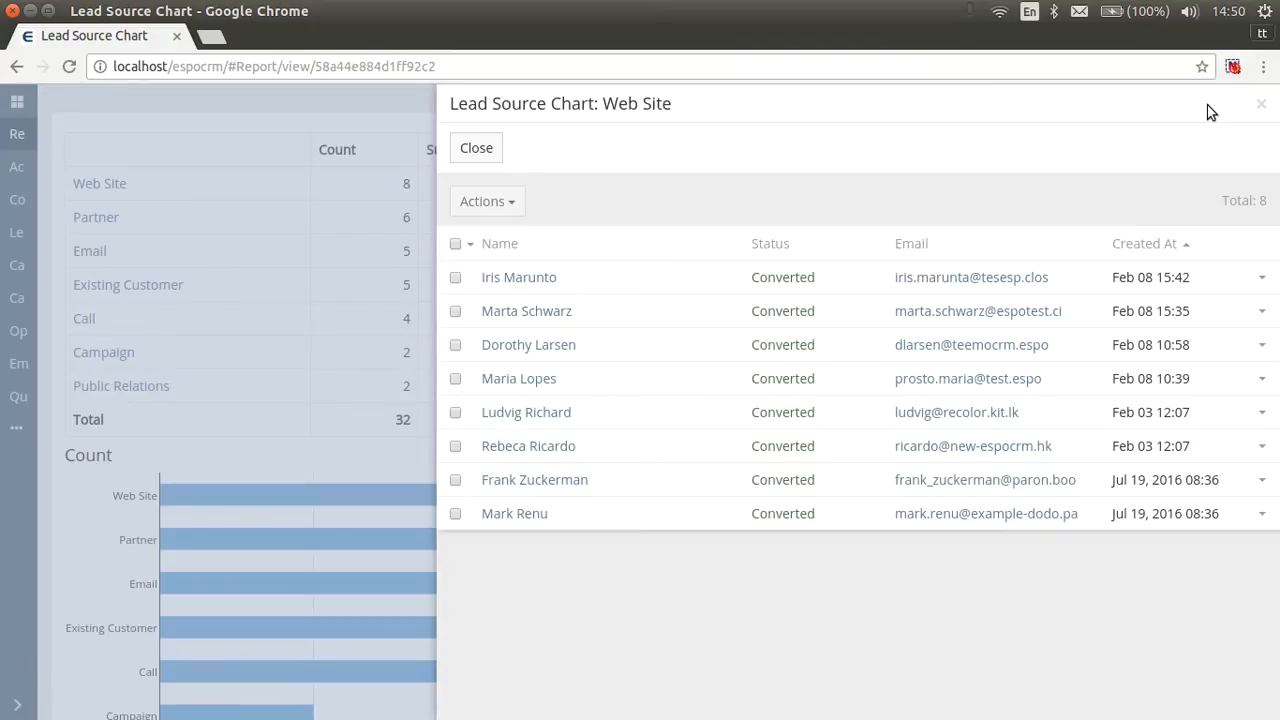
left_click(476, 148)
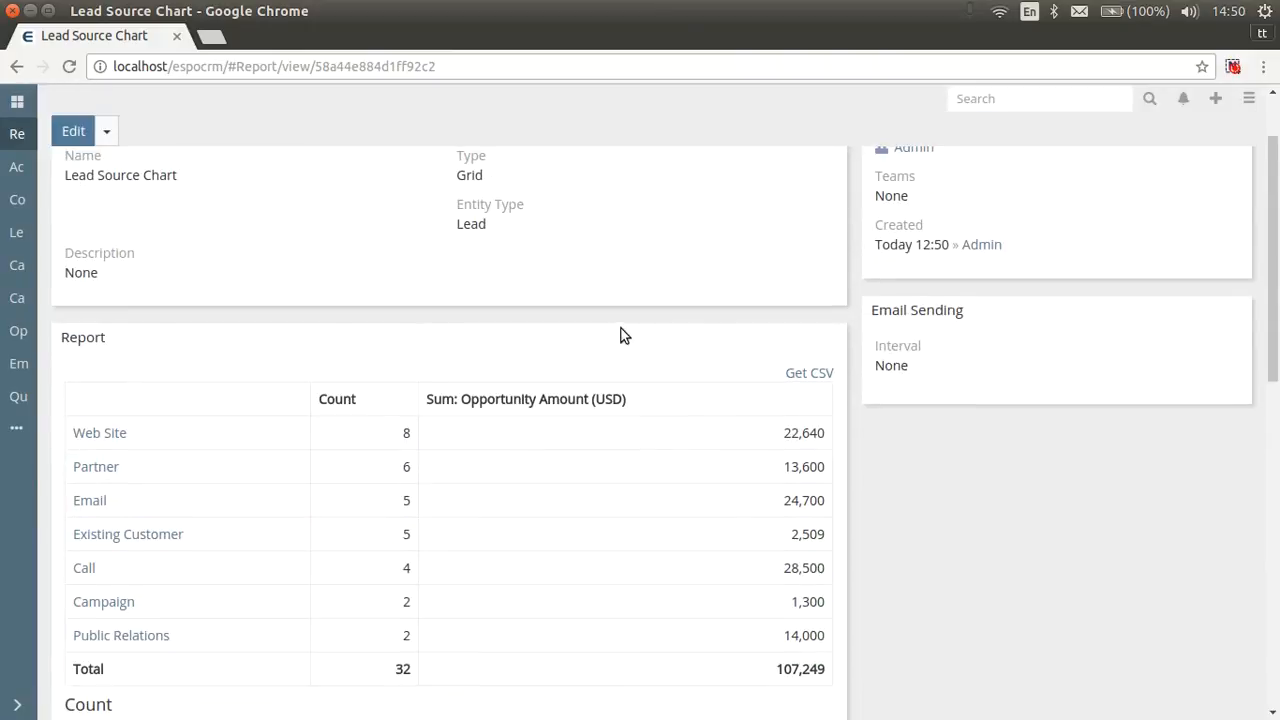
Create a new Contact List report named "New Contacts (last 7 days)"
left_click(16, 132)
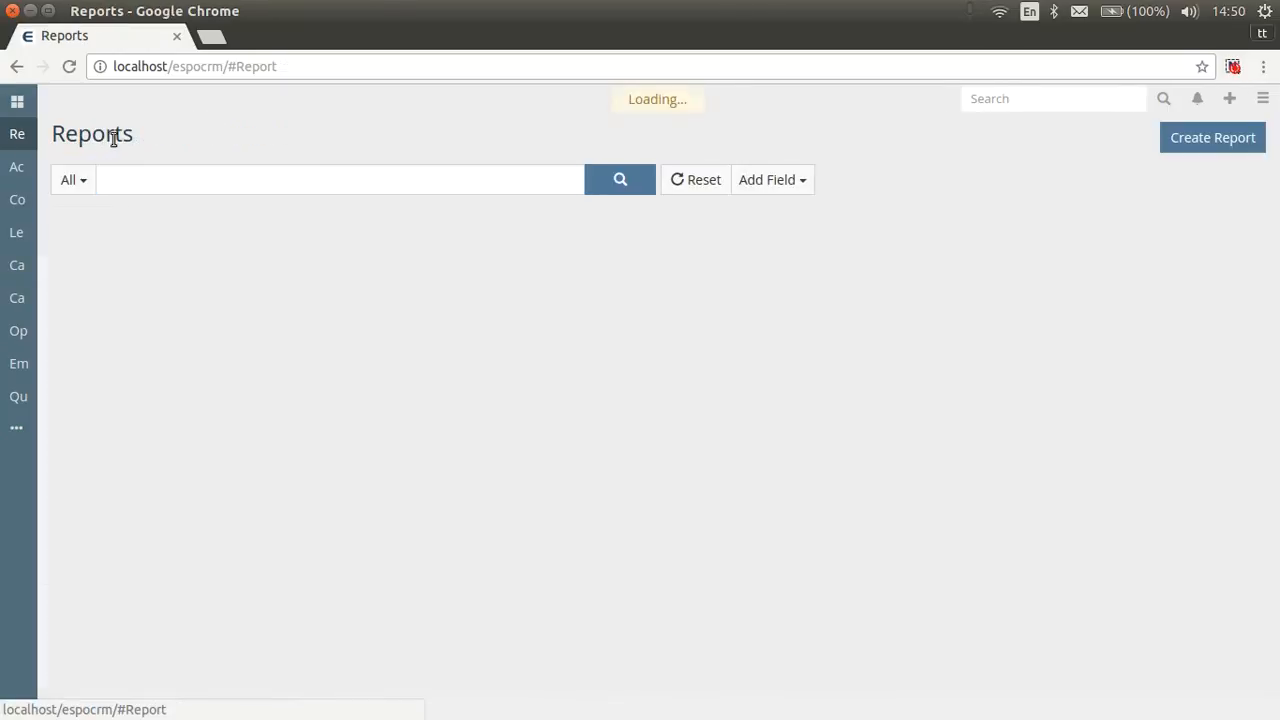
left_click(1212, 136)
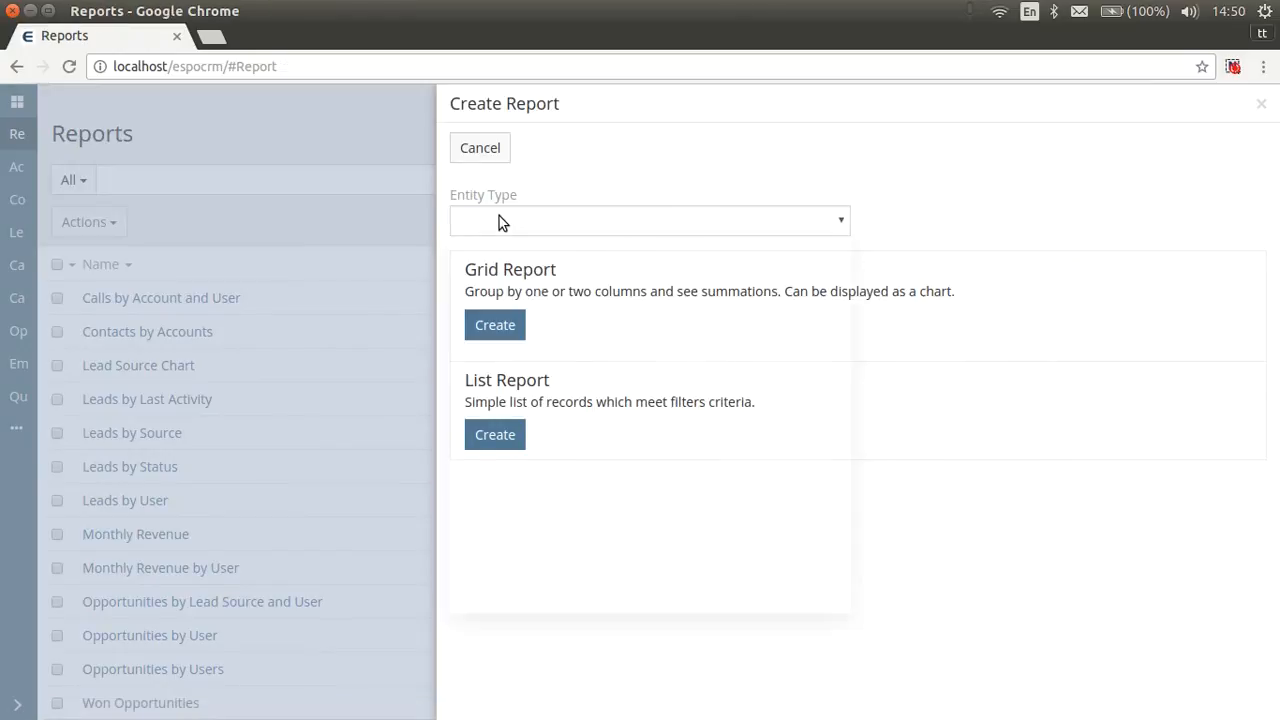
left_click(648, 220)
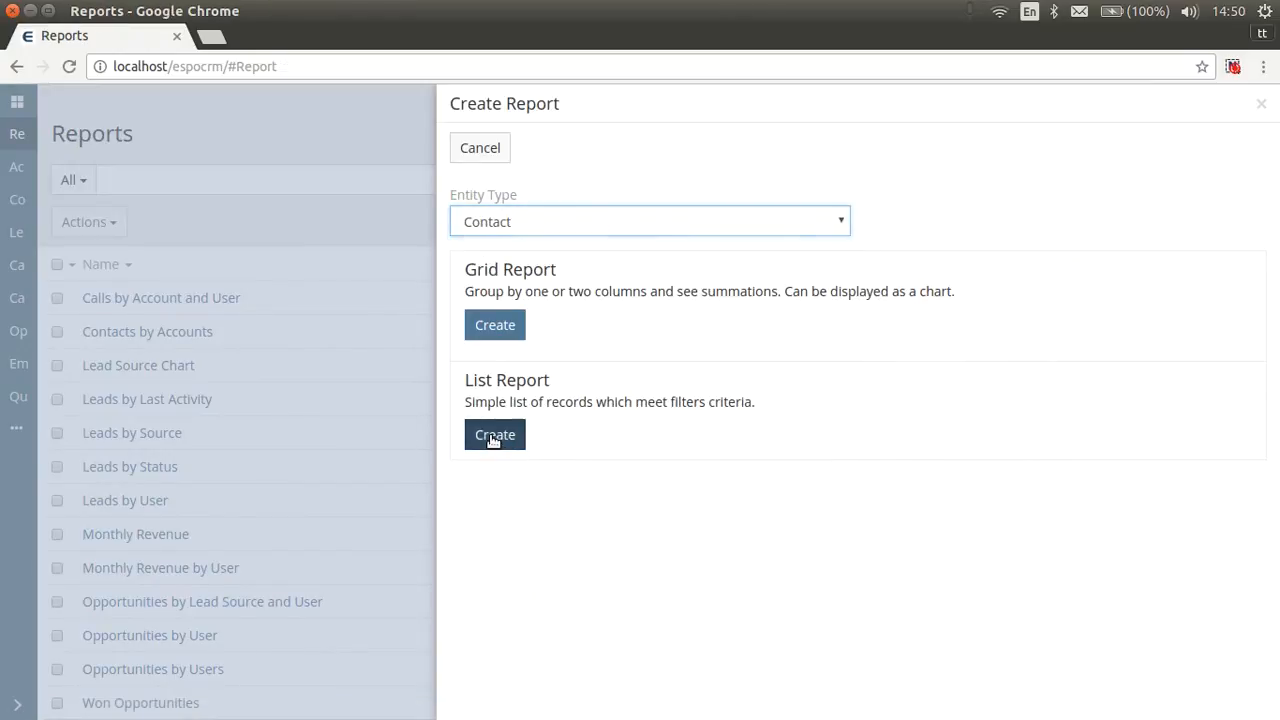
left_click(494, 434)
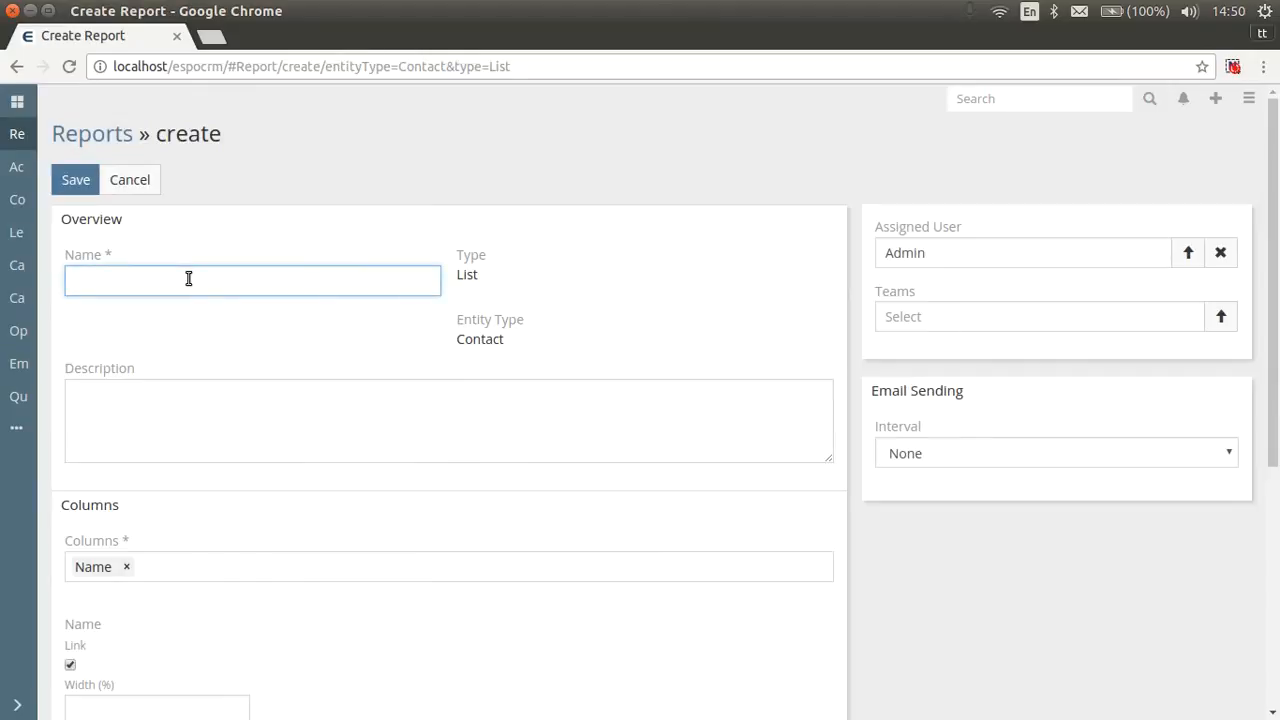
type("New Contacts (last 7 days)")
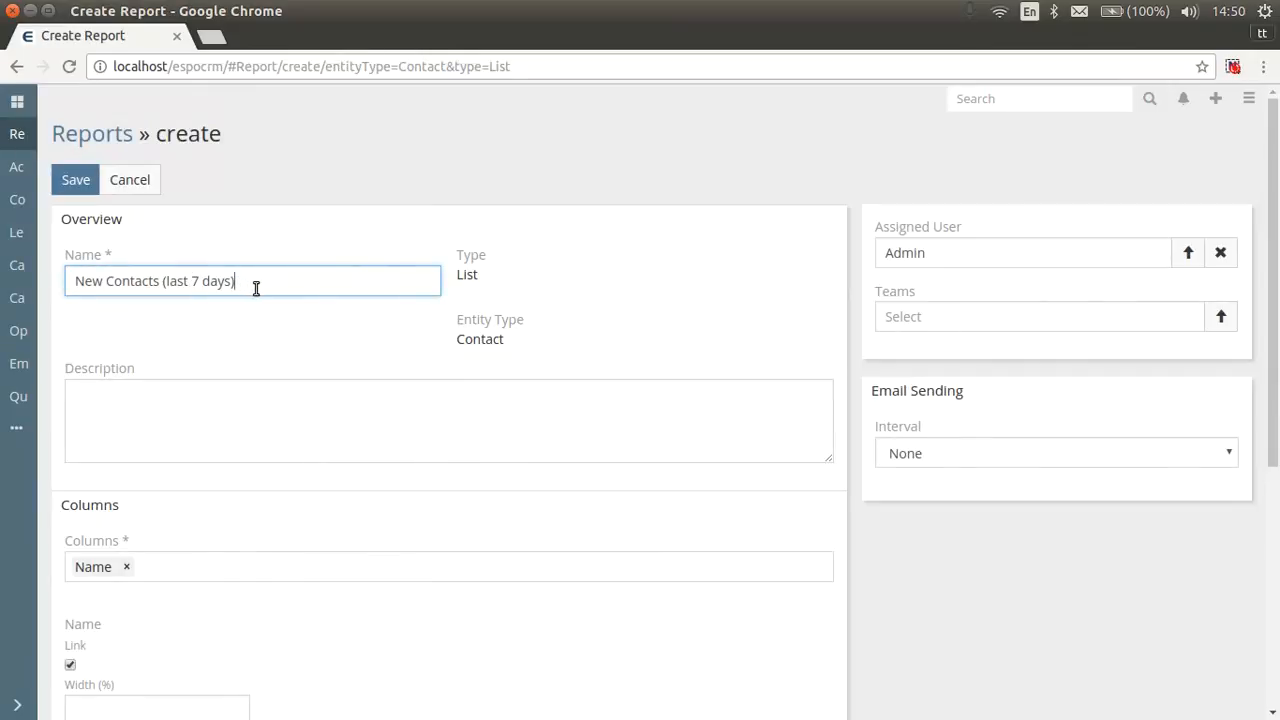
Add Account, Email, Phone and Assigned User columns alongside Name
scroll("down", 3)
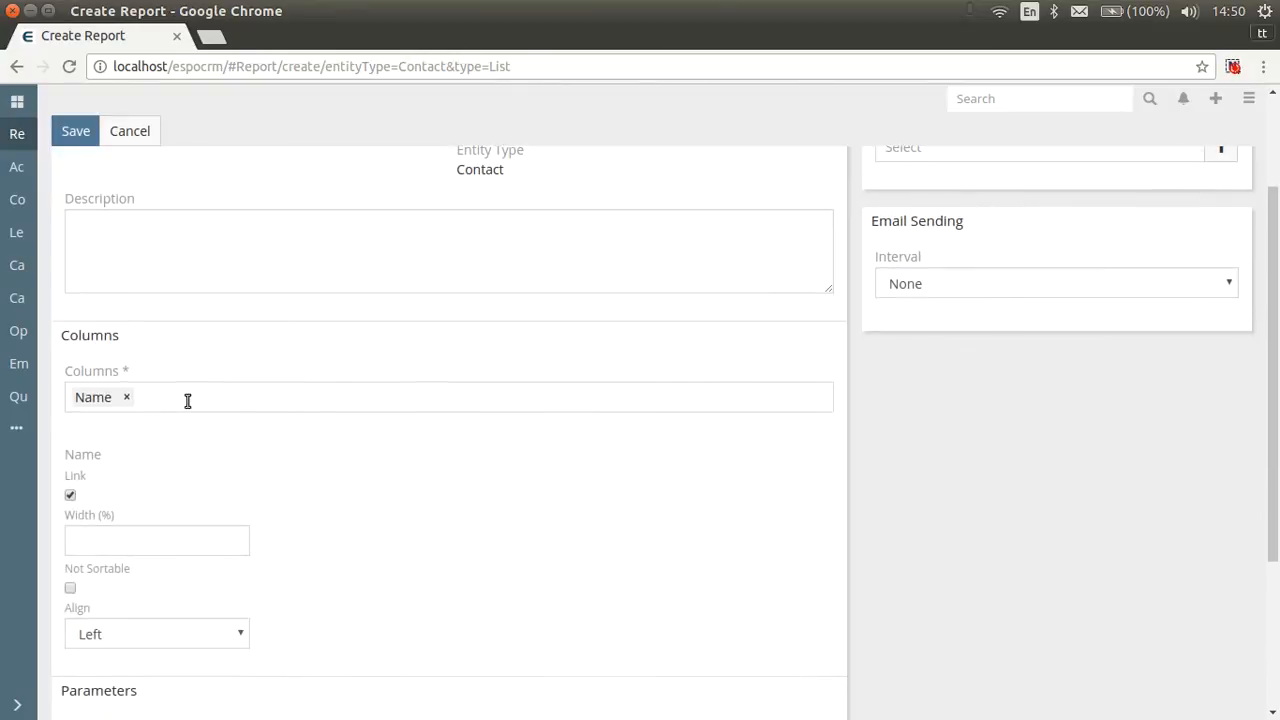
type("A")
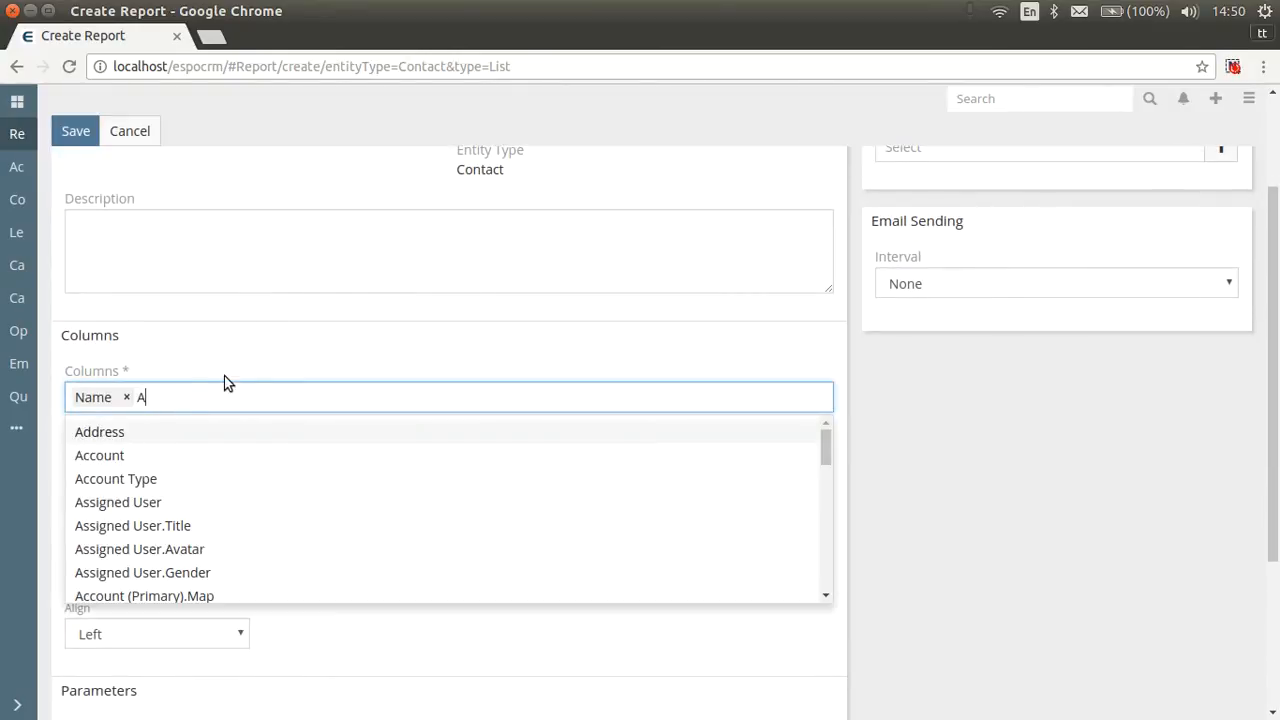
type("c")
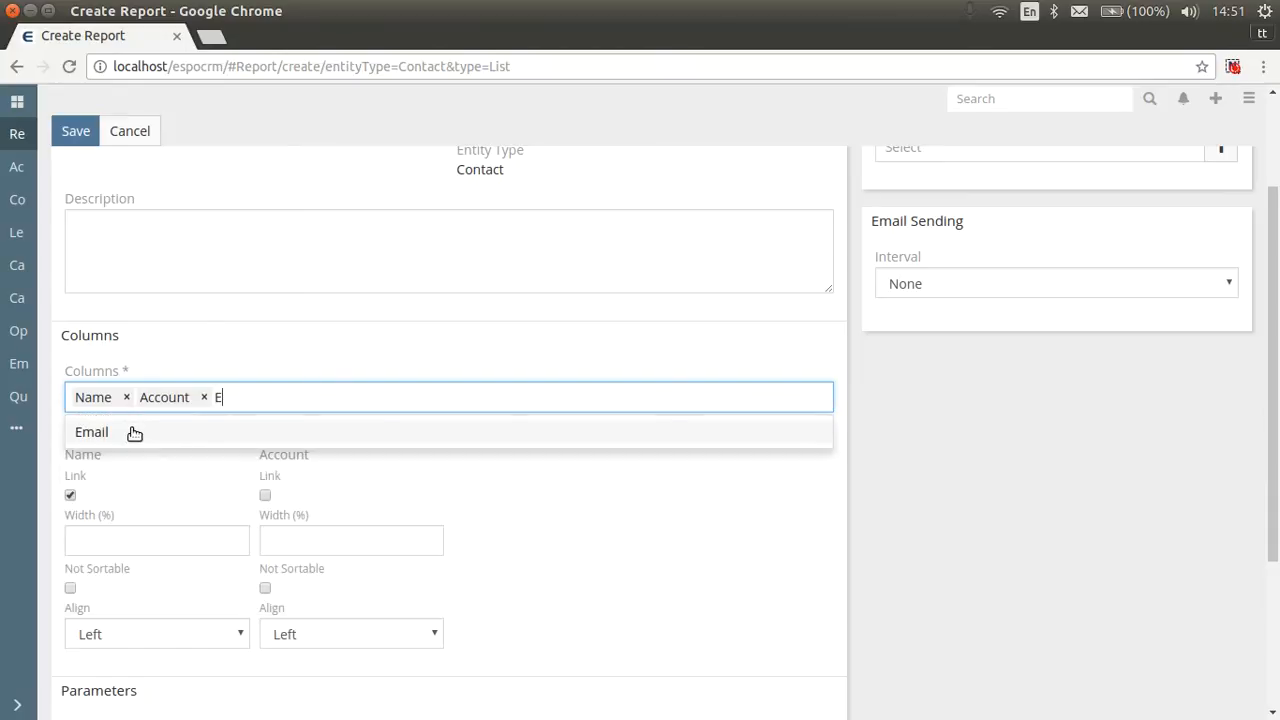
type("p")
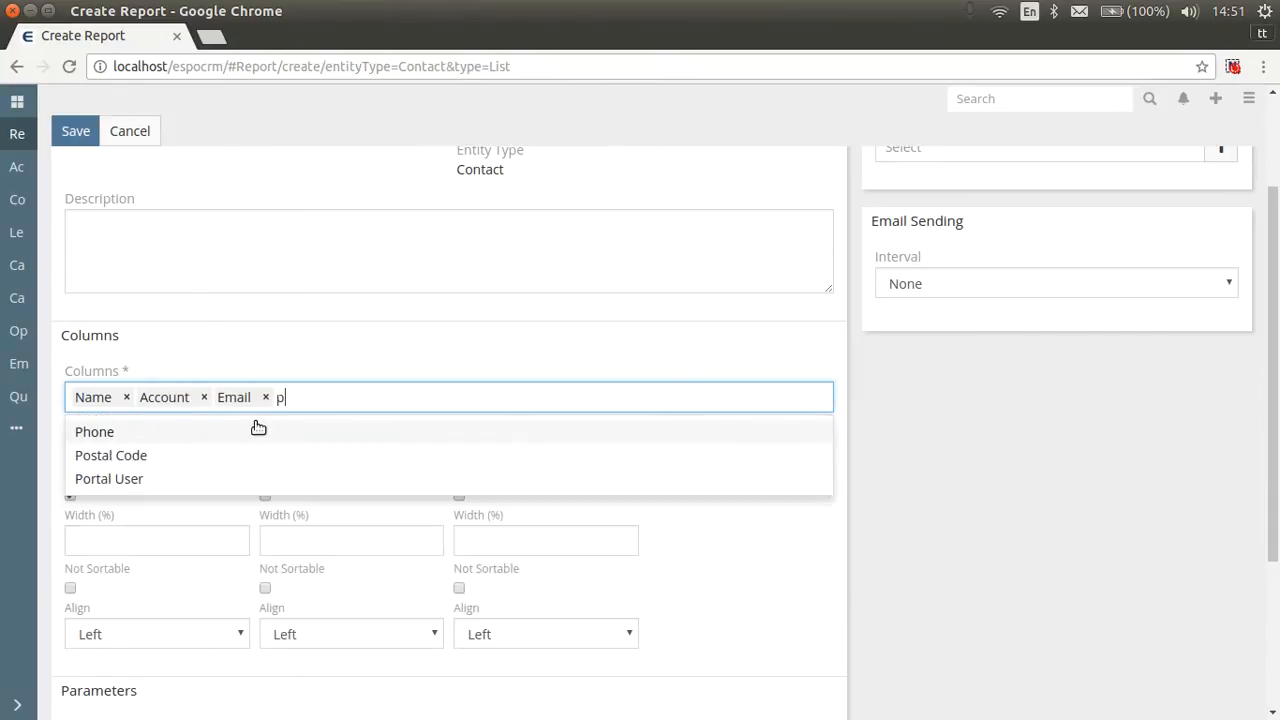
left_click(96, 432)
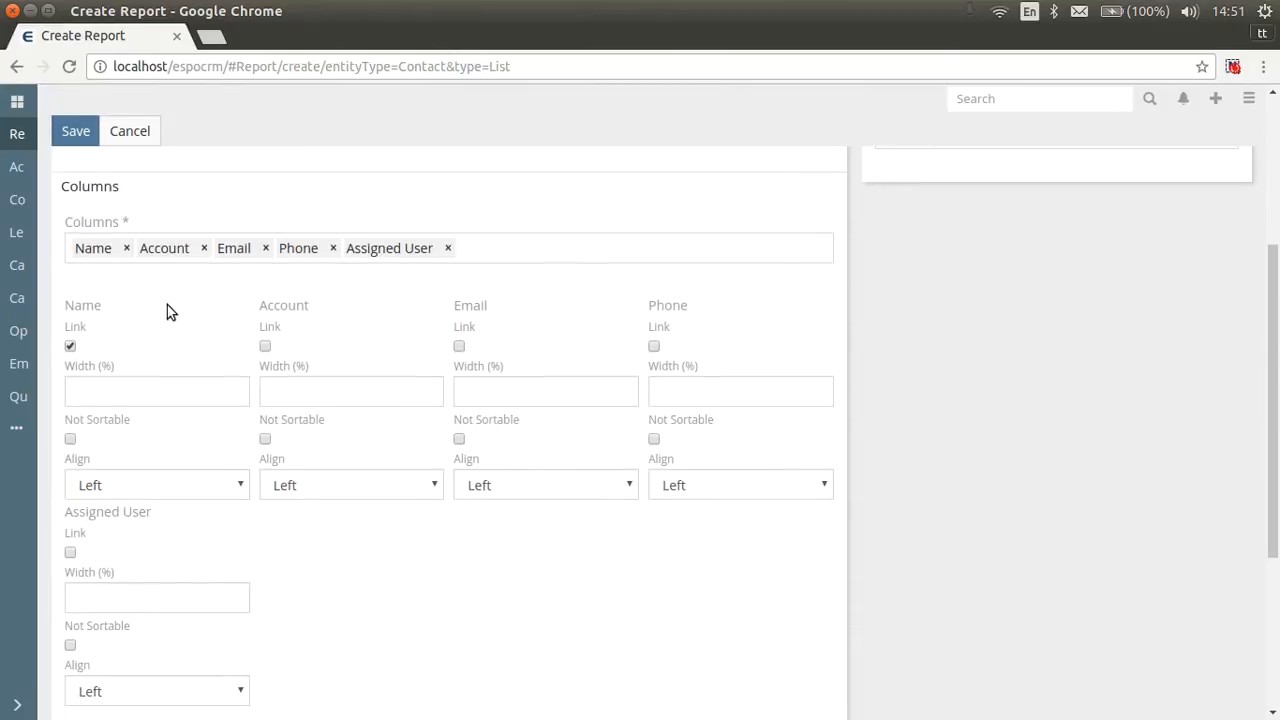
mouse_move(200, 528)
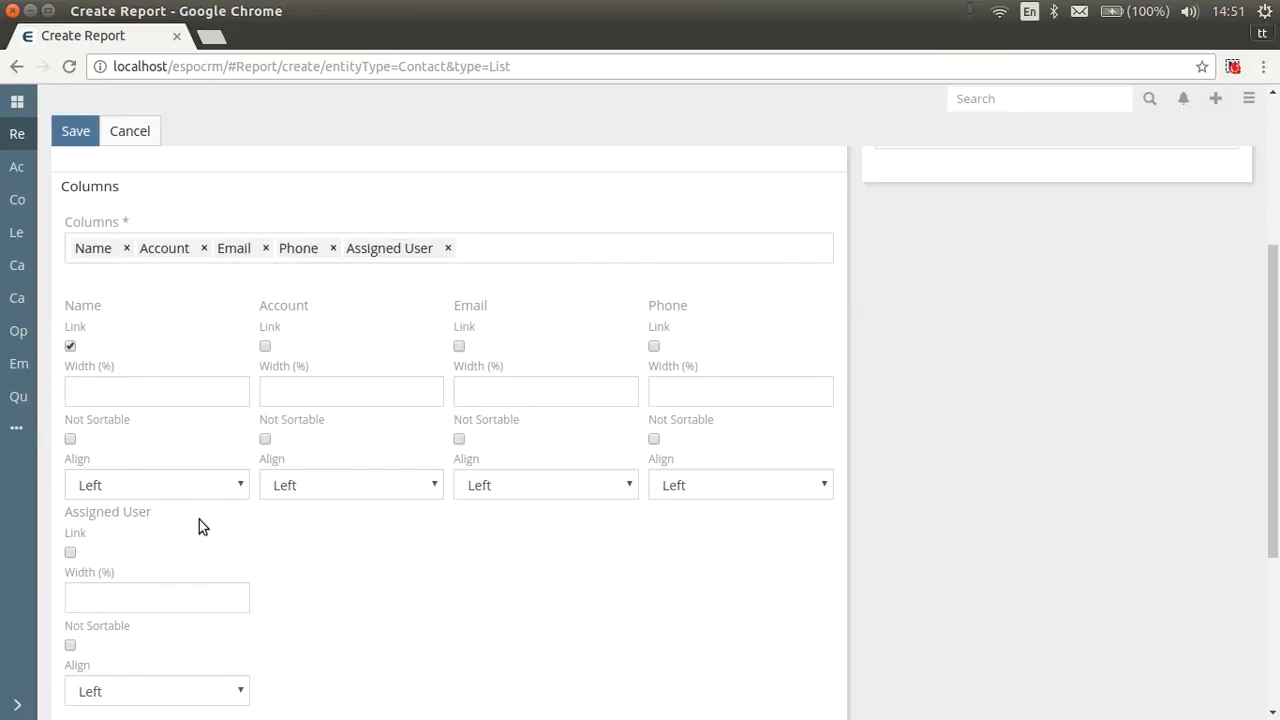
mouse_move(108, 296)
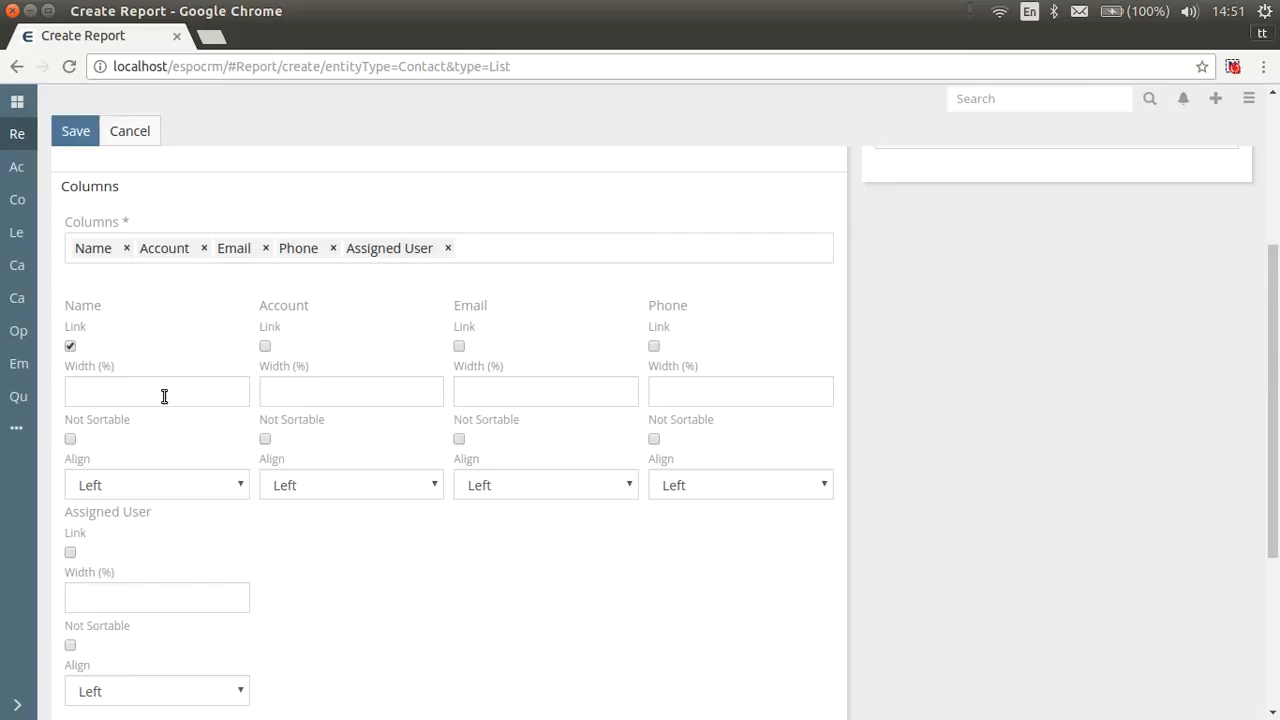
Fill the column widths in percent (20, 20, 25, 15, 20)
type("20")
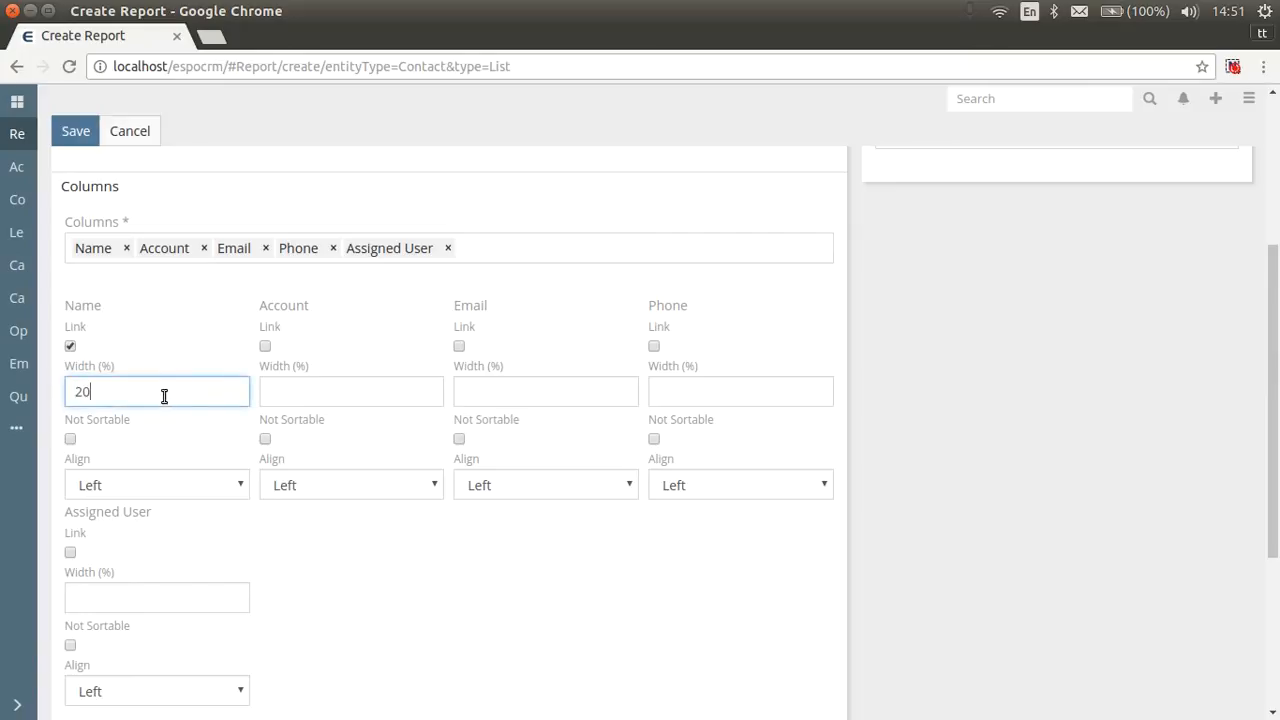
type("2")
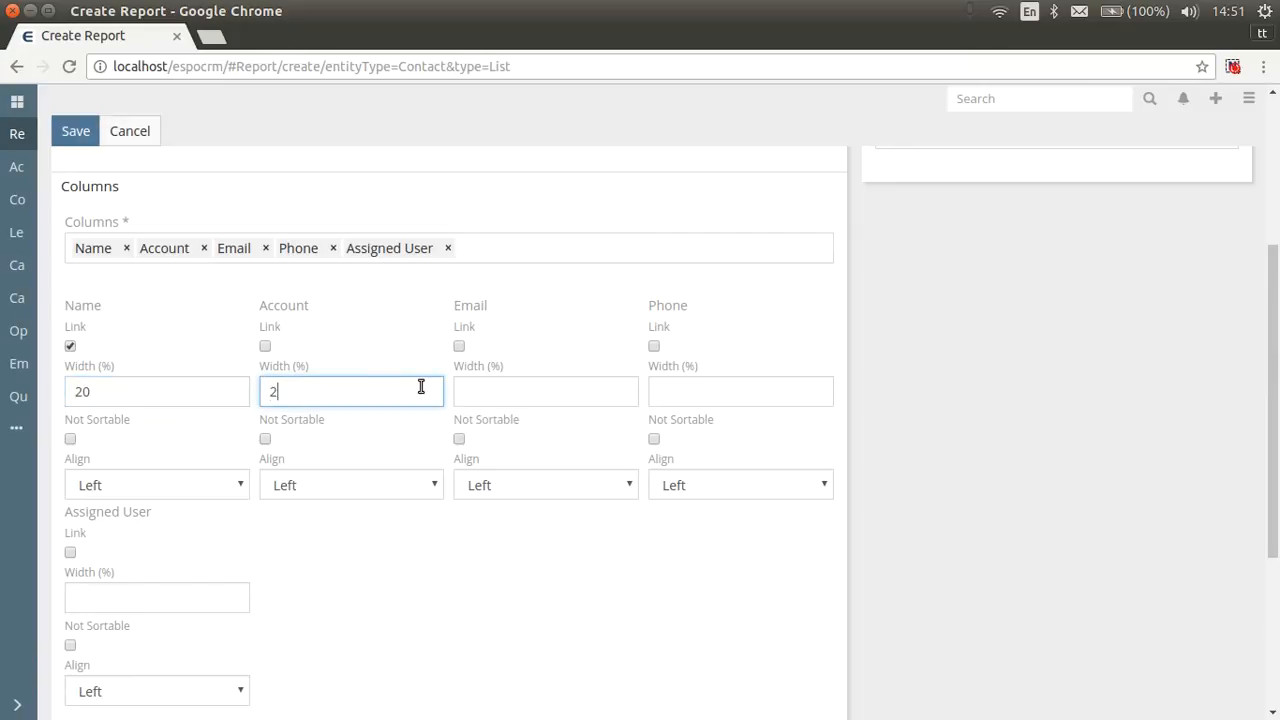
left_click(544, 390)
type("25")
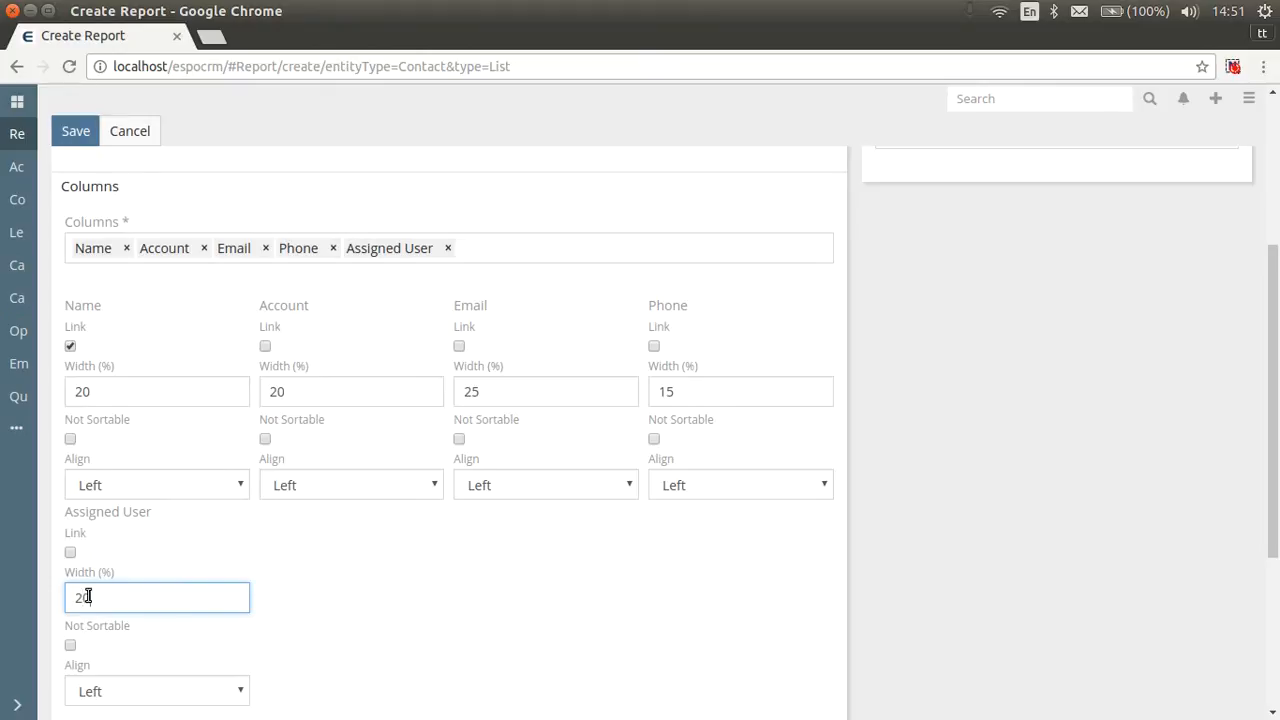
Order the list by Created At ascending and add Assigned User as a runtime filter
scroll("down", 3)
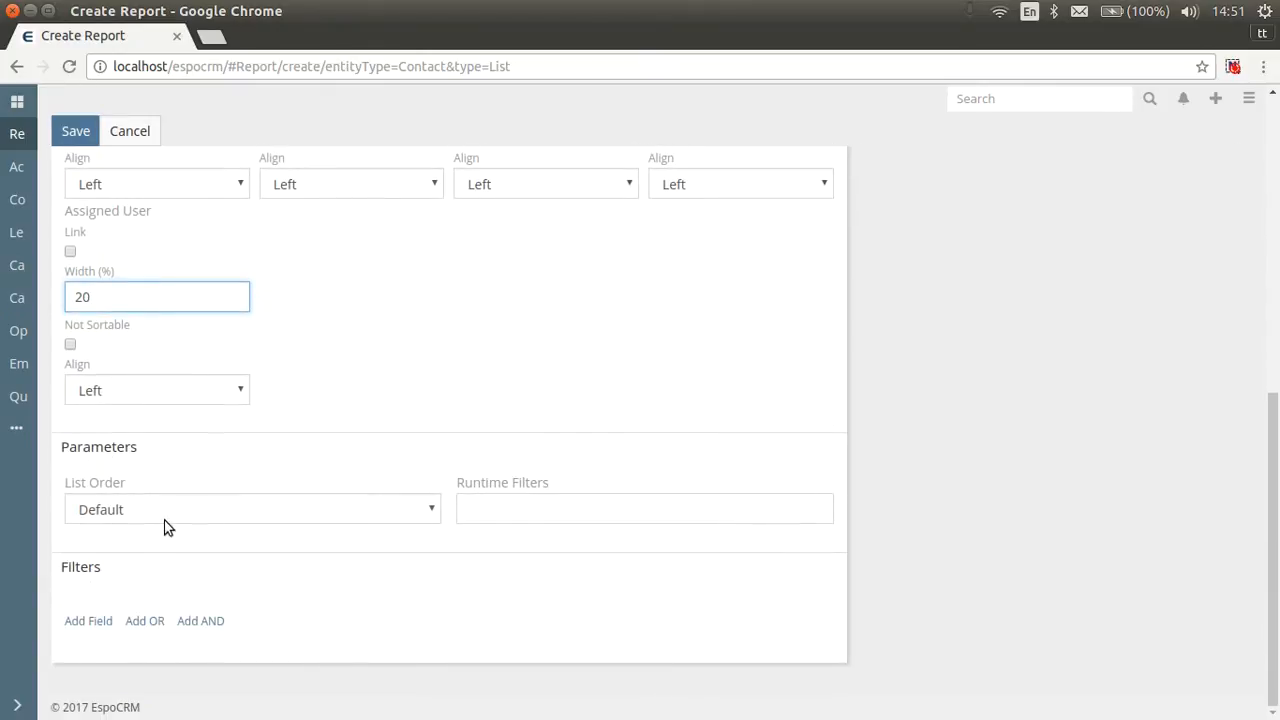
left_click(250, 510)
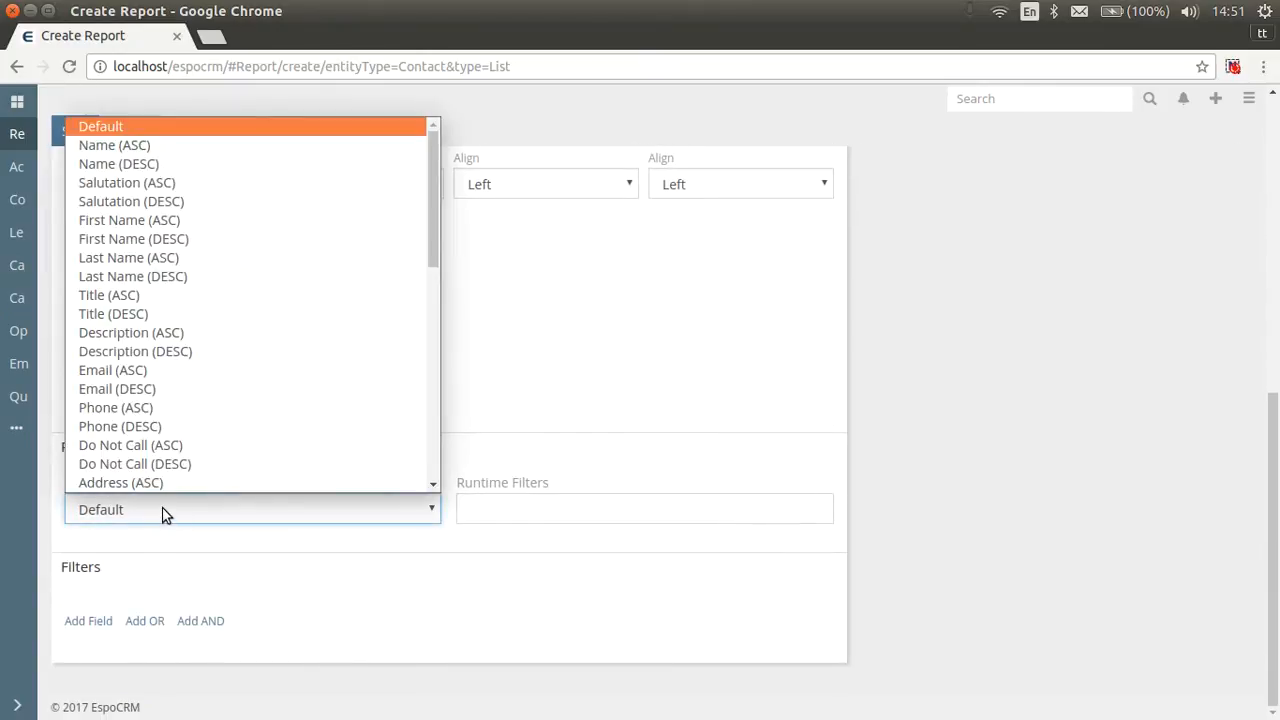
left_click(128, 482)
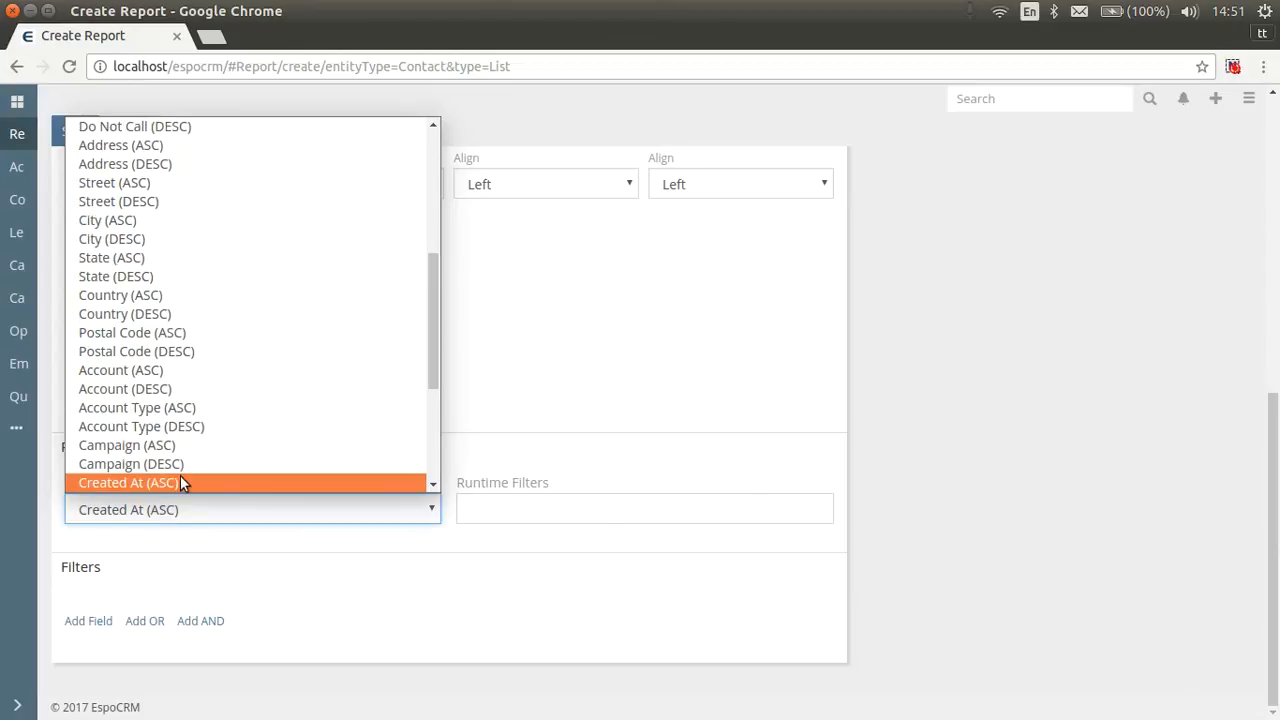
left_click(128, 482)
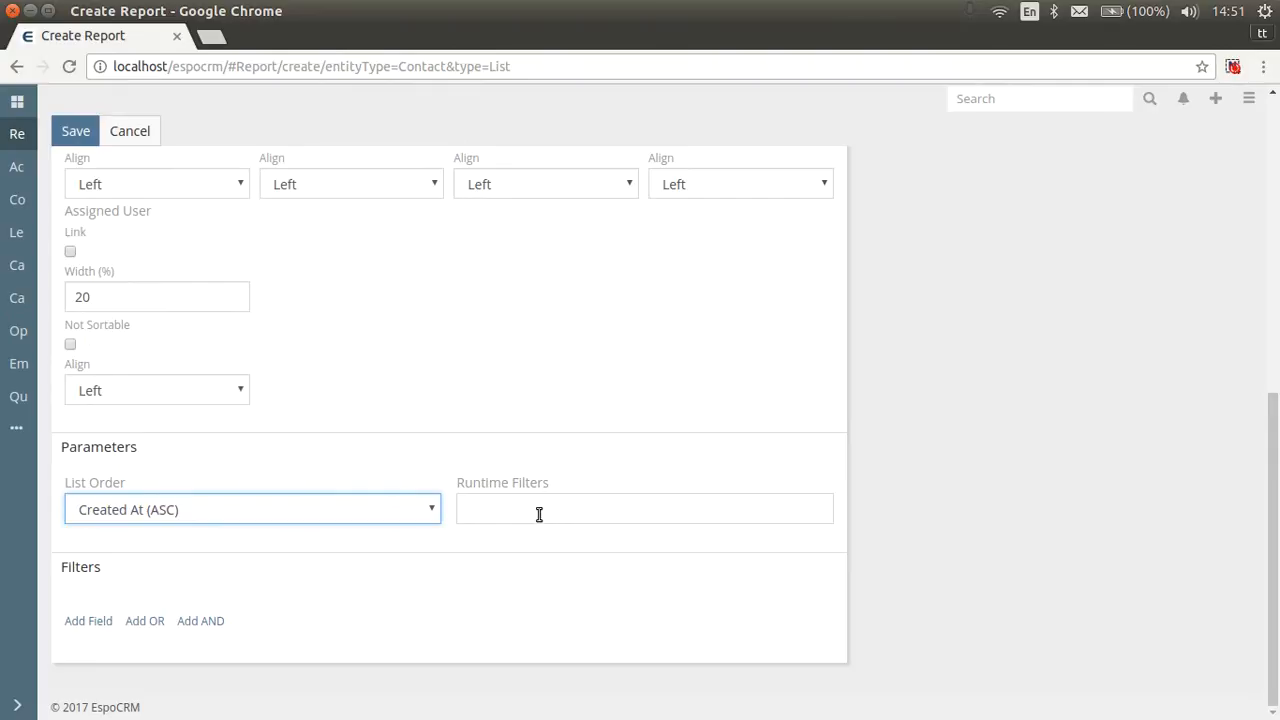
left_click(644, 508)
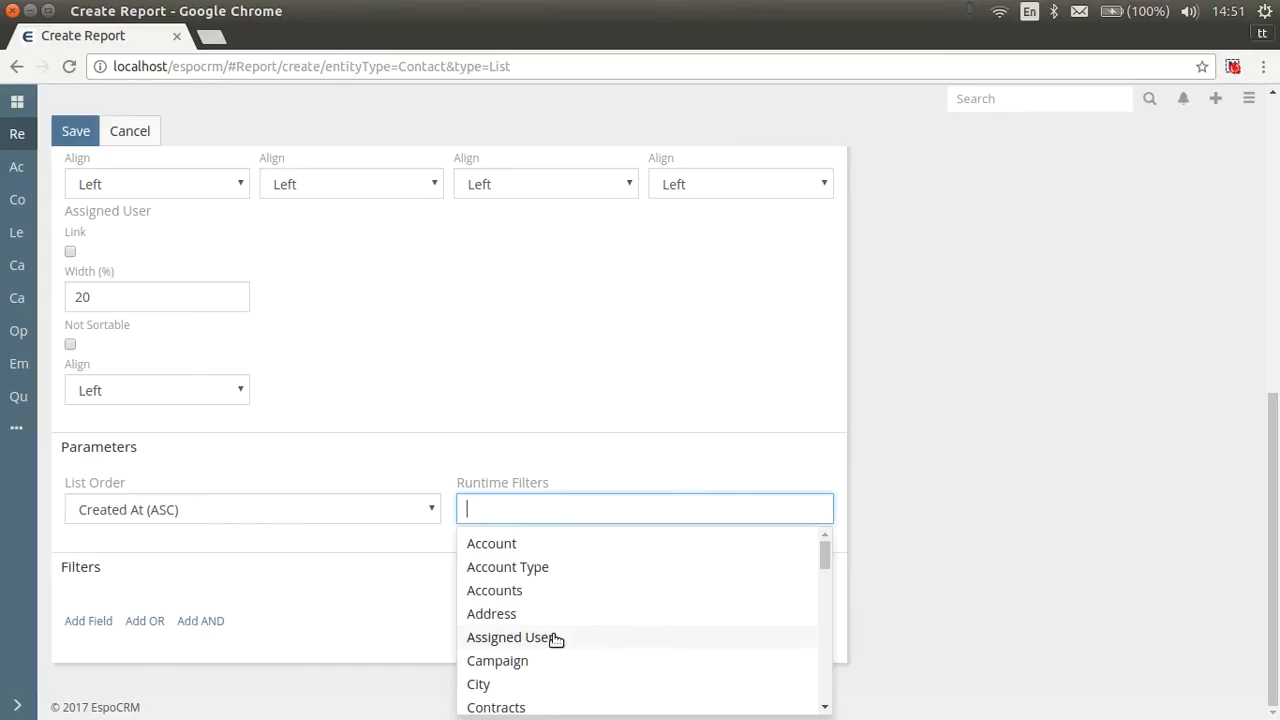
left_click(512, 636)
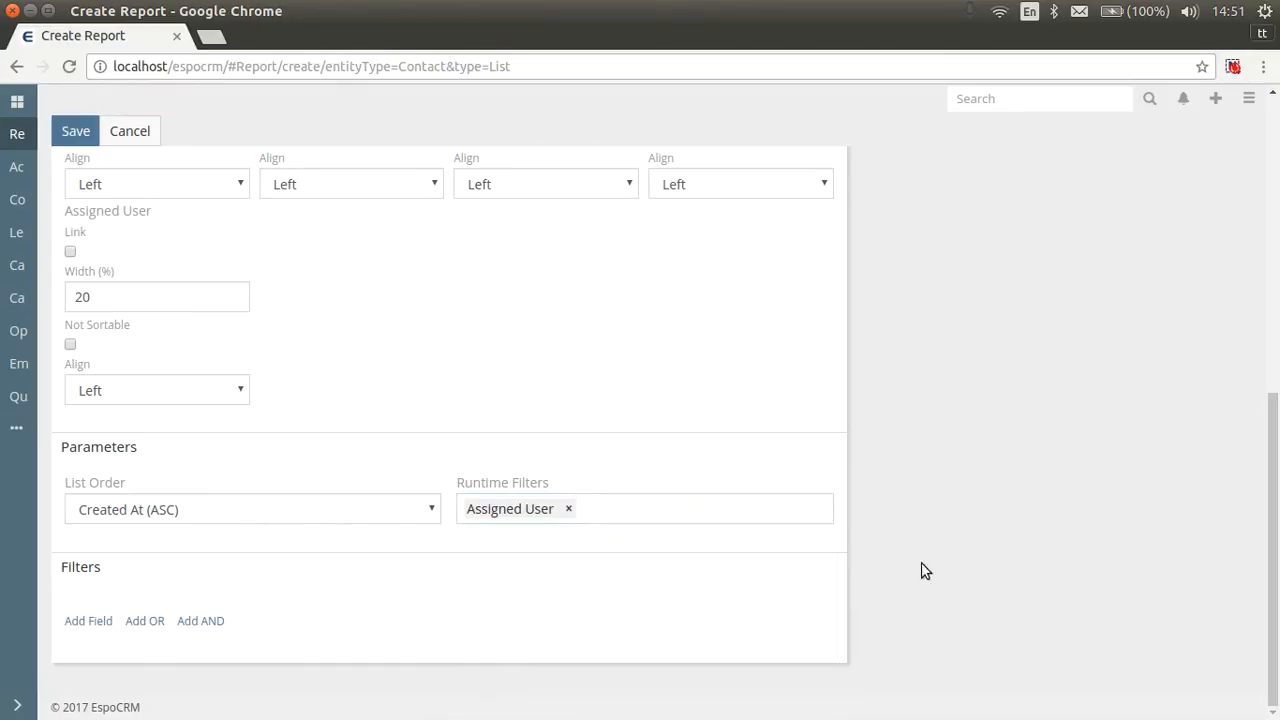
mouse_move(118, 558)
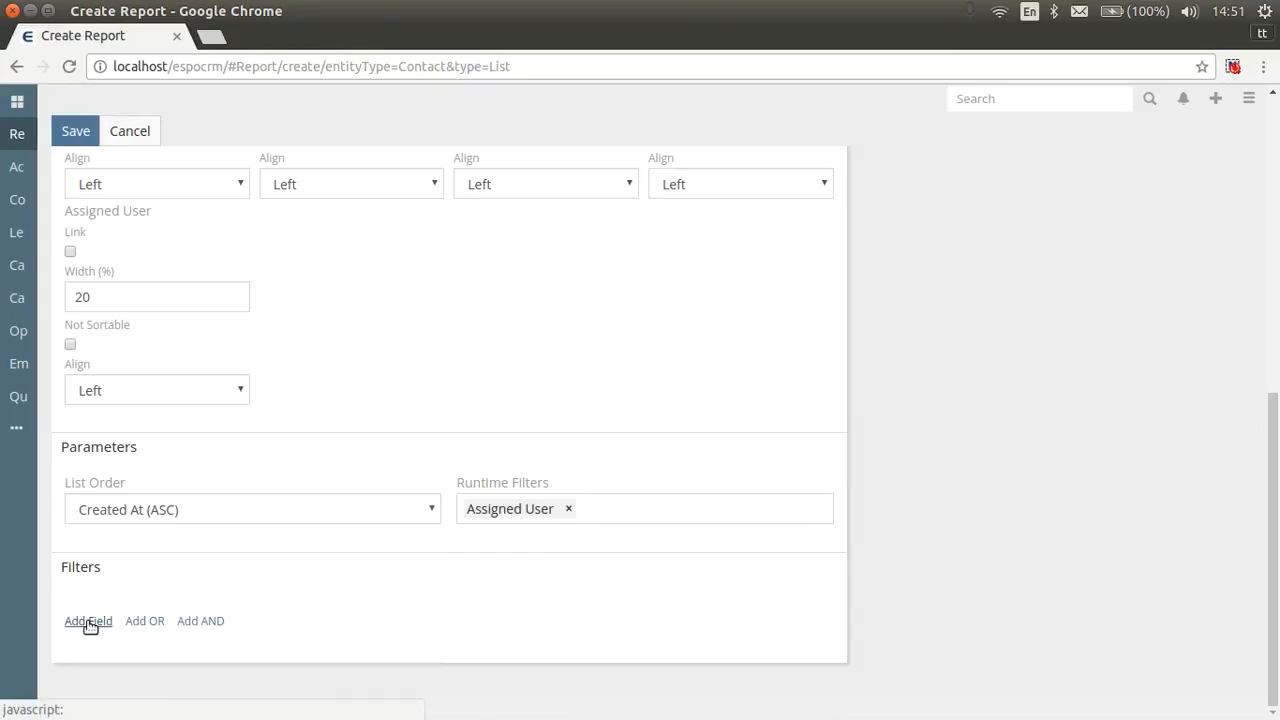
Add a Created At filter to the contacts report, set to Last 7 Days
left_click(88, 620)
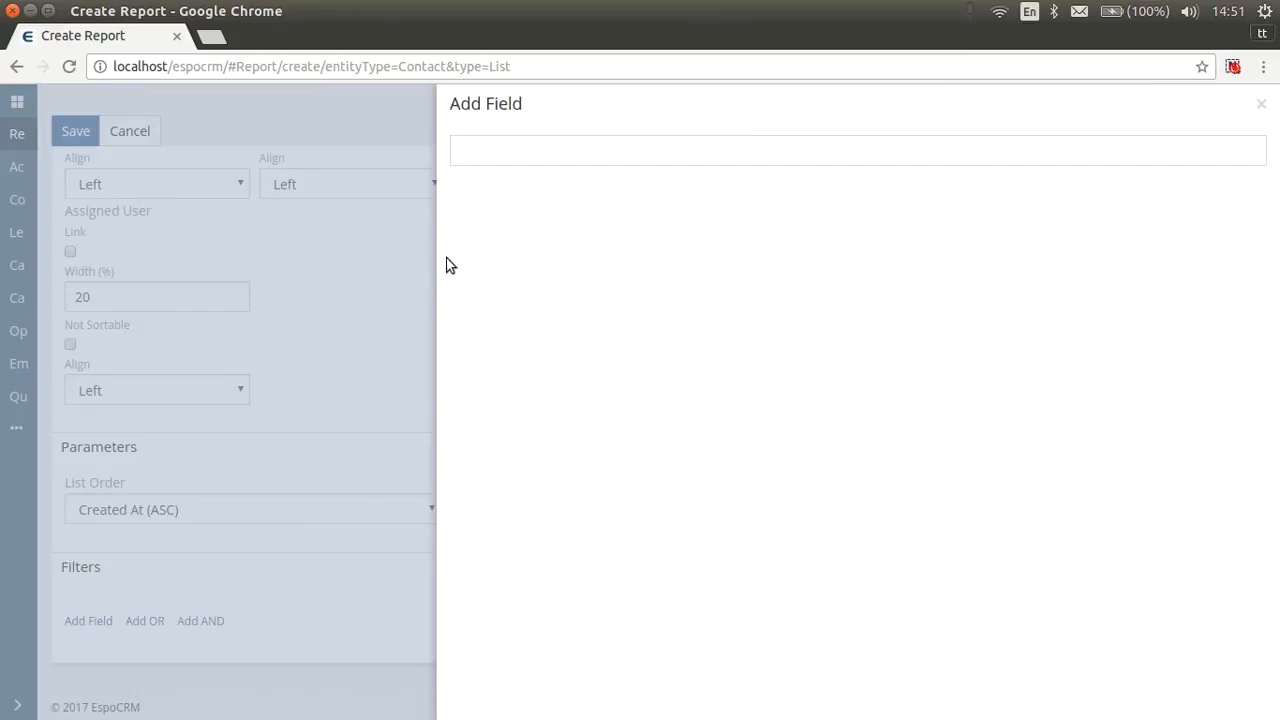
left_click(856, 150)
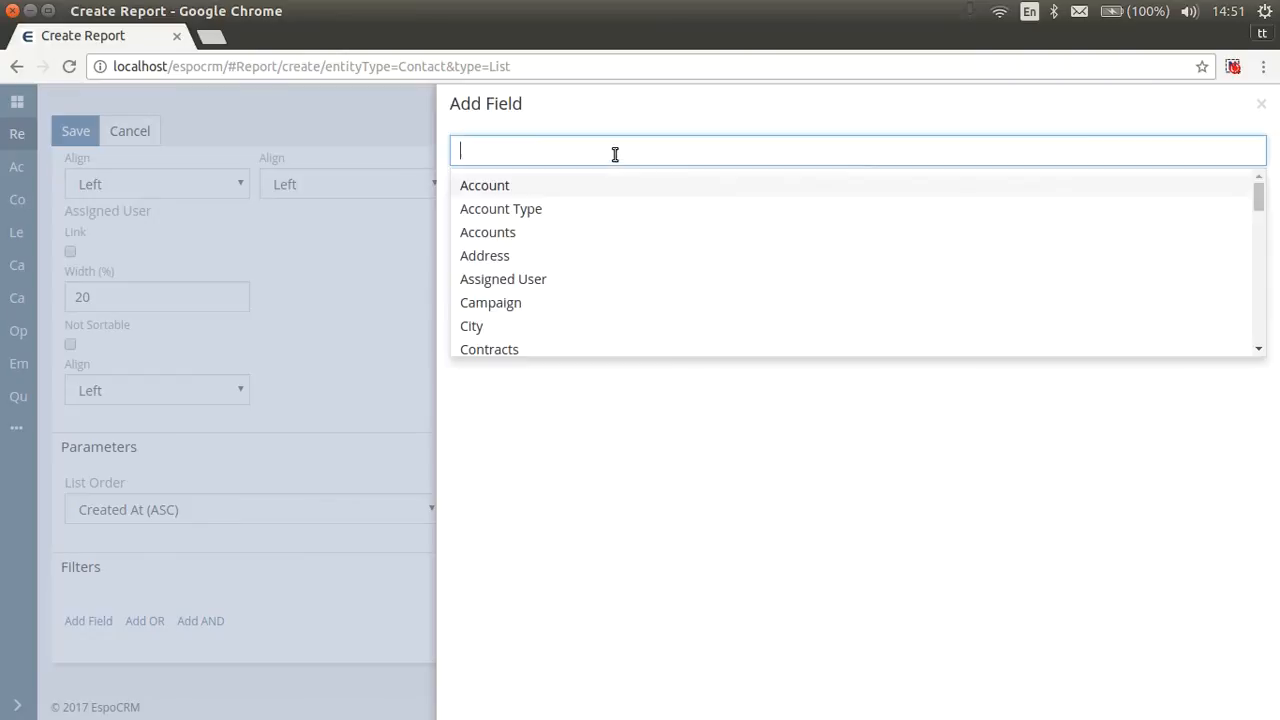
type("cre")
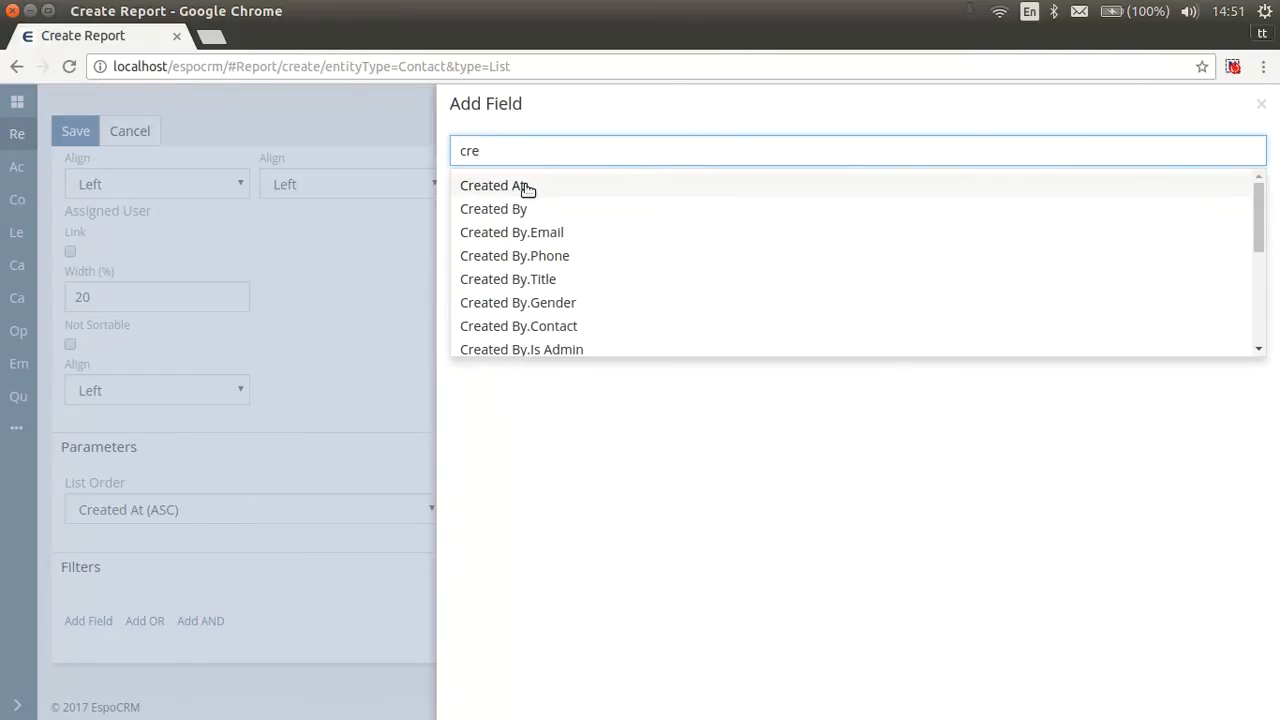
left_click(492, 184)
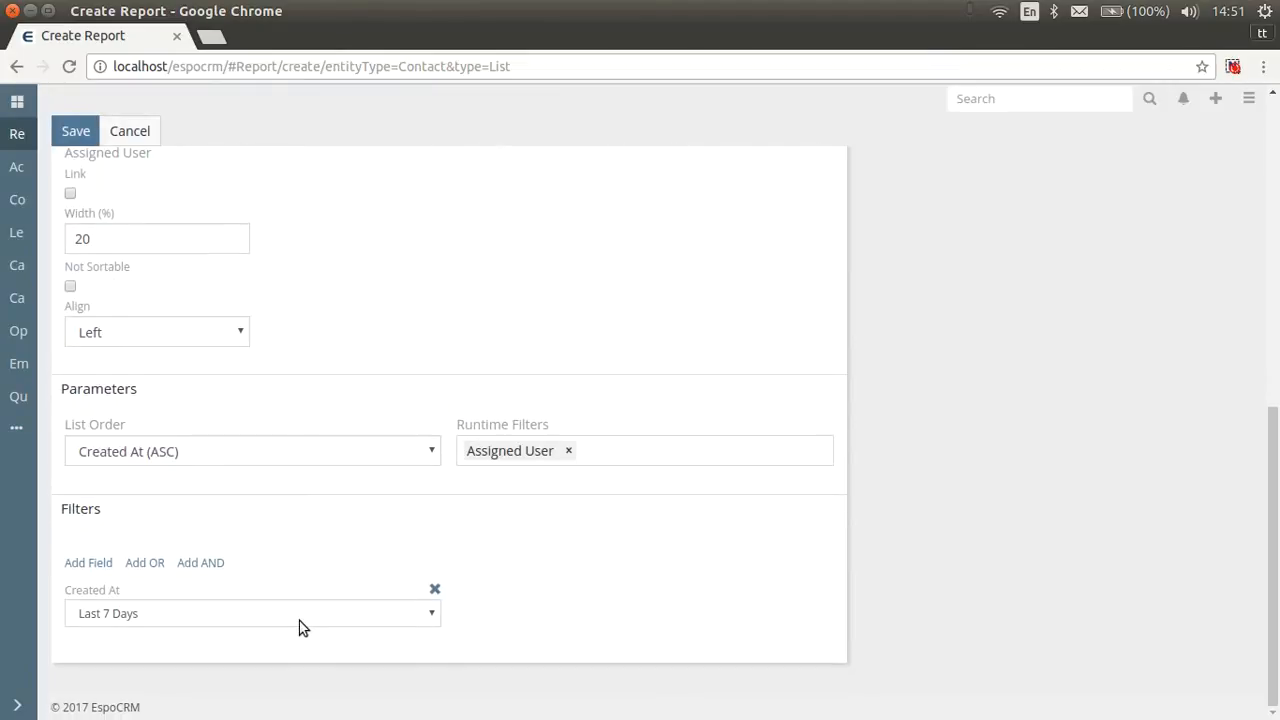
left_click(252, 612)
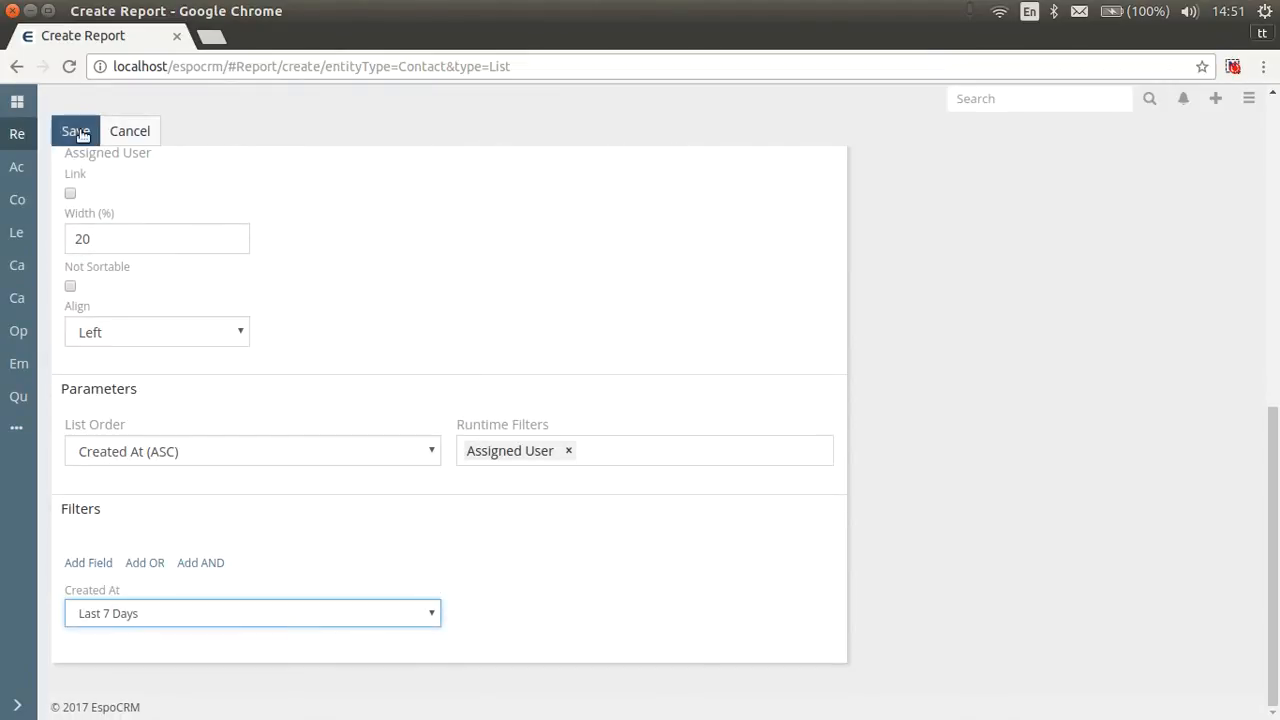
Save the New Contacts report and run it, listing its 16 matching contacts
left_click(76, 132)
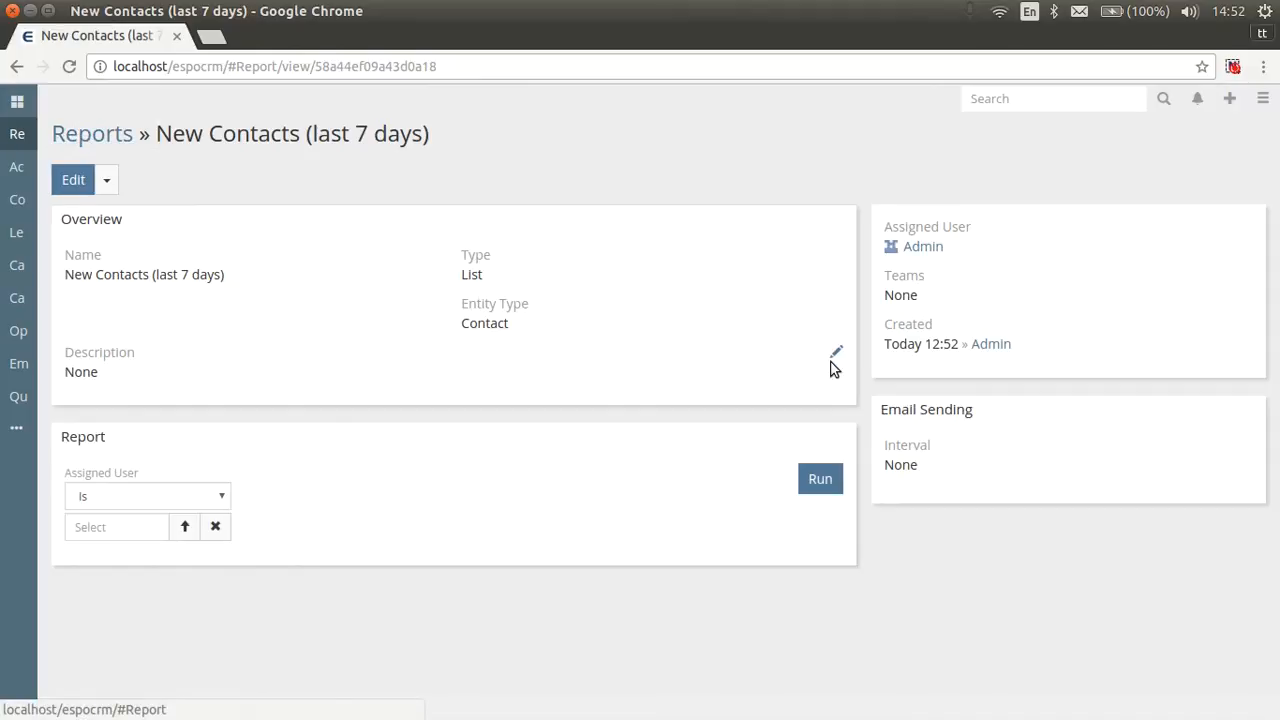
mouse_move(812, 404)
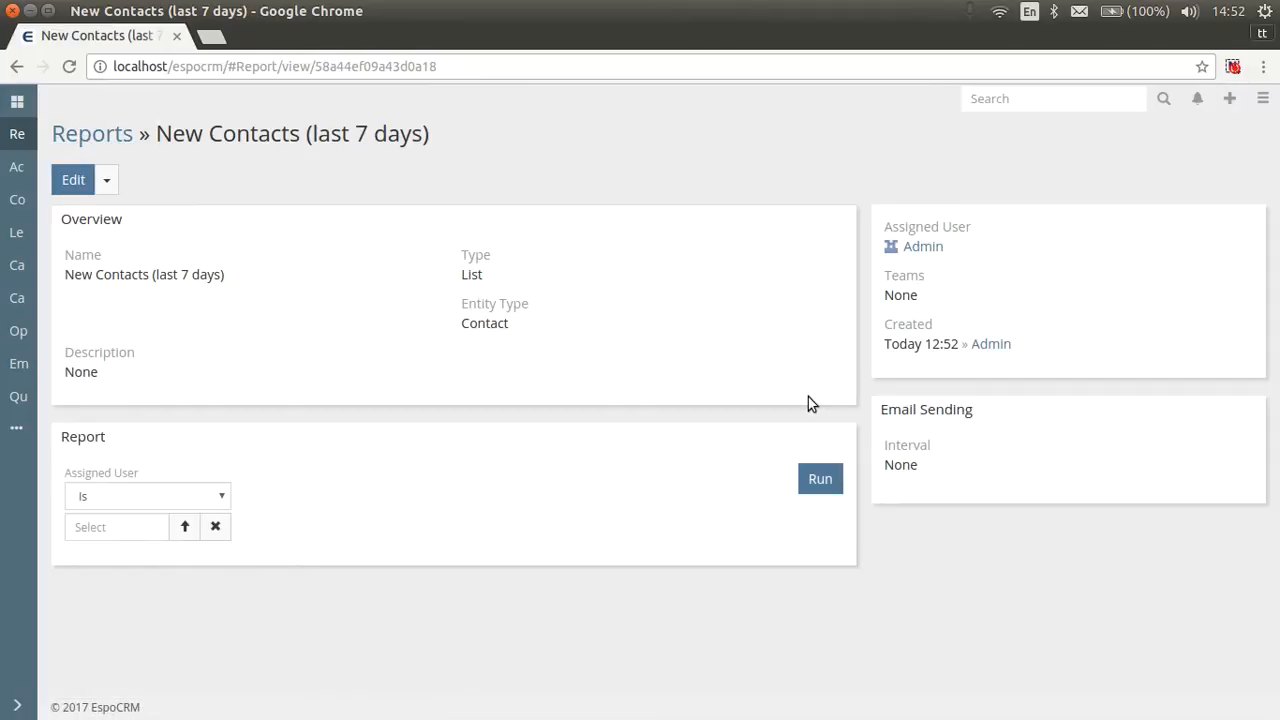
mouse_move(764, 408)
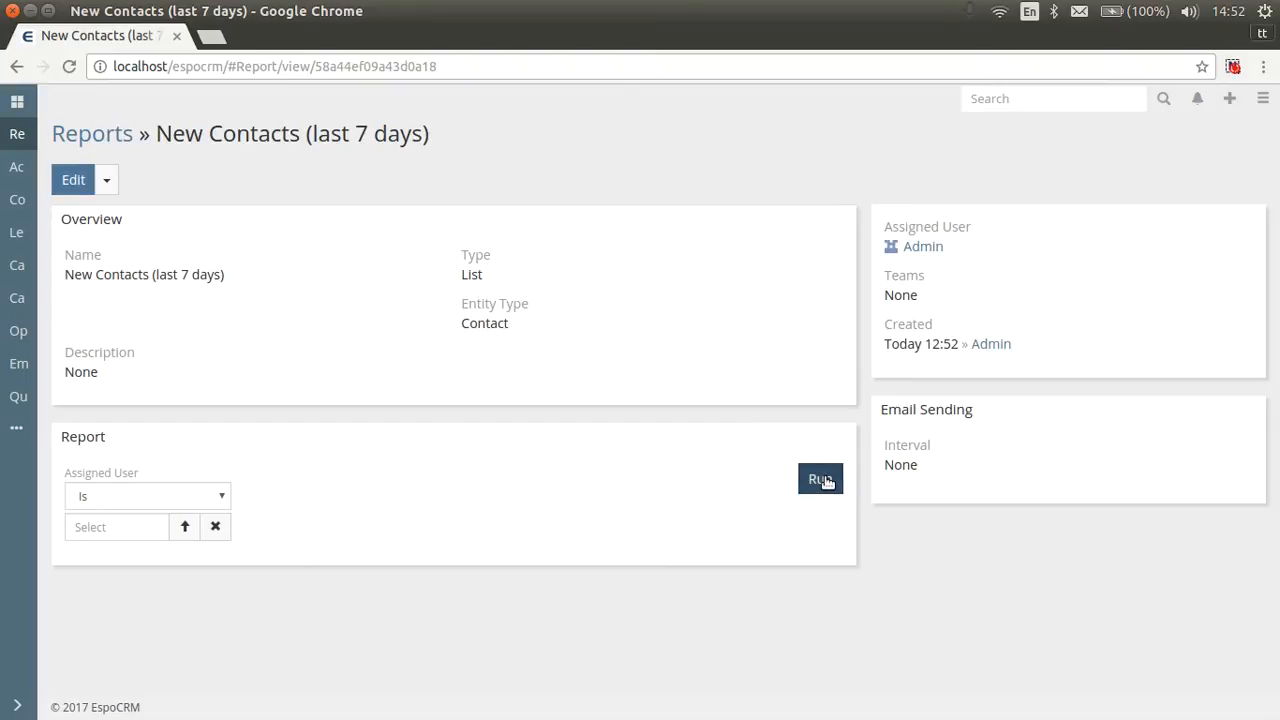
left_click(820, 480)
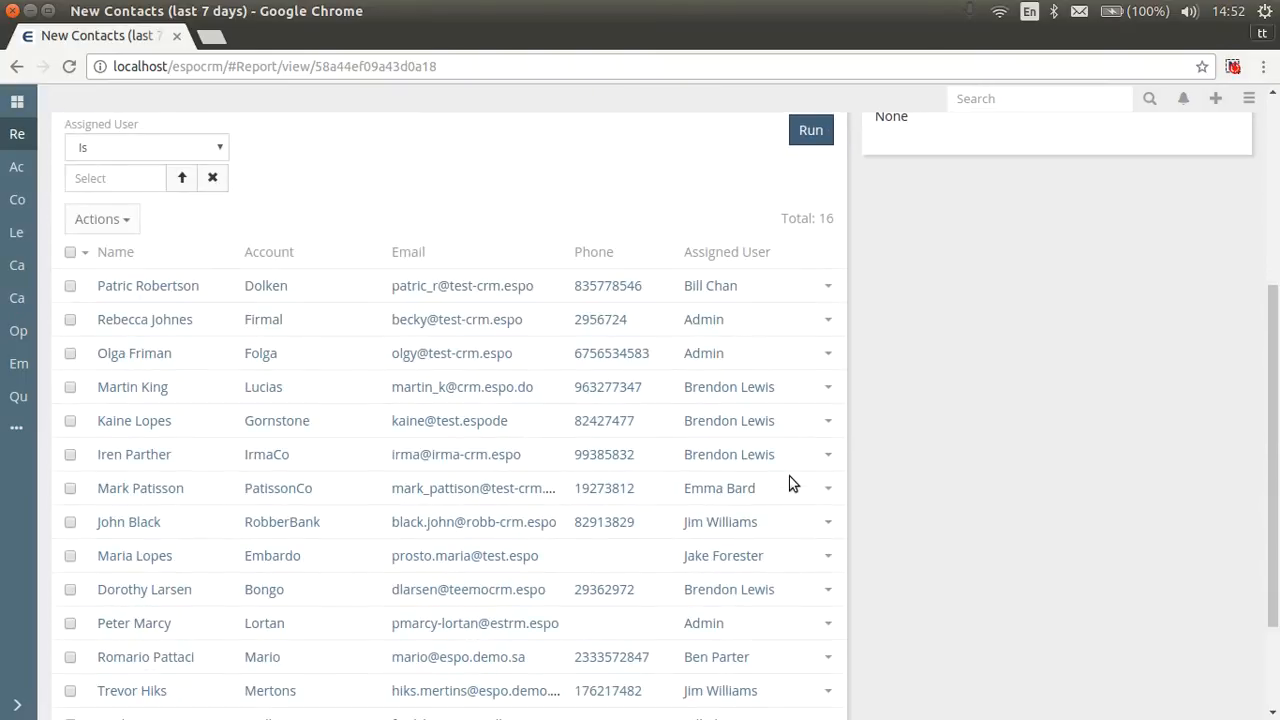
mouse_move(880, 276)
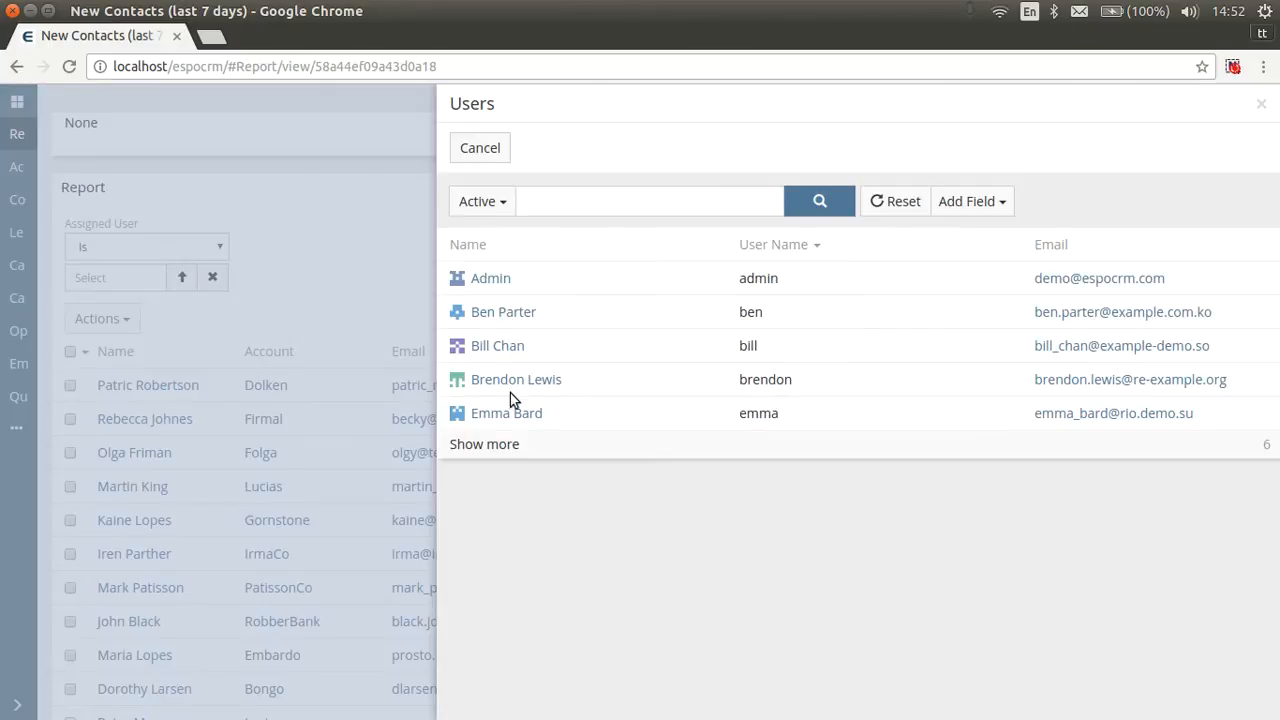
left_click(516, 380)
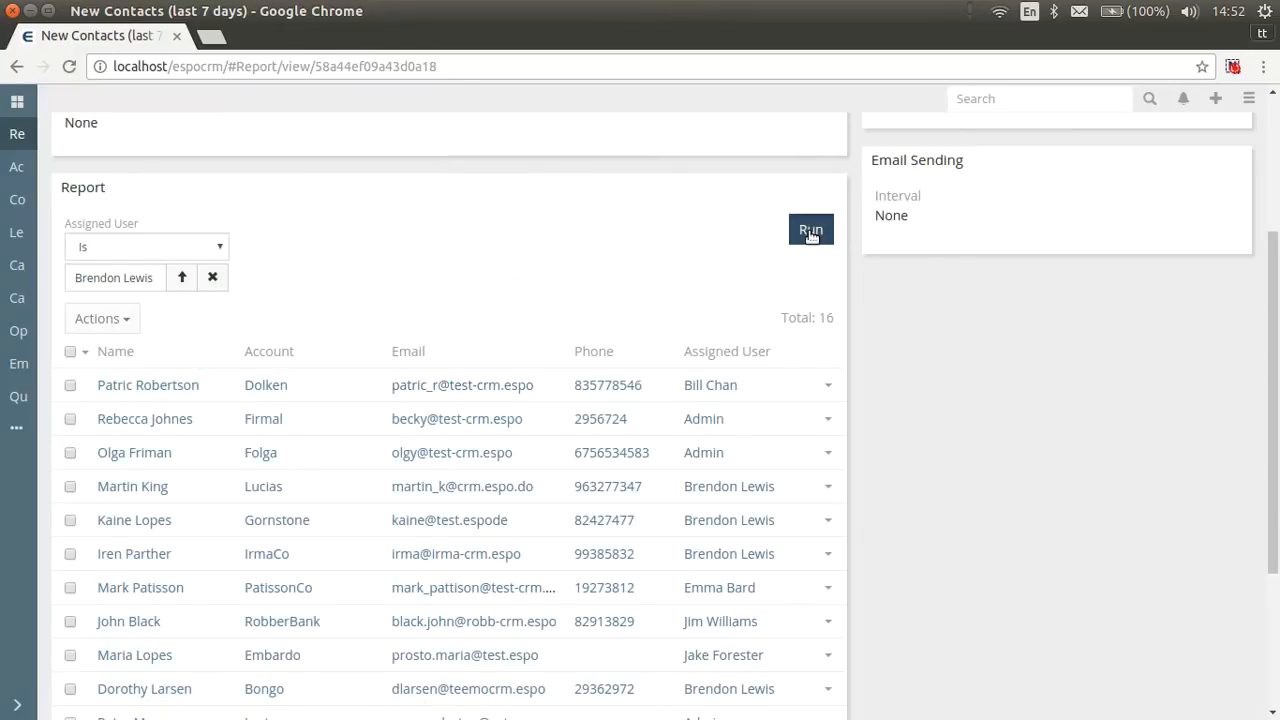
left_click(812, 228)
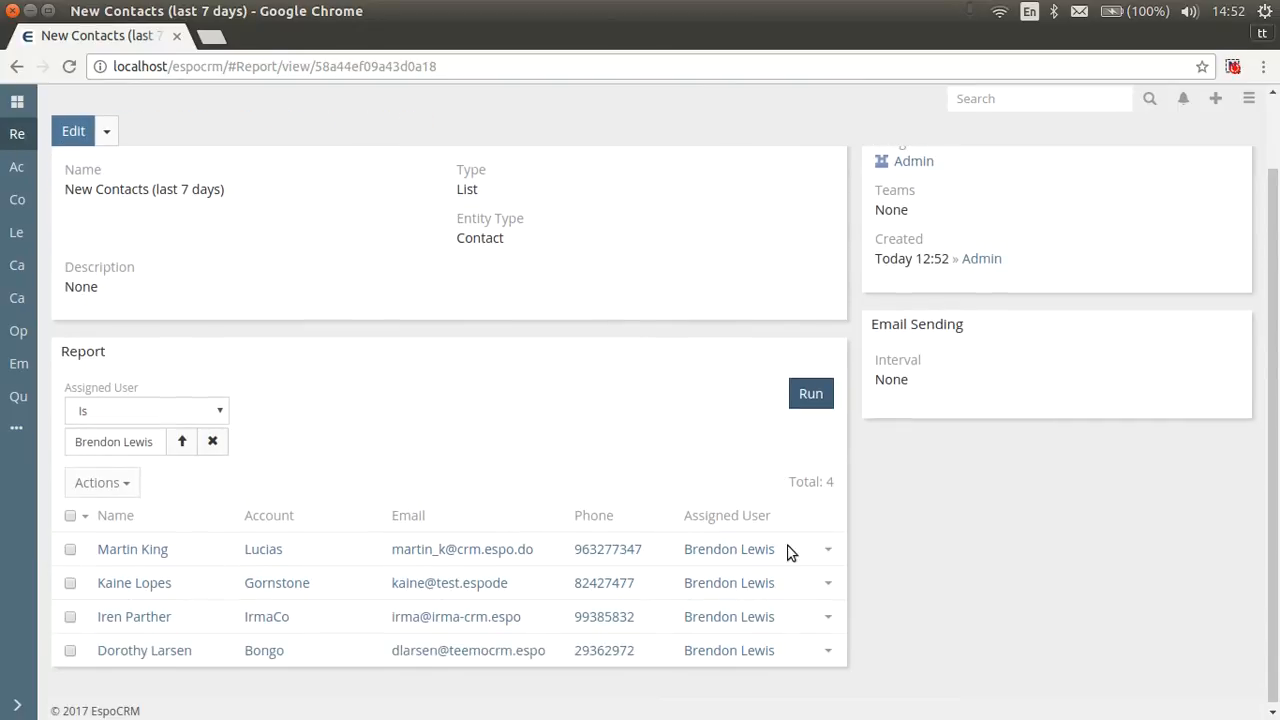
left_click(70, 516)
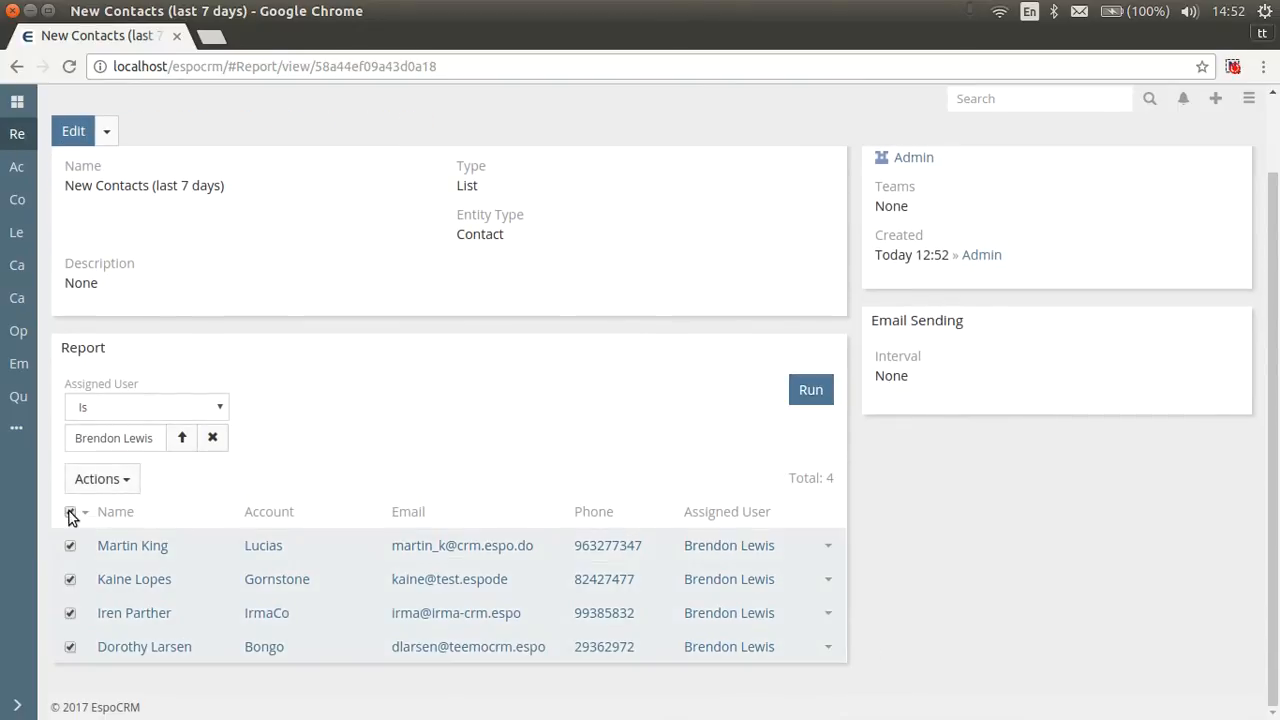
left_click(100, 478)
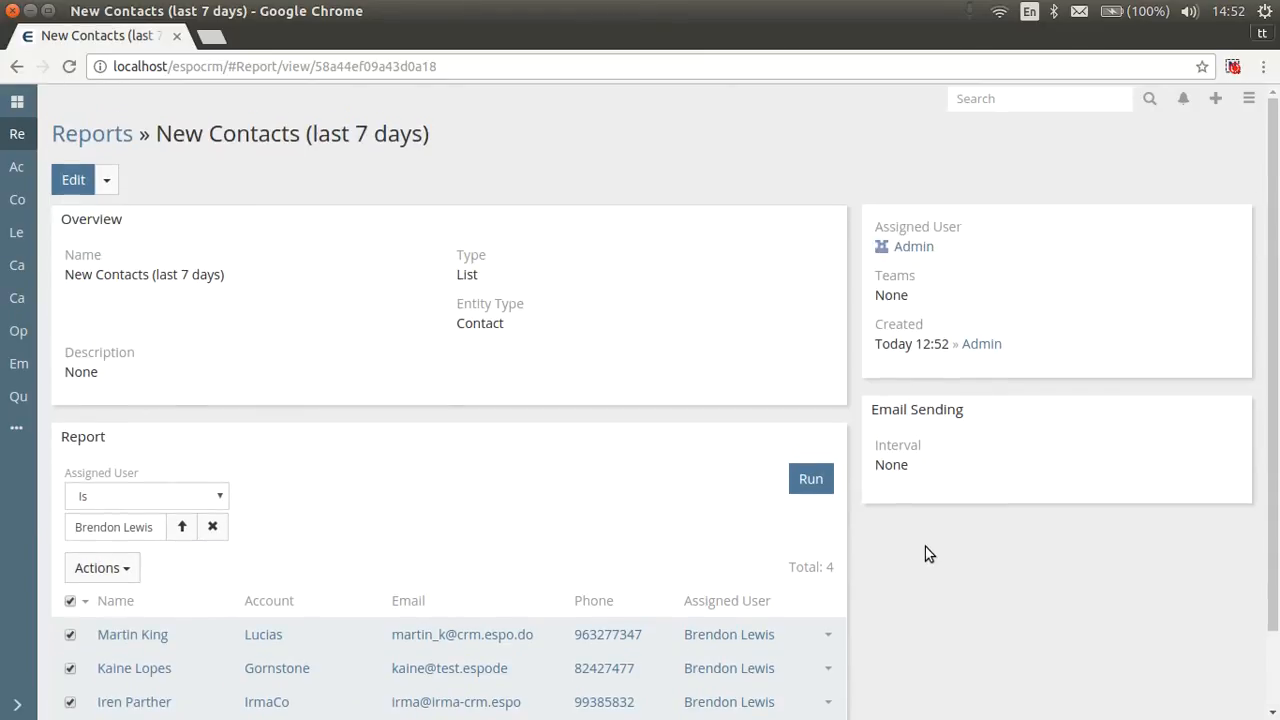
mouse_move(16, 100)
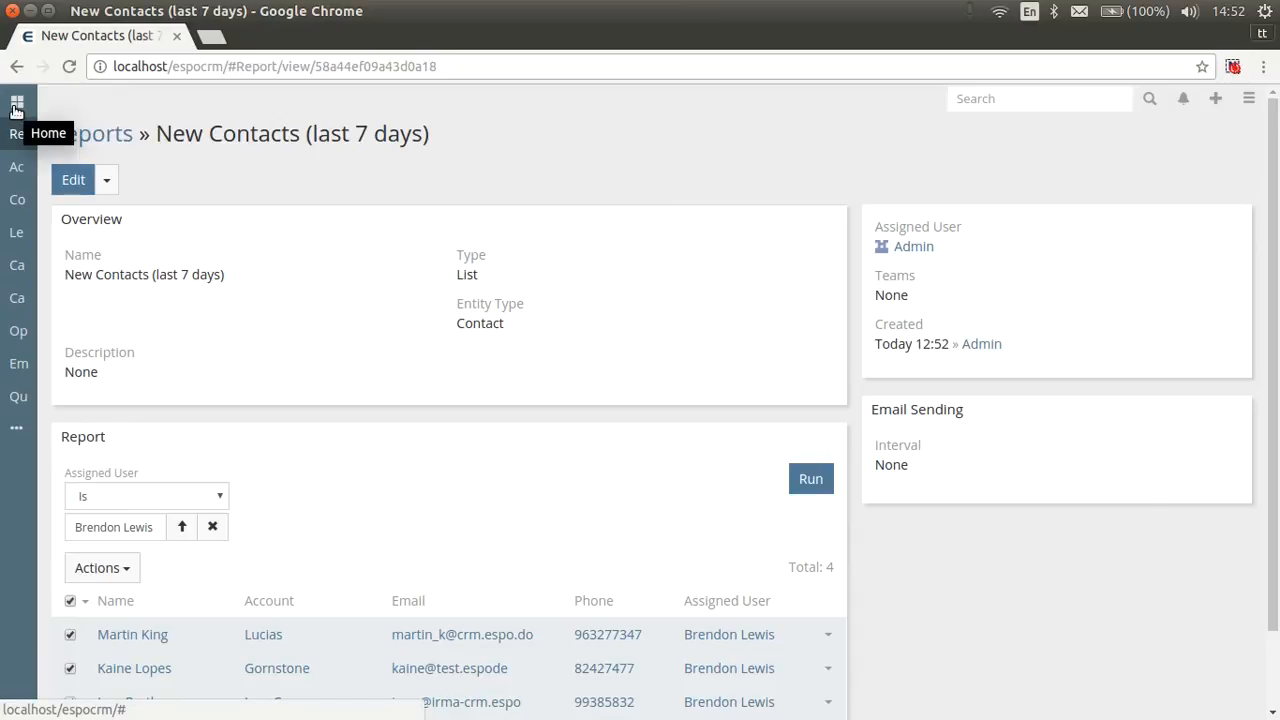
Point the dashboard's Report dashlet at New Contacts (last 7 days), then add another Report dashlet
left_click(16, 102)
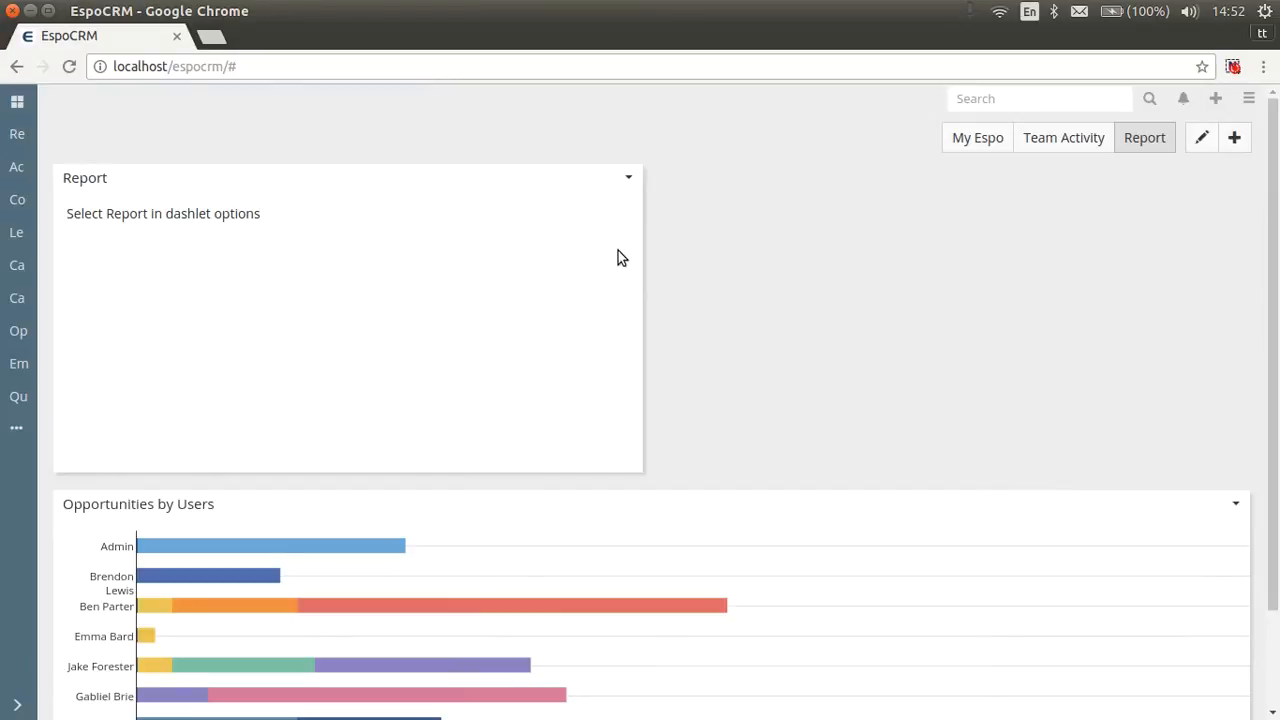
left_click(628, 176)
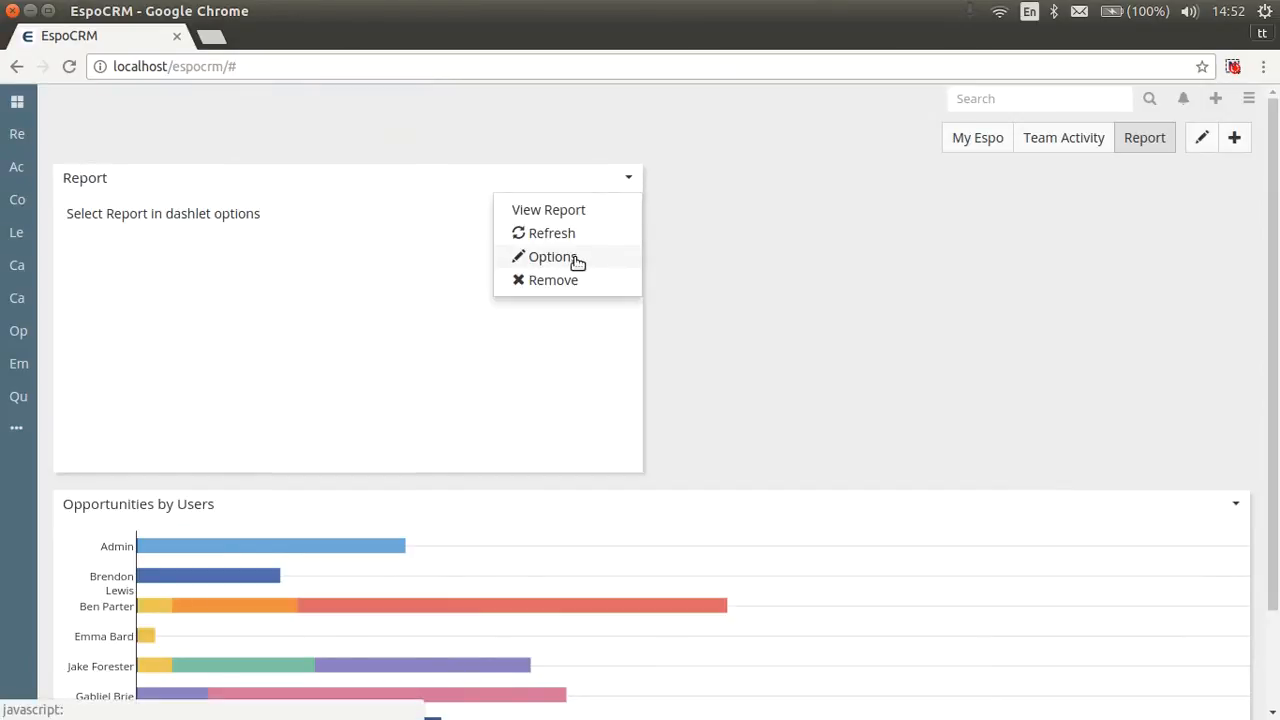
left_click(552, 256)
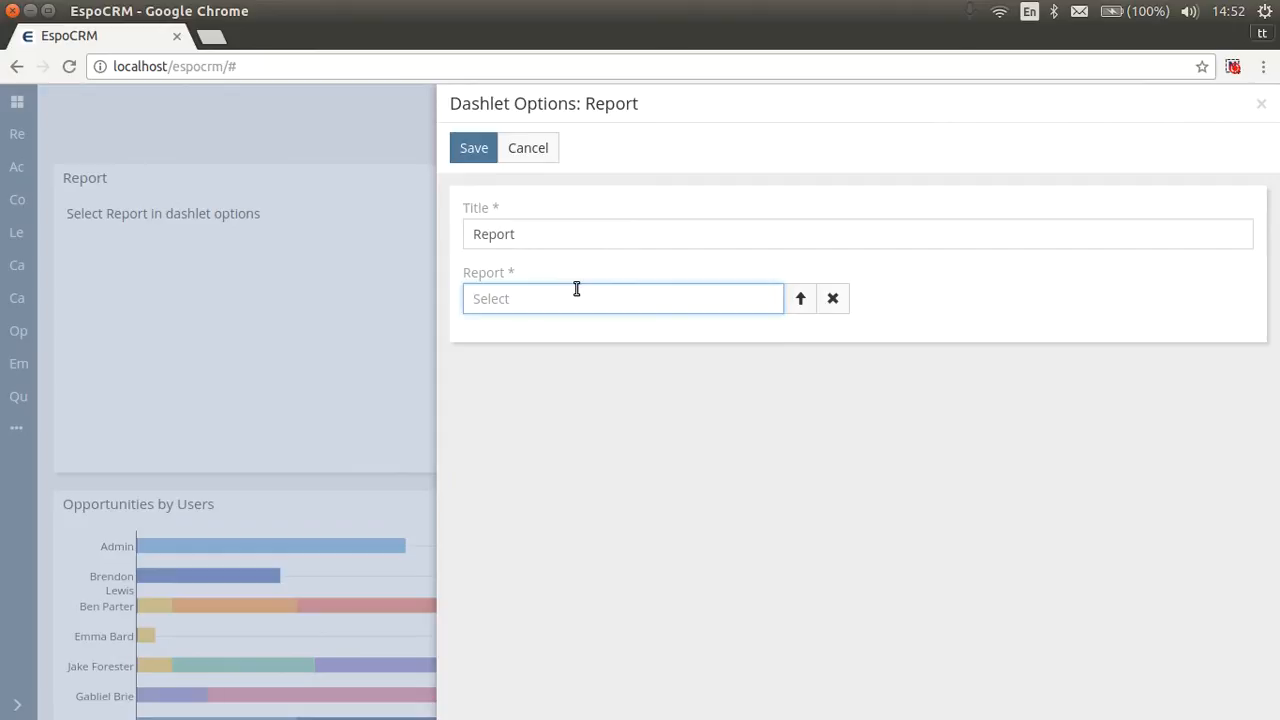
left_click(624, 298)
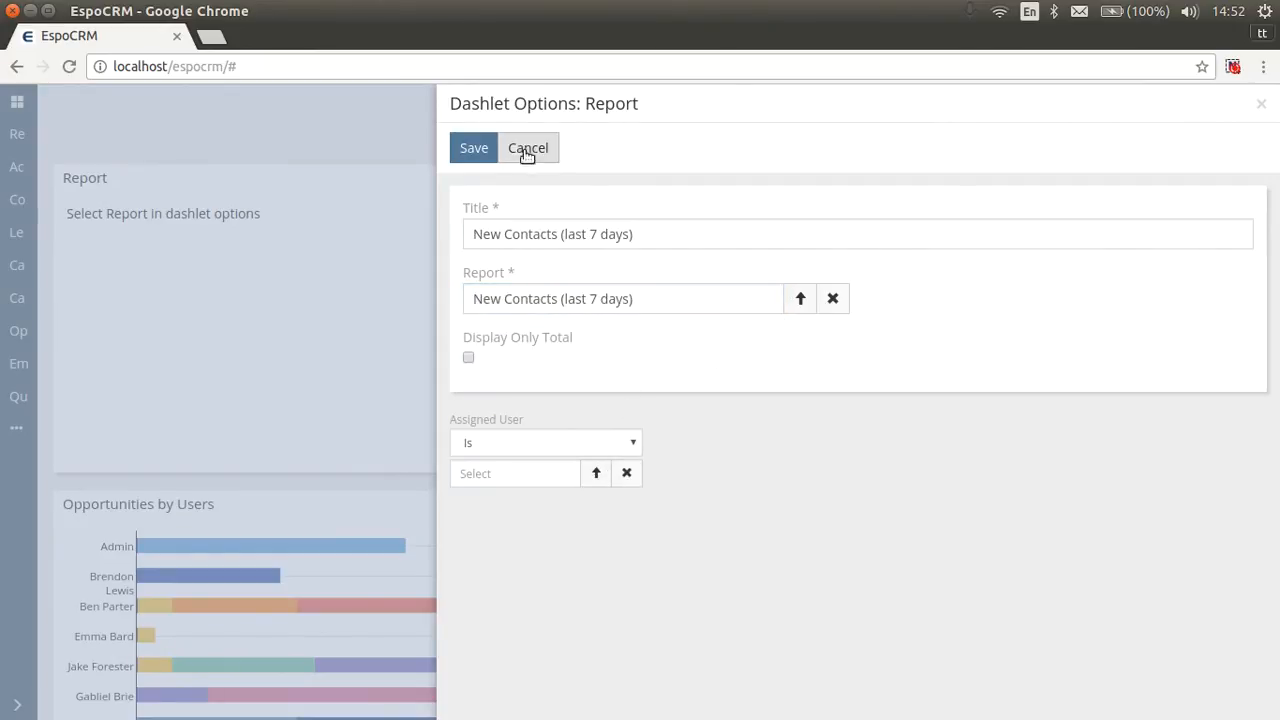
left_click(528, 148)
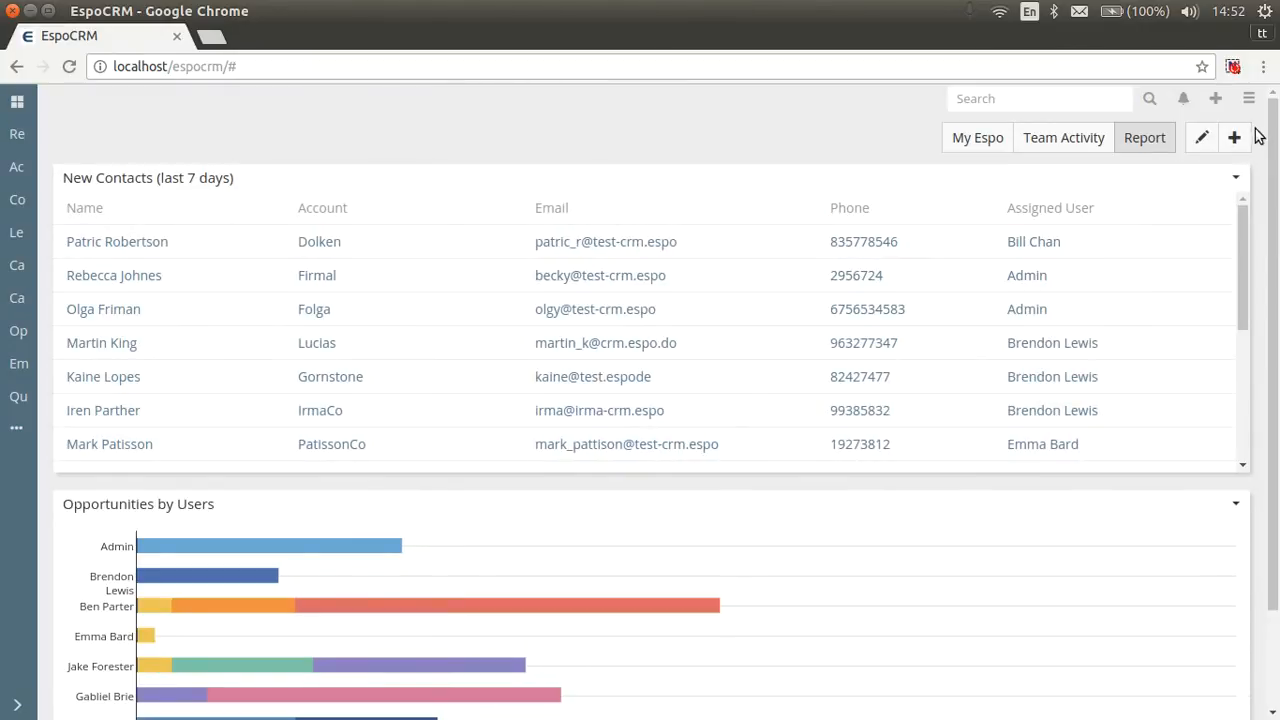
left_click(1234, 136)
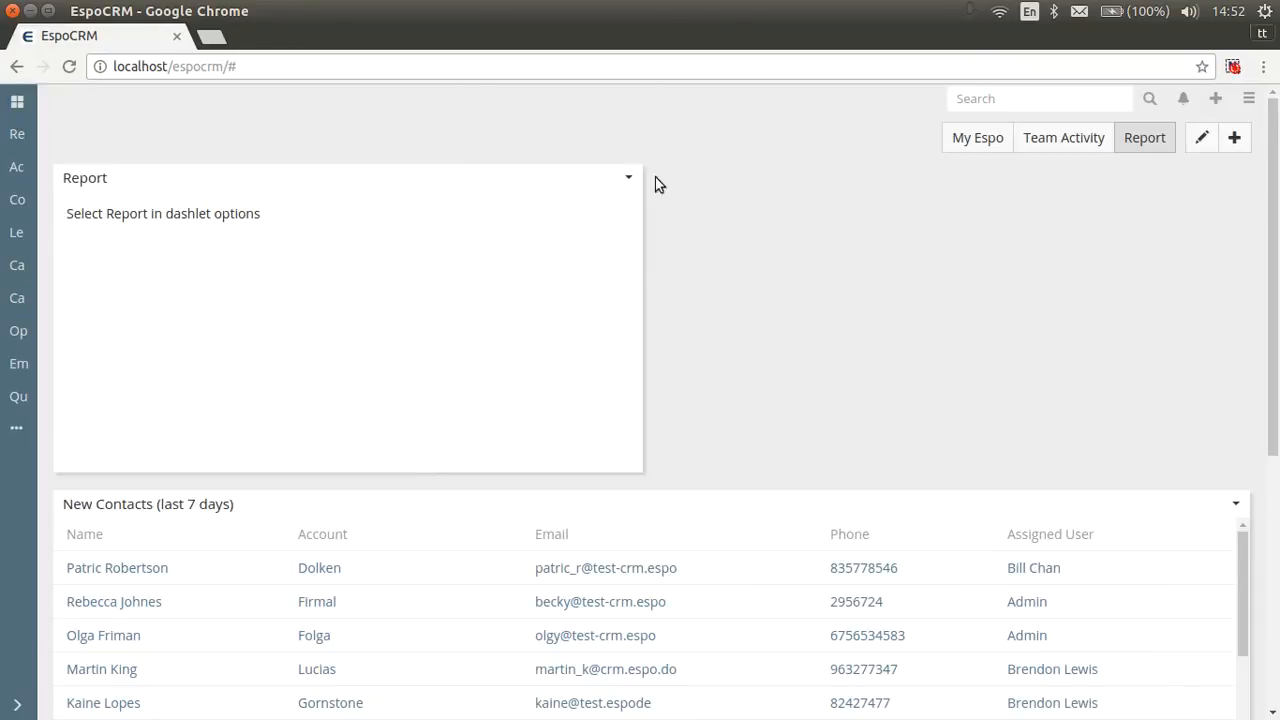
Save the new dashlet with Report set to Lead Source Chart
left_click(628, 176)
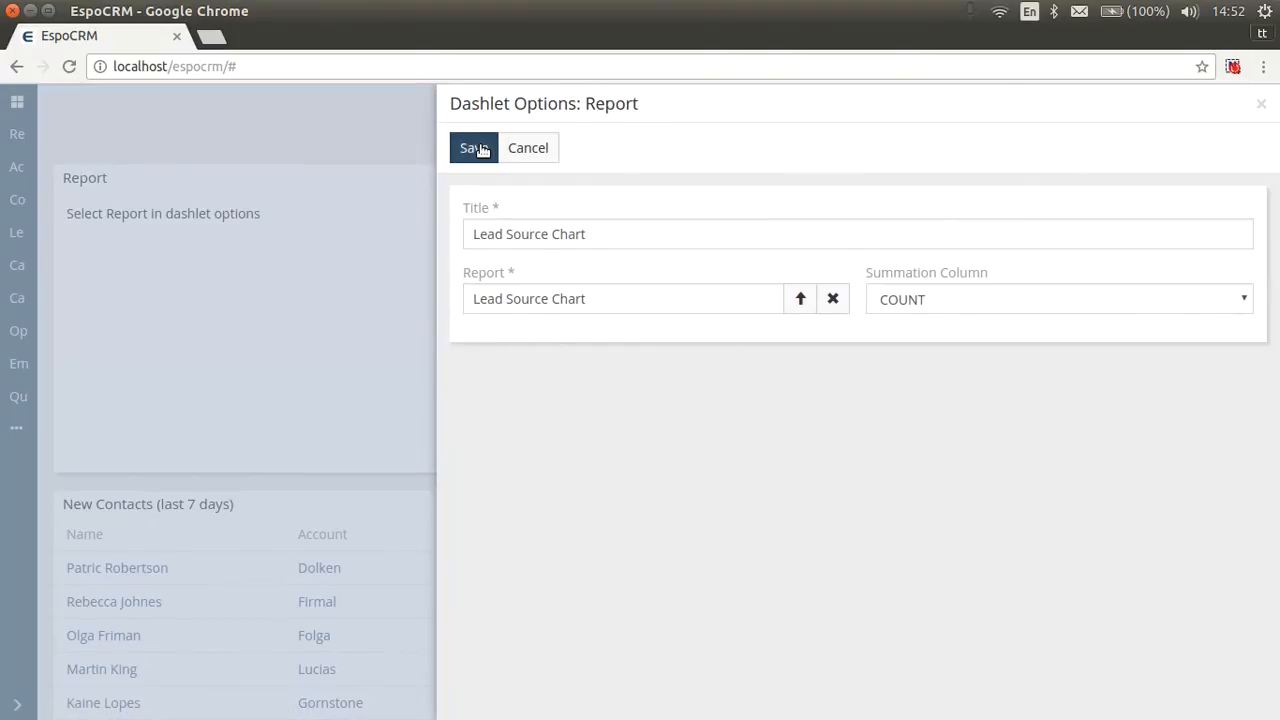
left_click(472, 148)
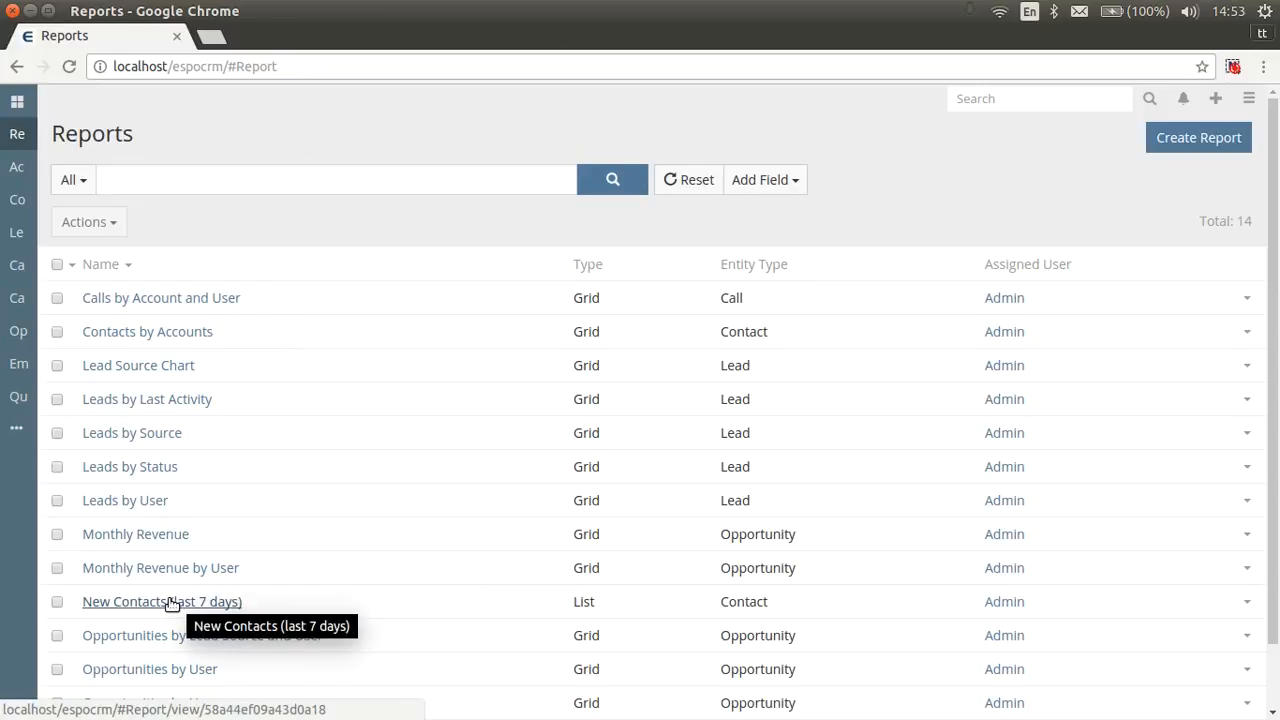
Edit the New Contacts report to send emails Monthly on day 1 at 08:30
left_click(160, 600)
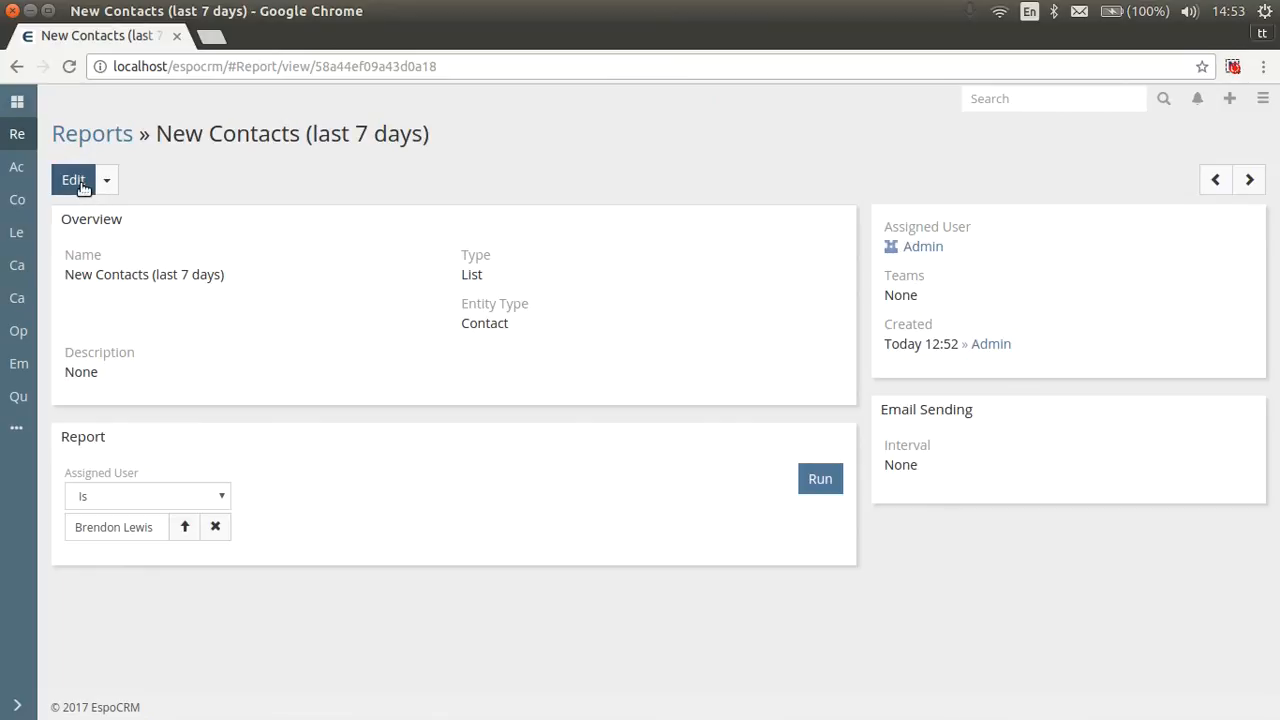
left_click(72, 180)
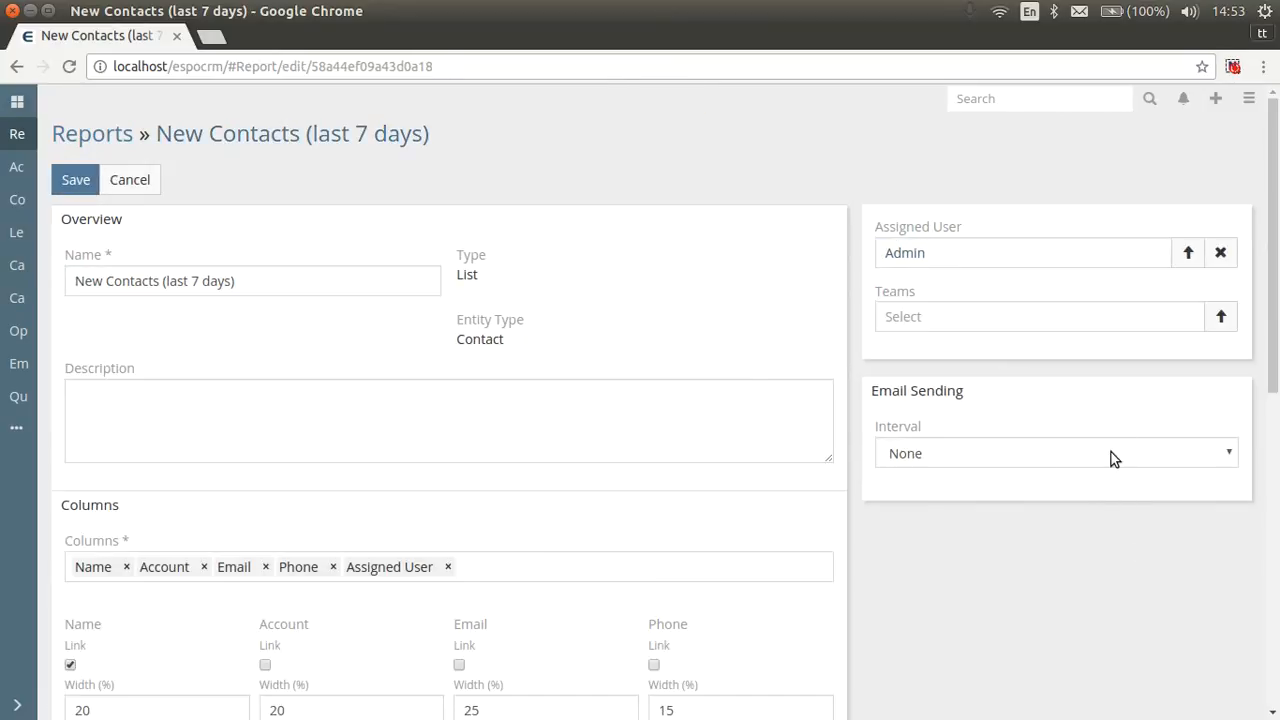
left_click(1056, 452)
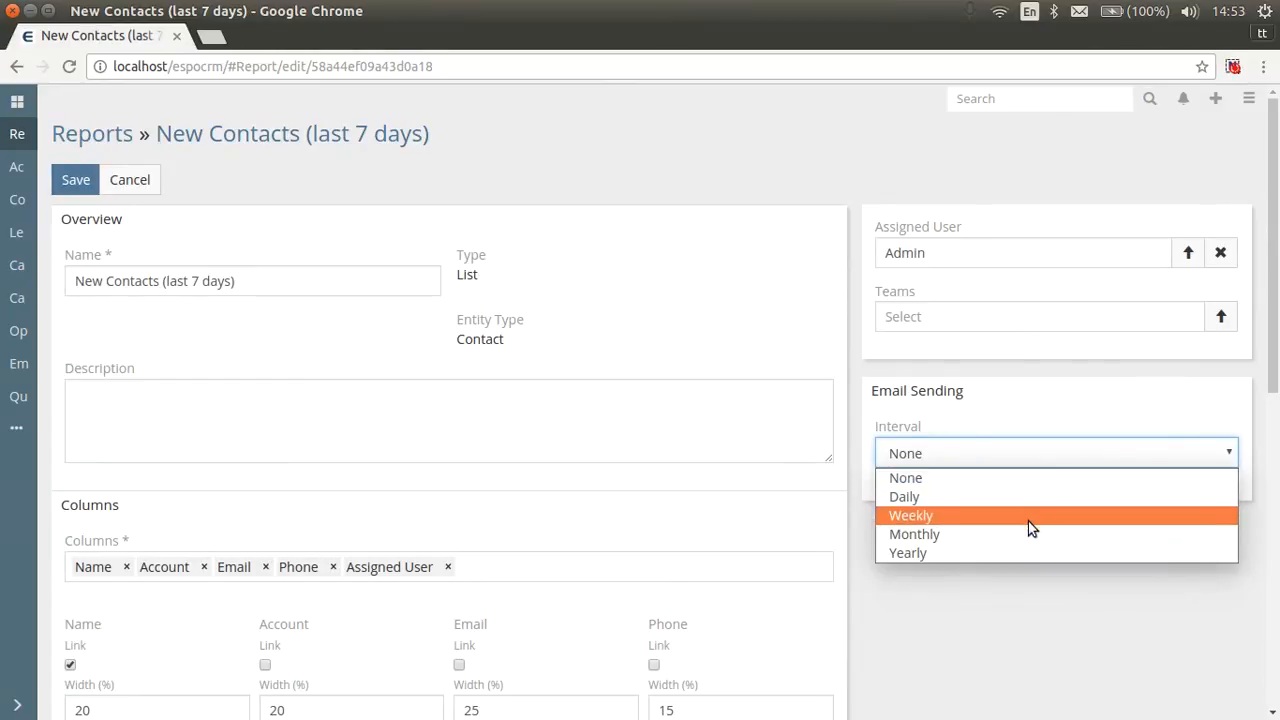
mouse_move(1016, 532)
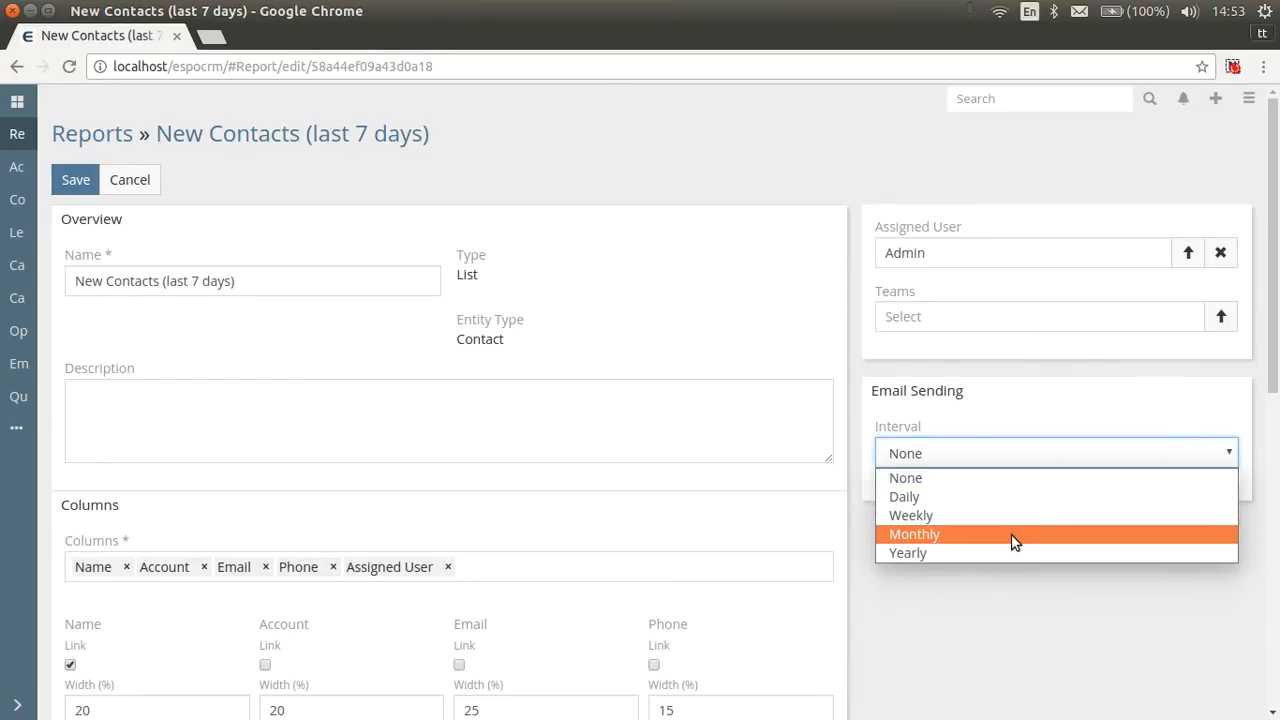
left_click(914, 532)
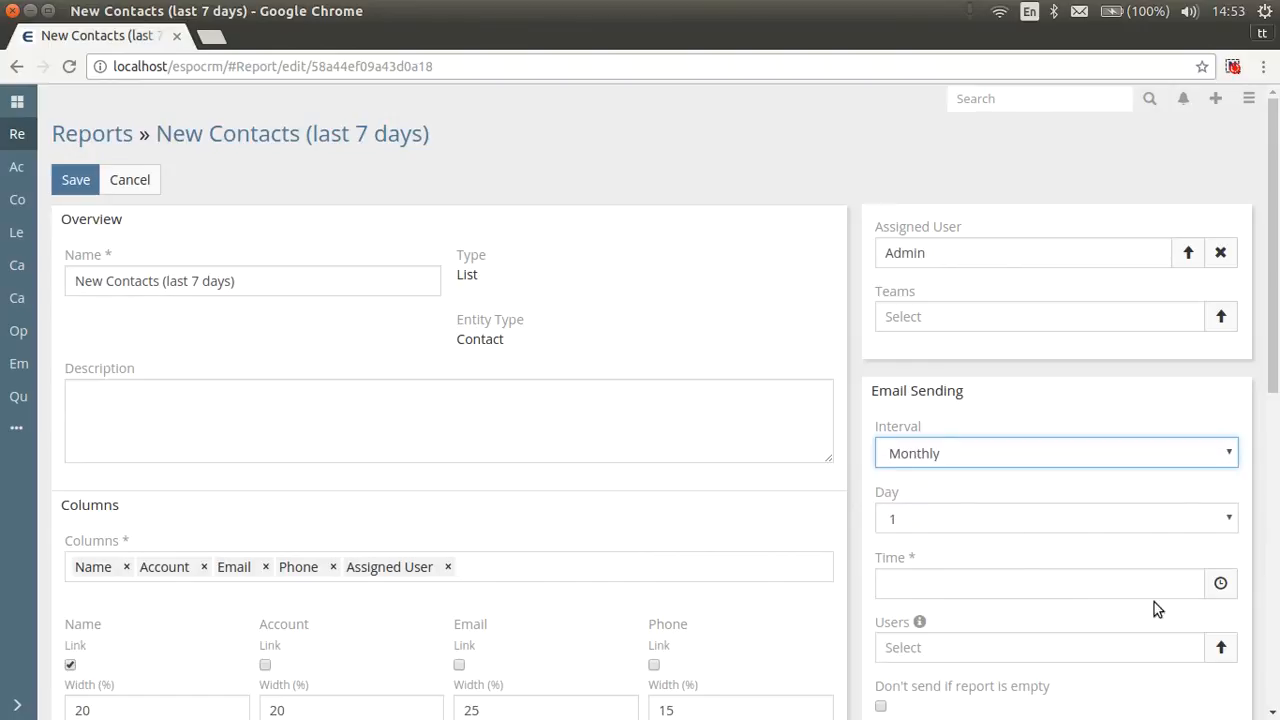
scroll("down", 3)
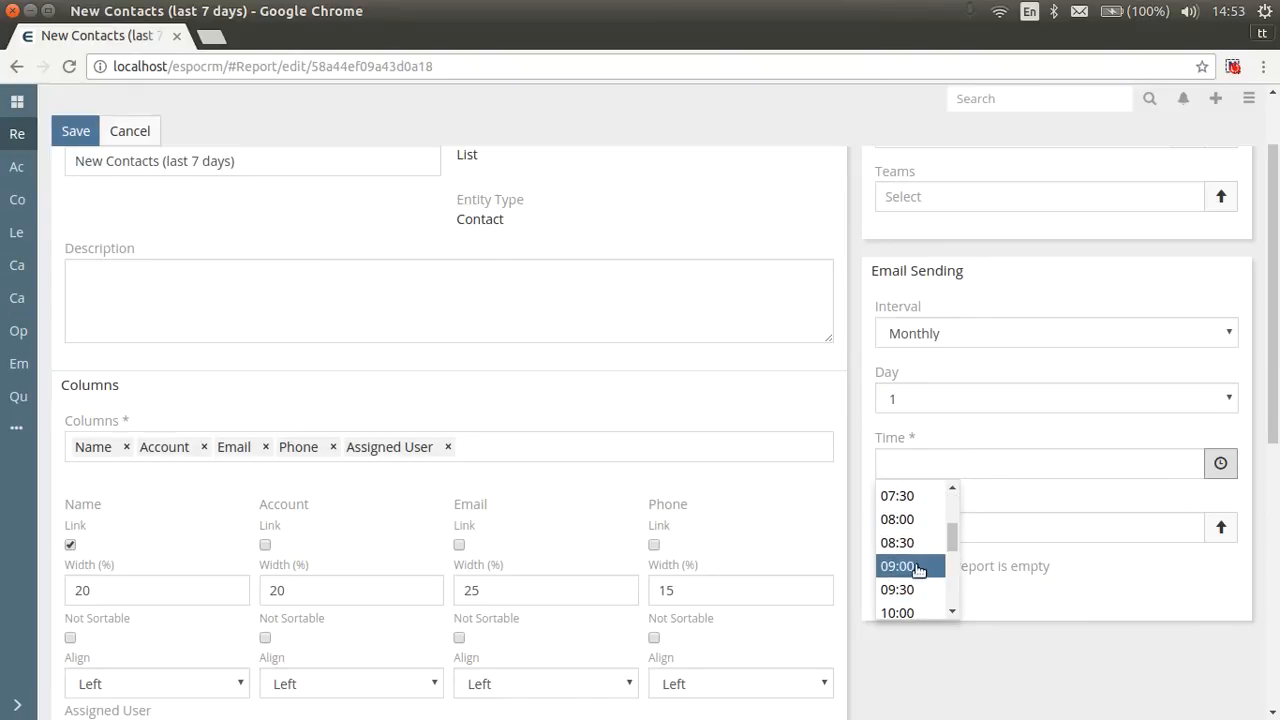
left_click(896, 542)
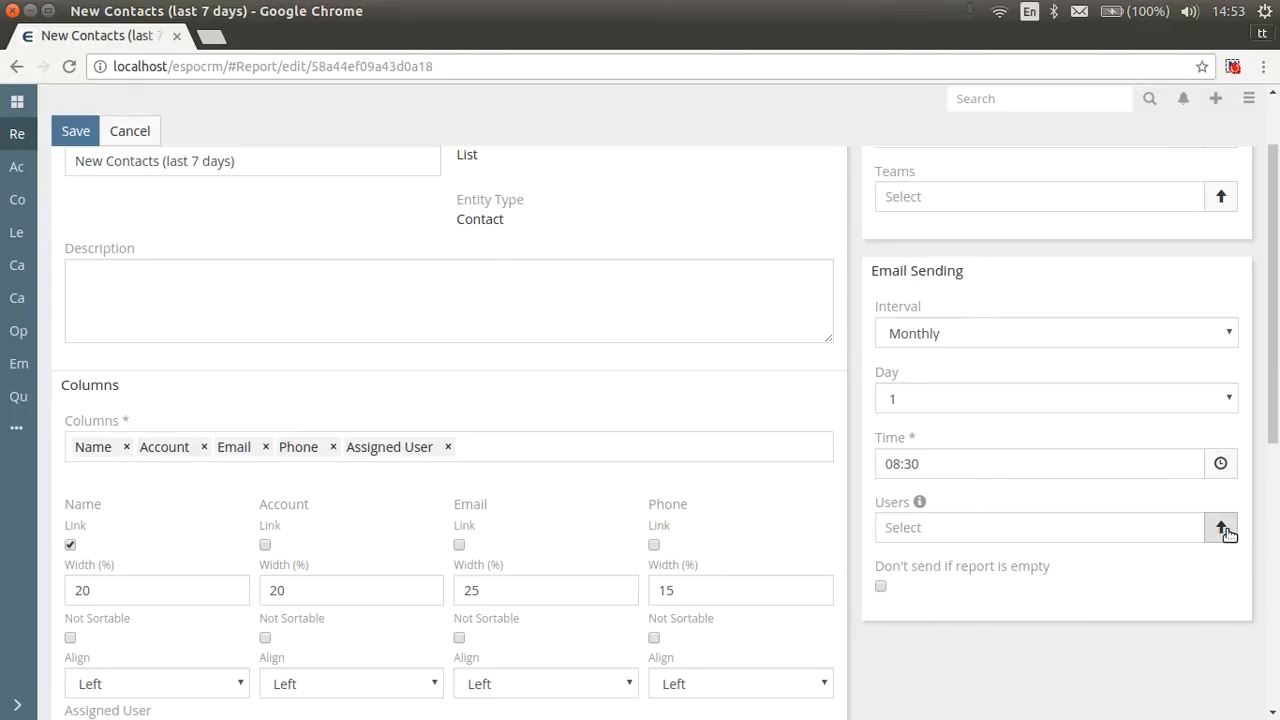
left_click(1220, 528)
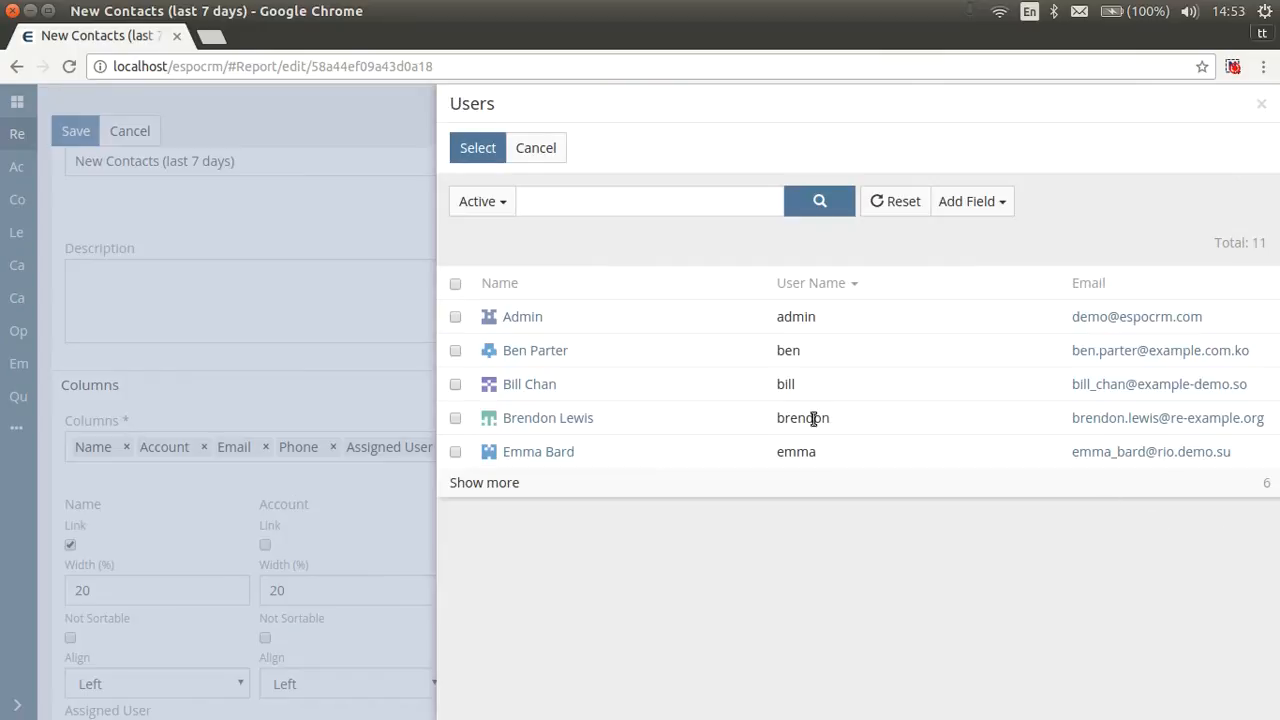
left_click(456, 384)
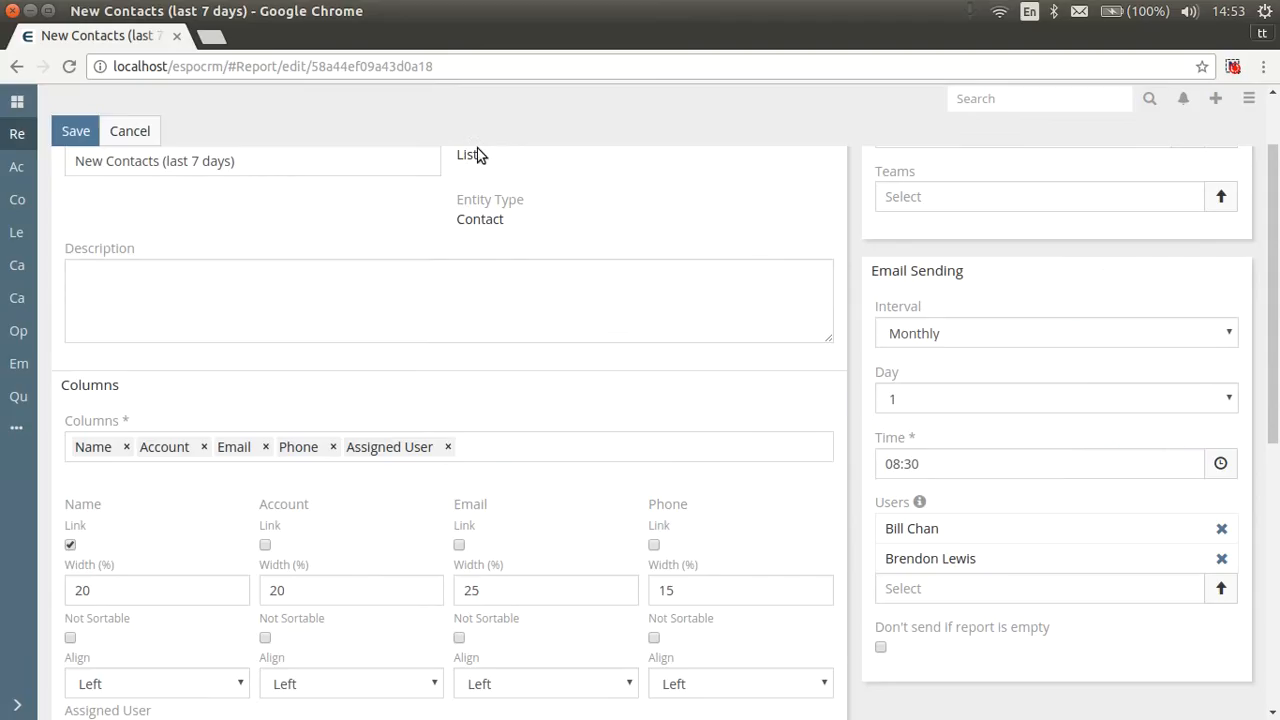
scroll("down", 3)
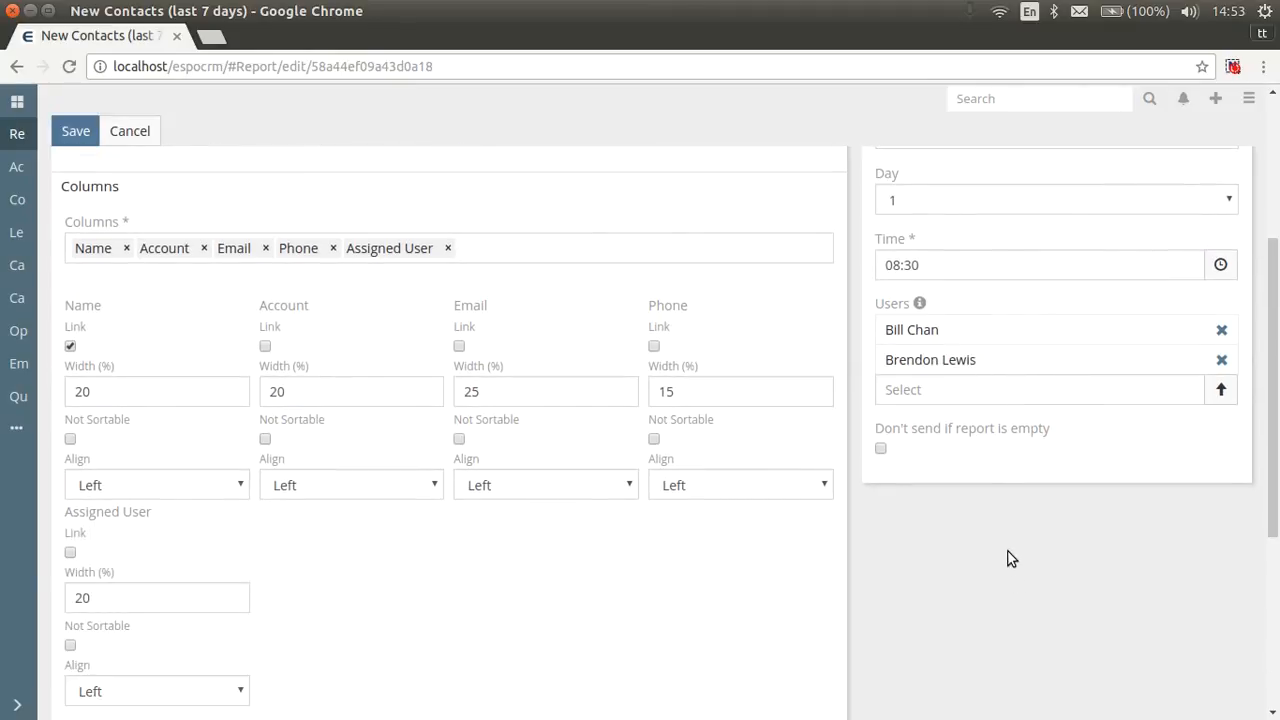
mouse_move(896, 468)
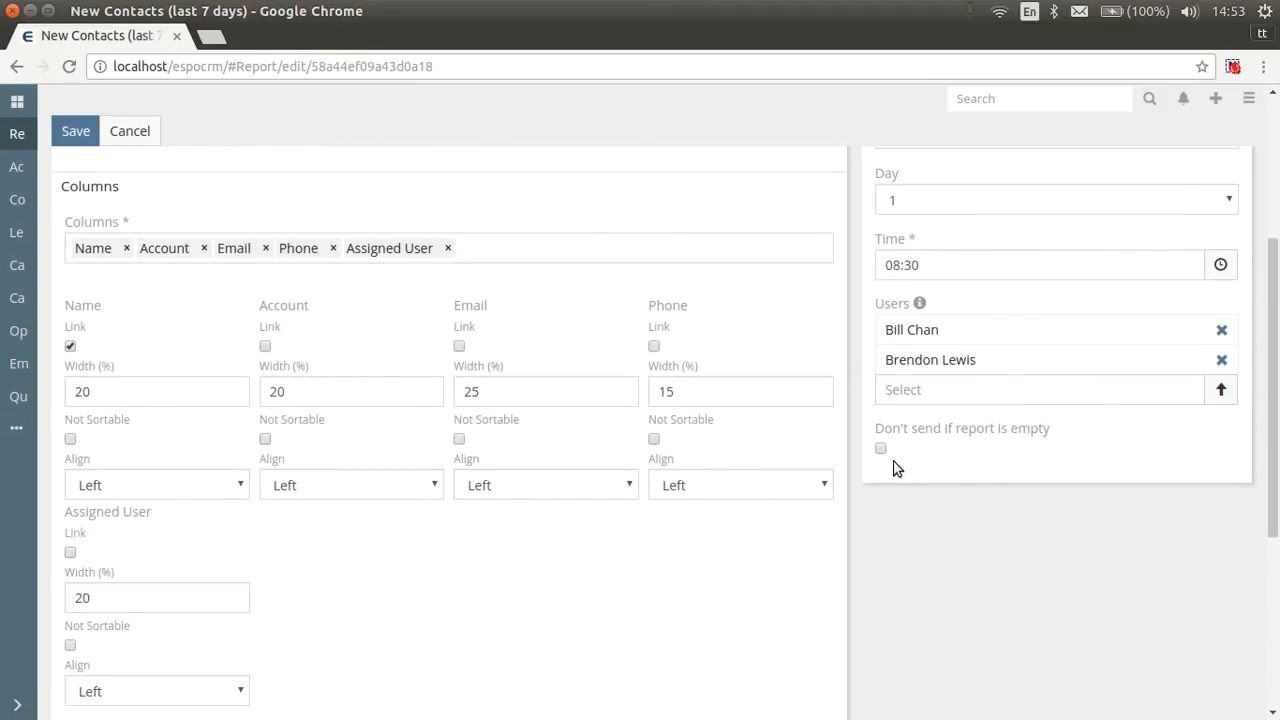
left_click(880, 448)
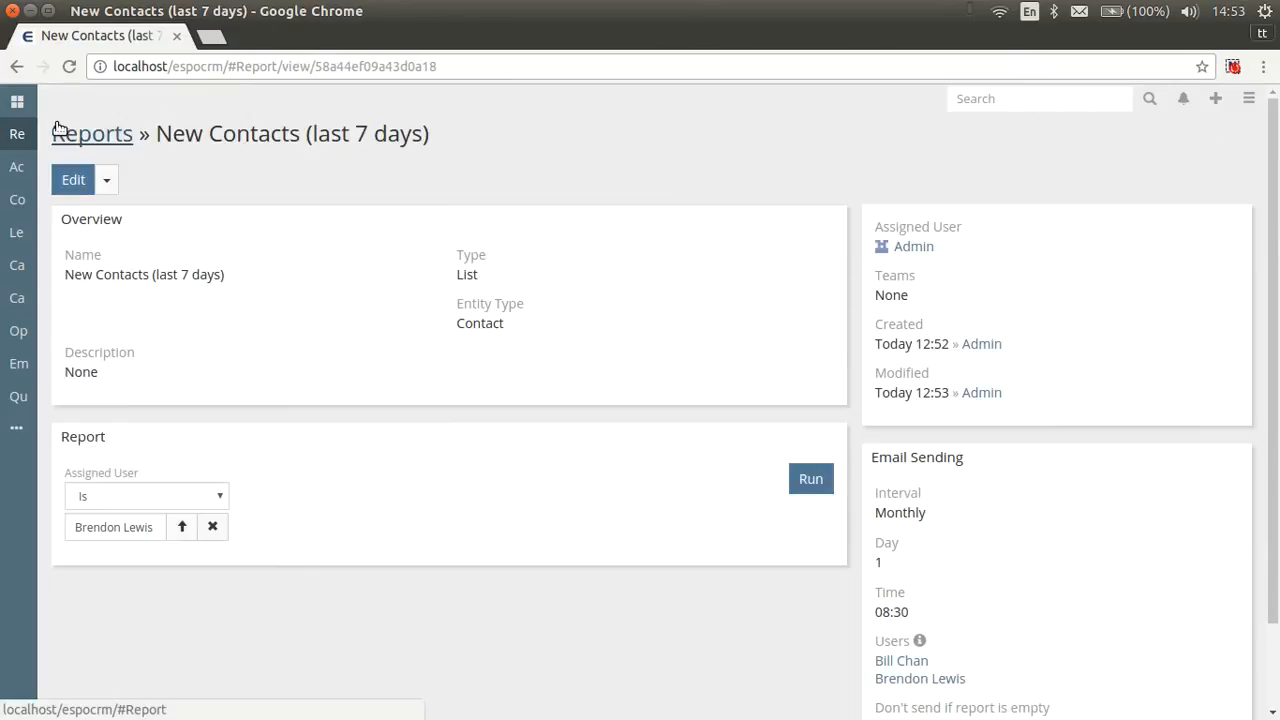
Go to Target Lists and view the empty Customers list
scroll("down", 3)
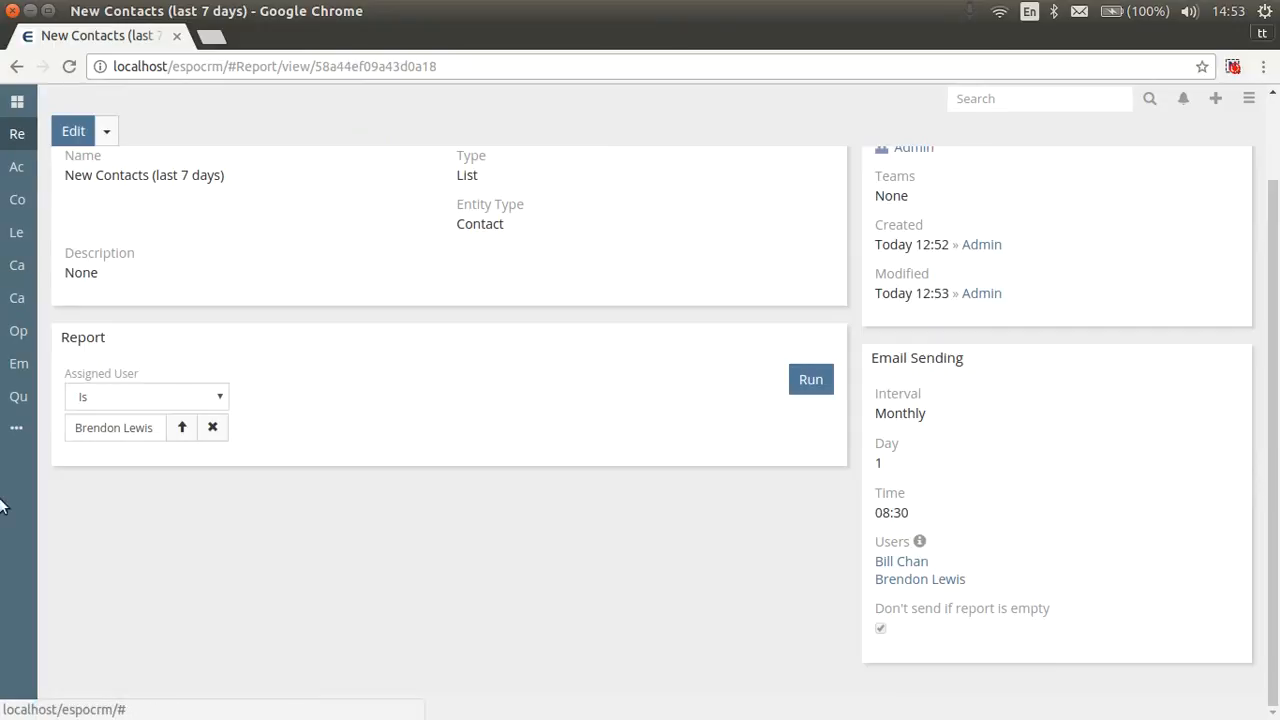
left_click(16, 428)
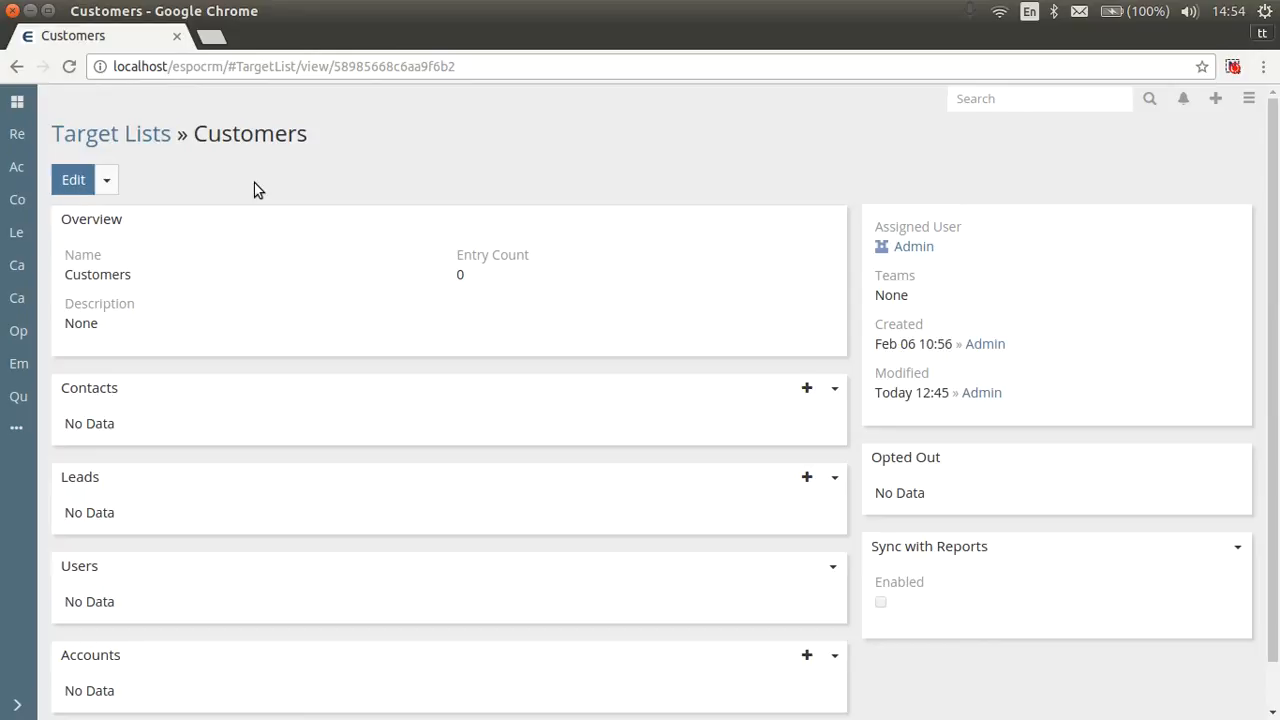
mouse_move(1268, 624)
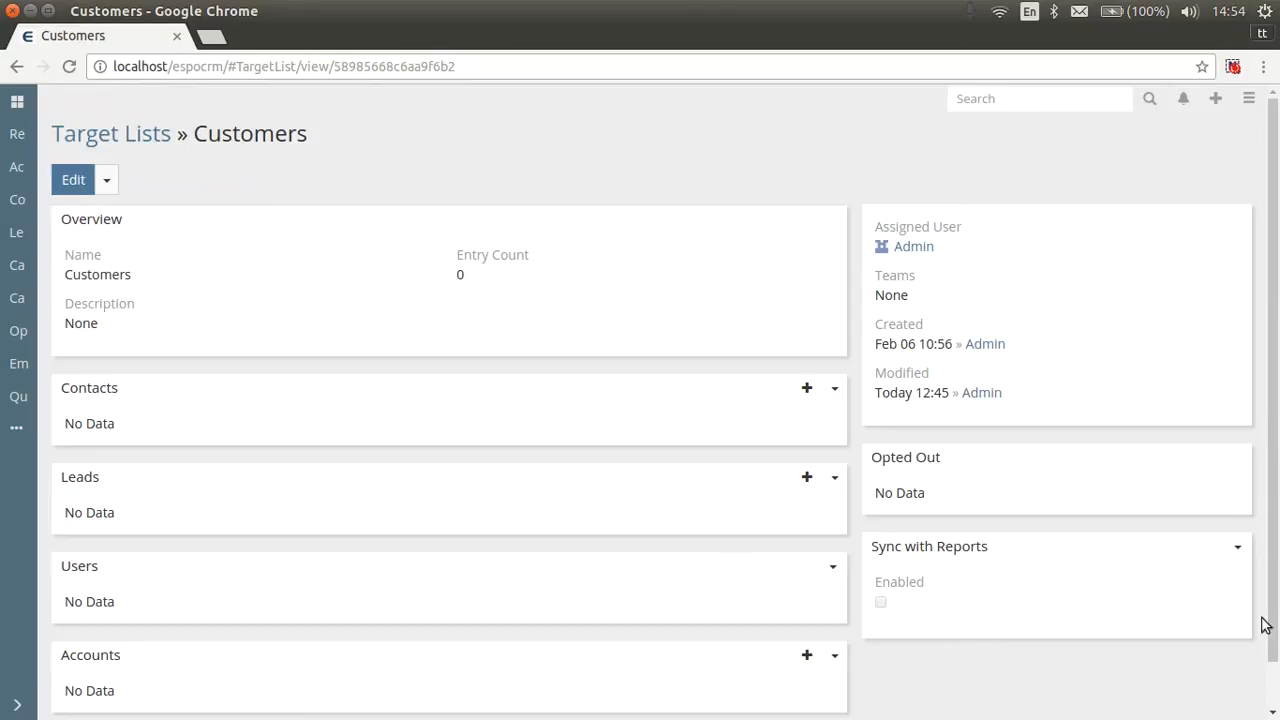
Enable Sync with Reports on Customers, linked to New Contacts (last 7 days) with Unlink checked, and save
left_click(72, 180)
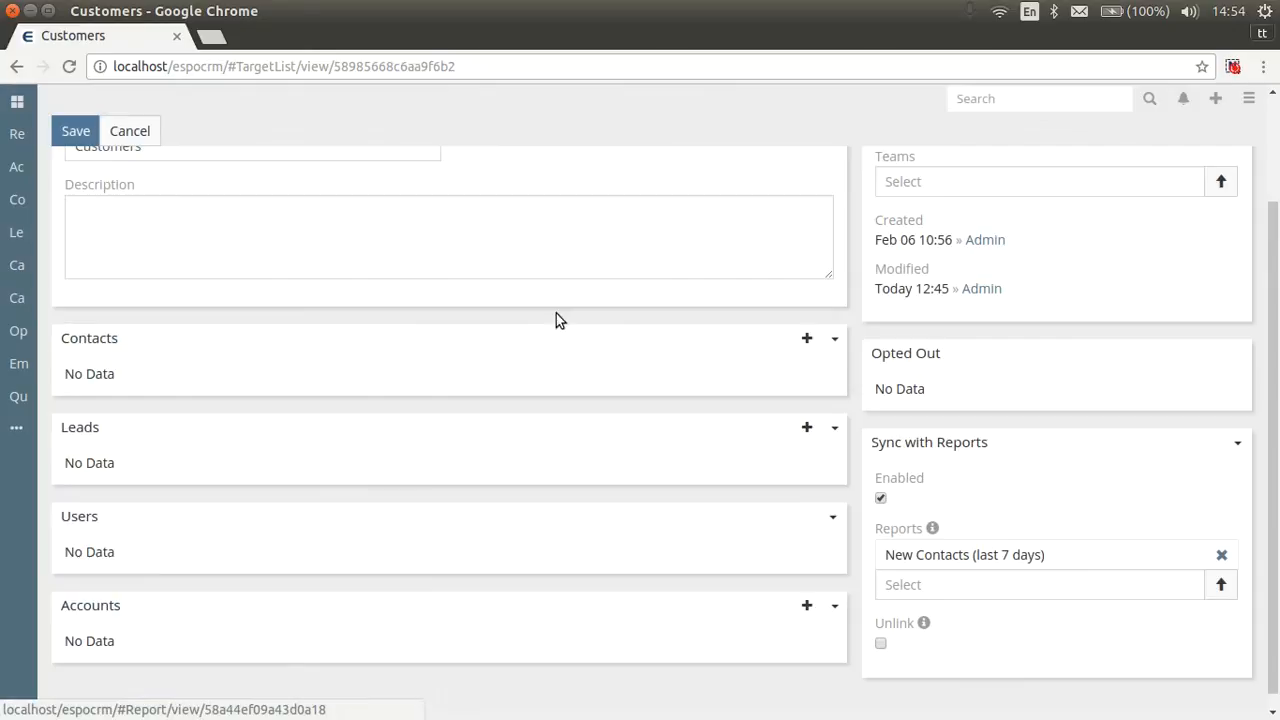
mouse_move(1016, 646)
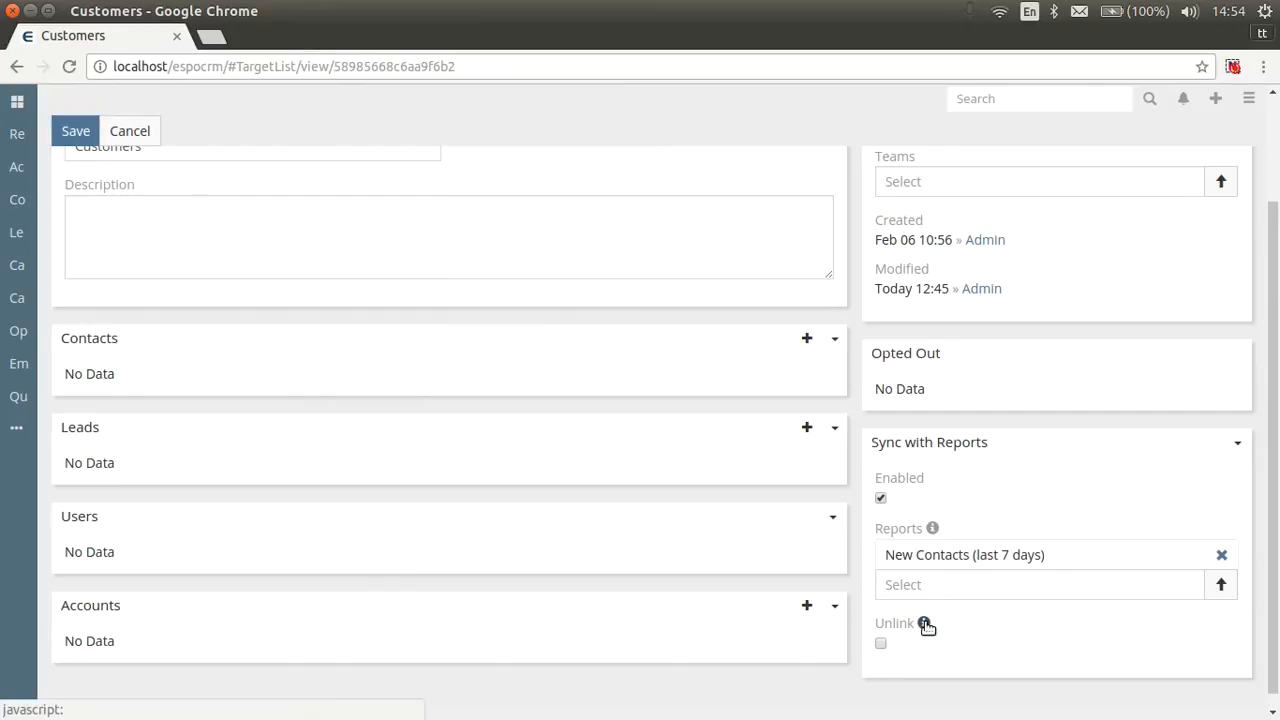
mouse_move(924, 624)
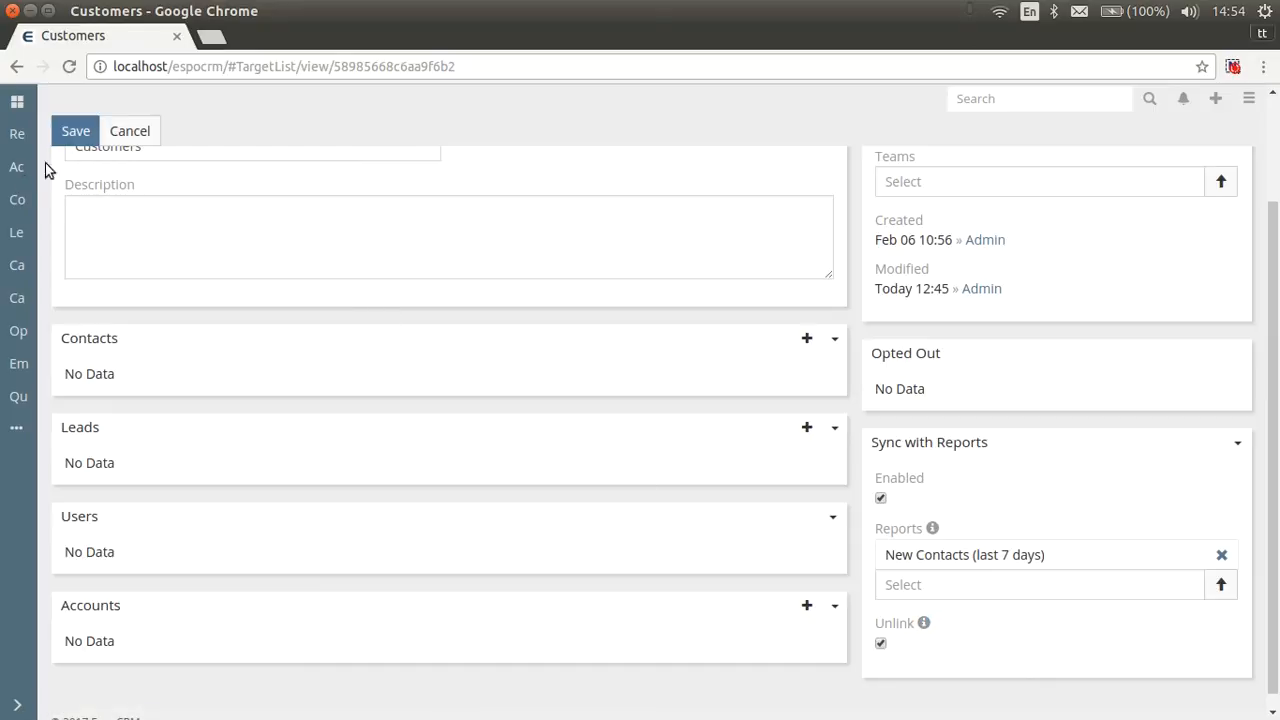
left_click(76, 130)
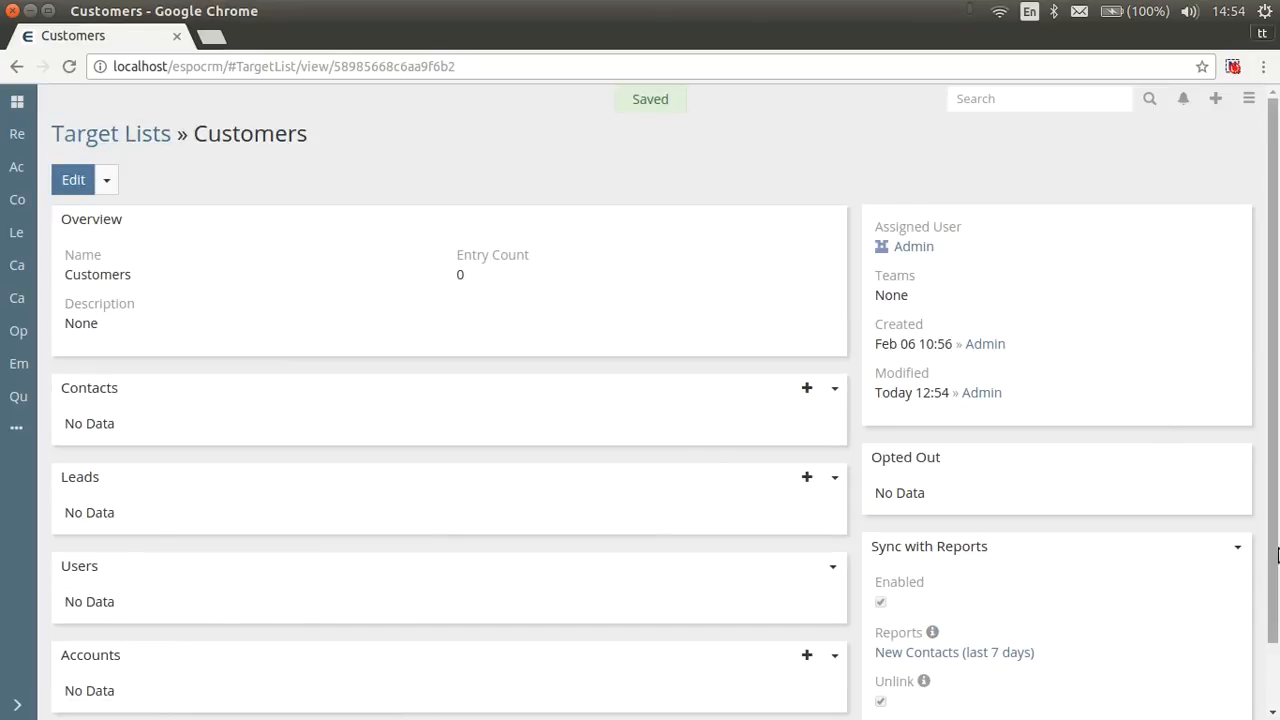
Trigger Sync Now for the Customers target list against its linked report
scroll("down", 3)
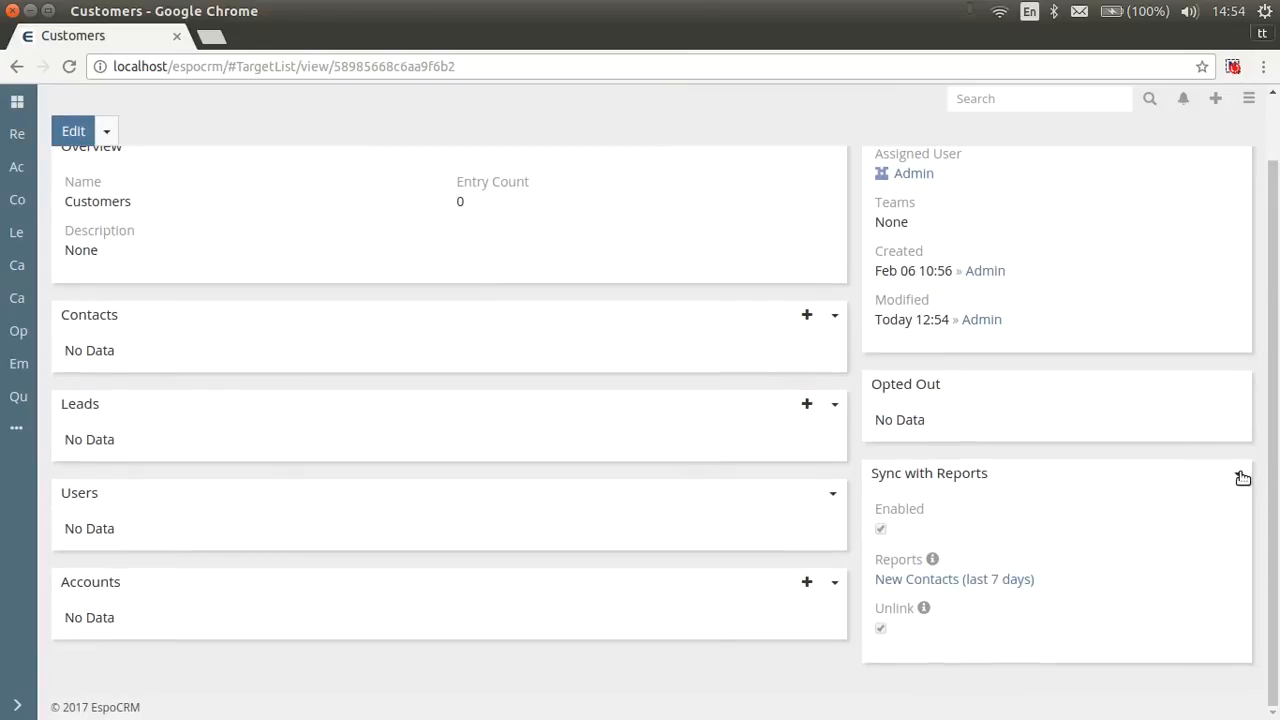
mouse_move(1240, 476)
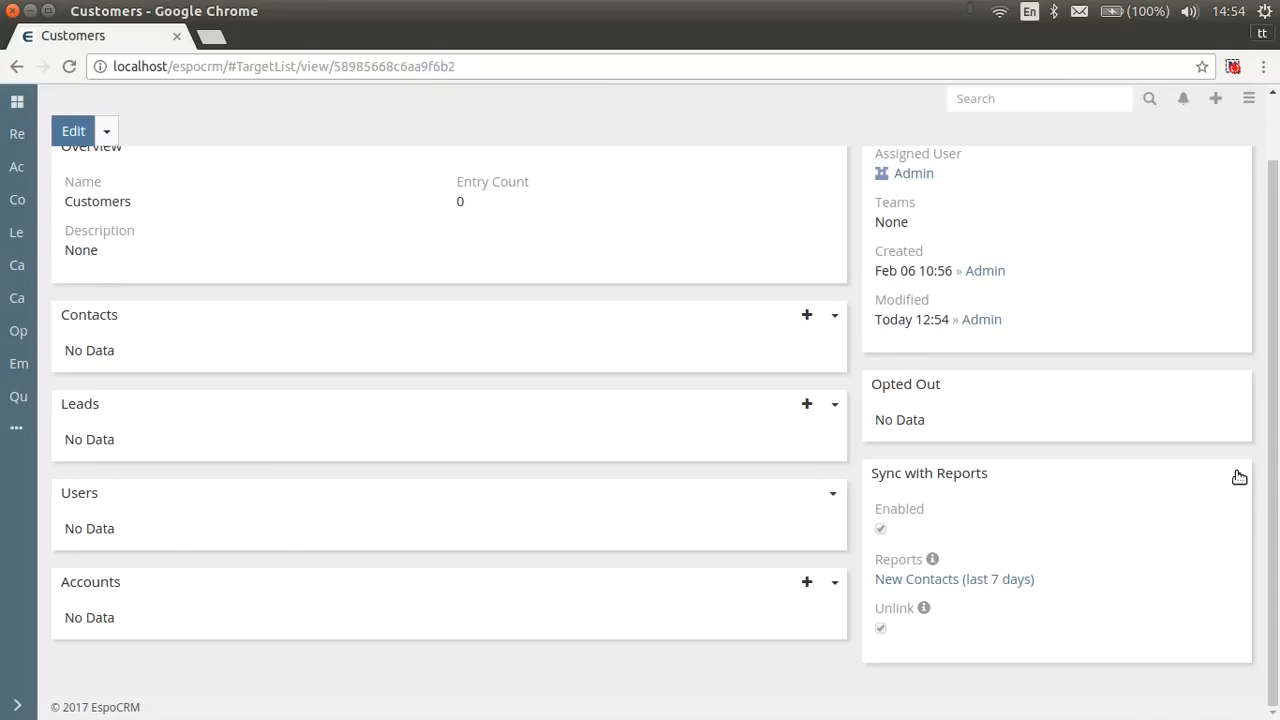
left_click(1238, 472)
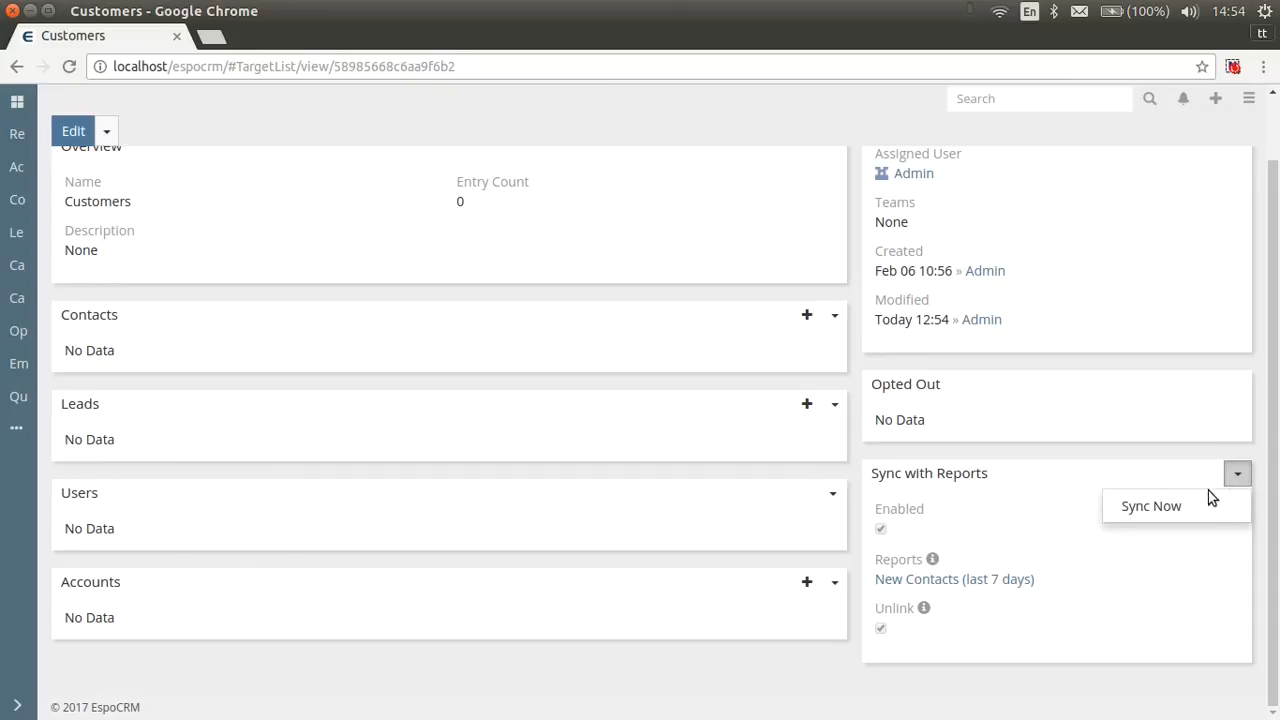
left_click(1150, 504)
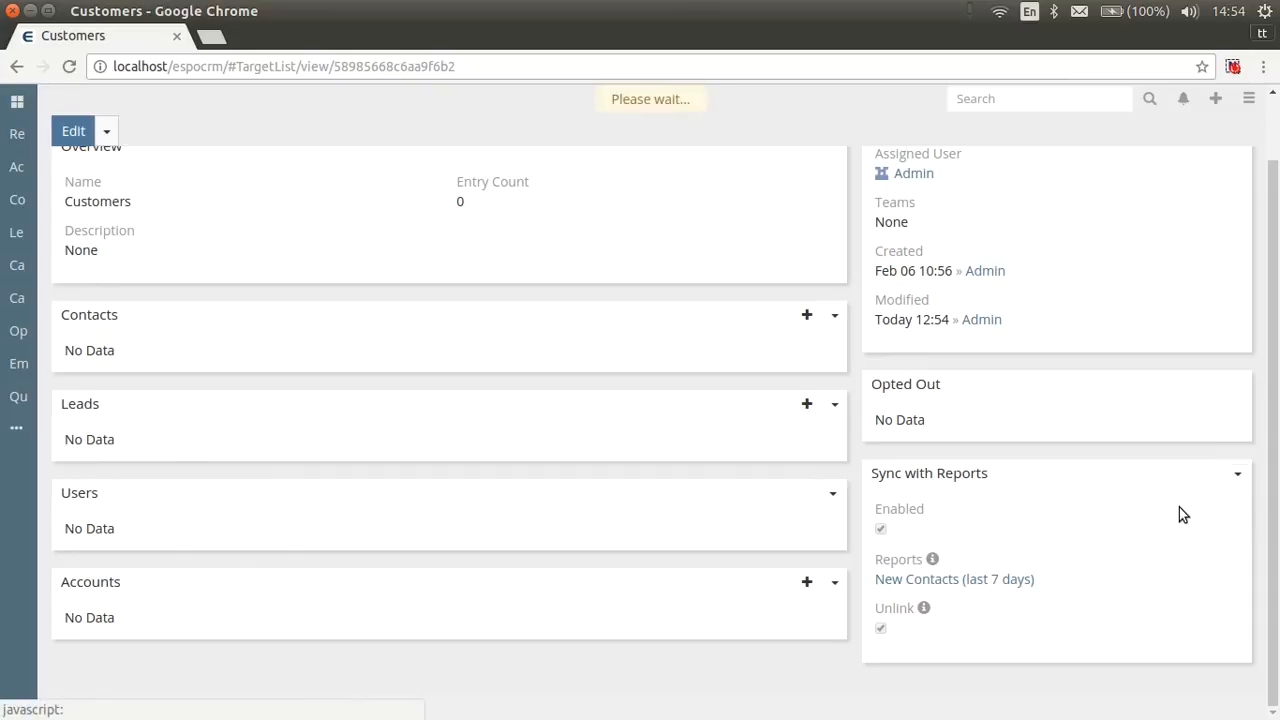